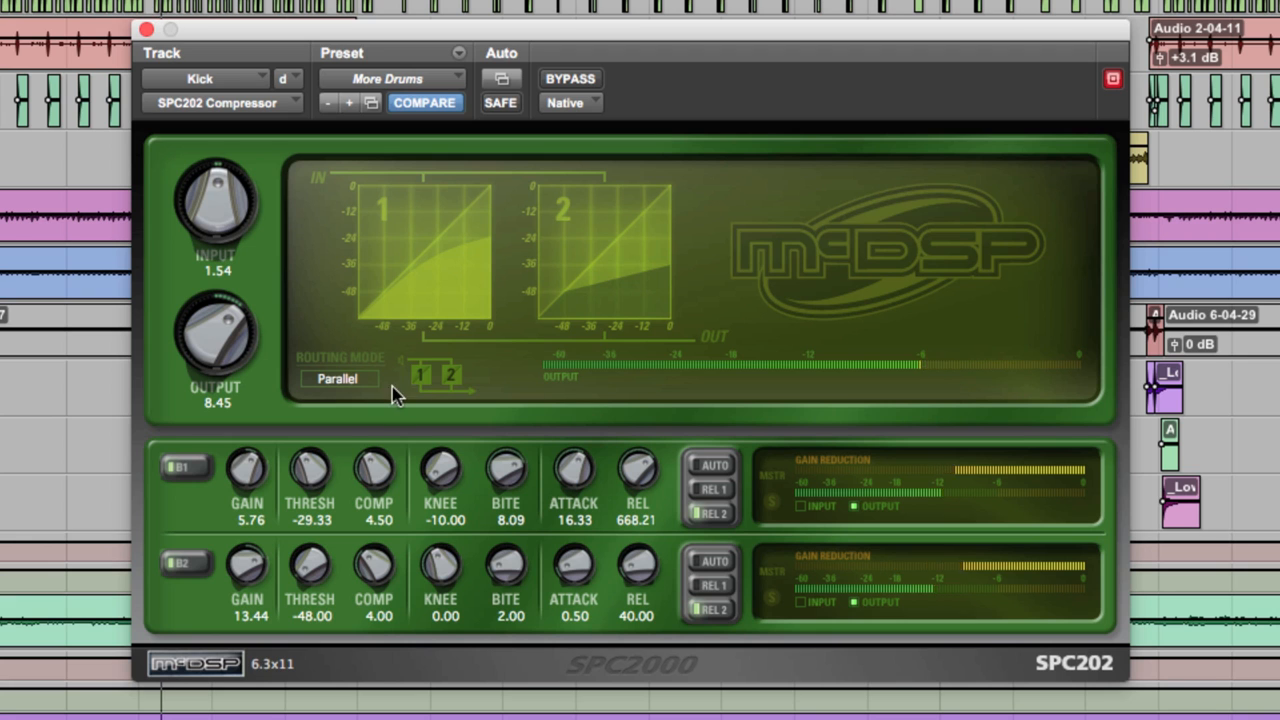
Step: Bring up the four-stage SPC2000 instance holding the All Optical Stages 2 preset
click(340, 378)
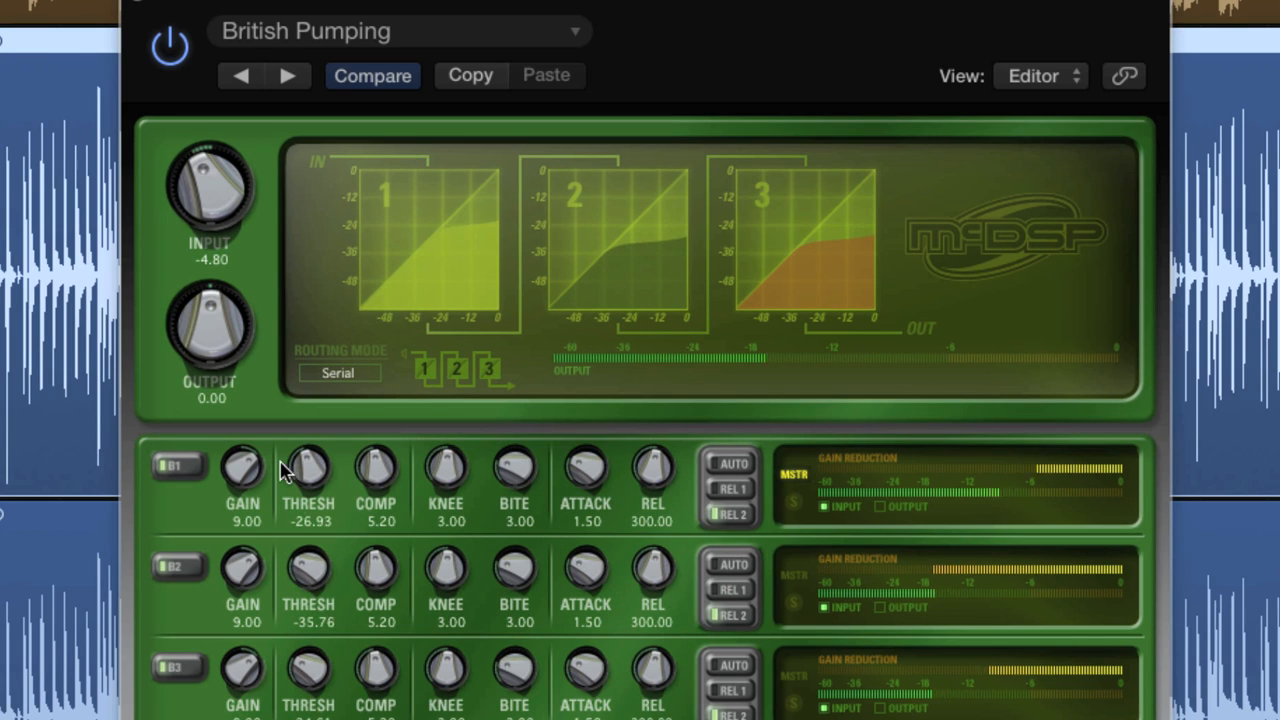
drag(242, 464, 220, 476)
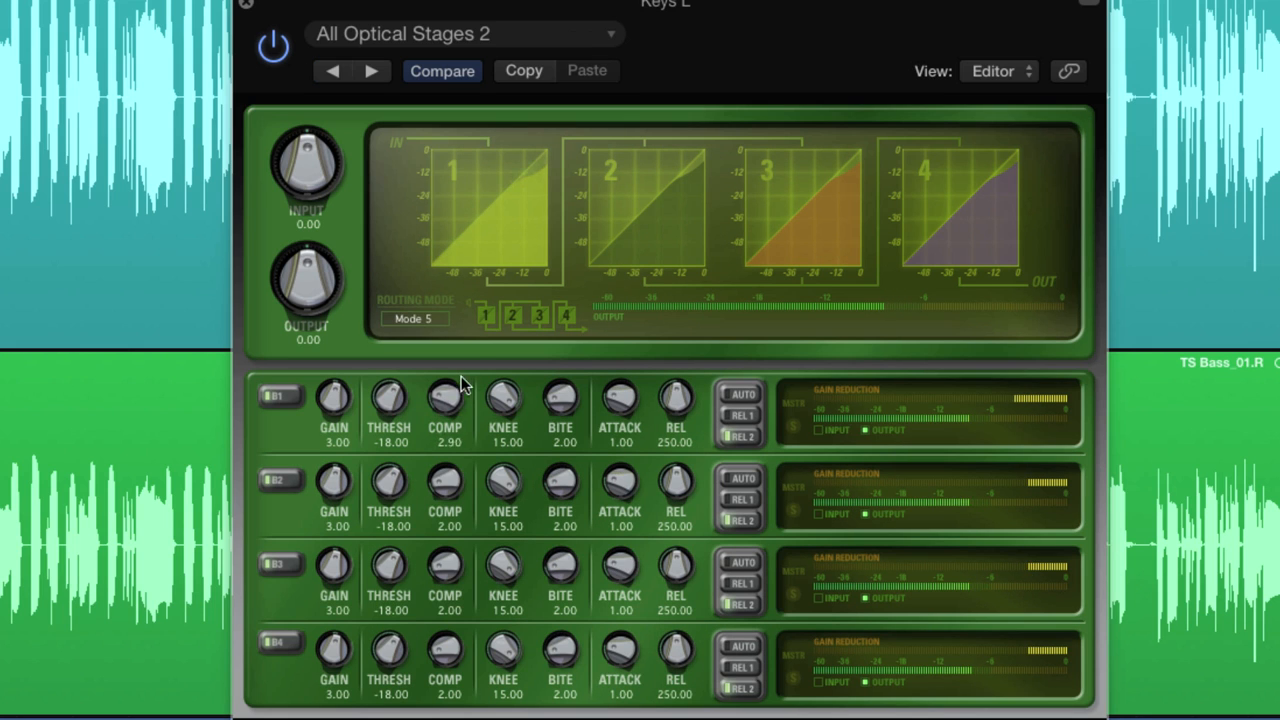
drag(388, 398, 388, 380)
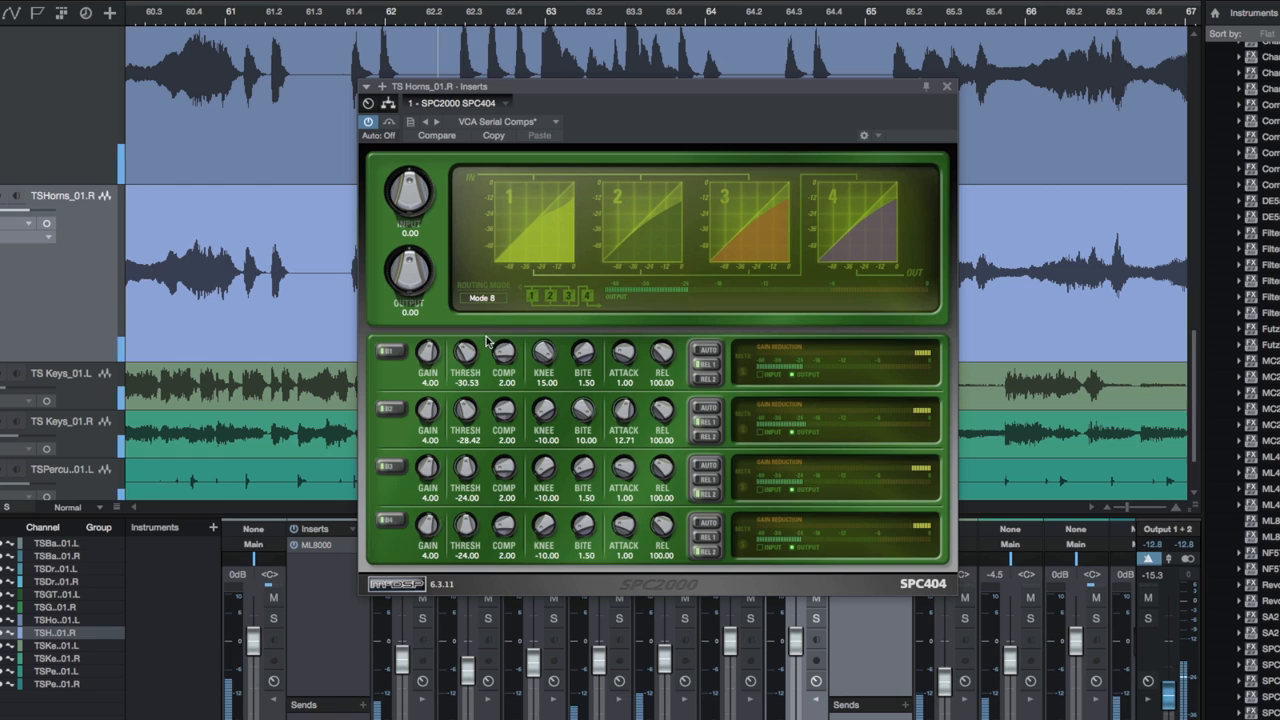
Step: Browse the SPC404 routing modes and pick a different mode than serial
click(484, 298)
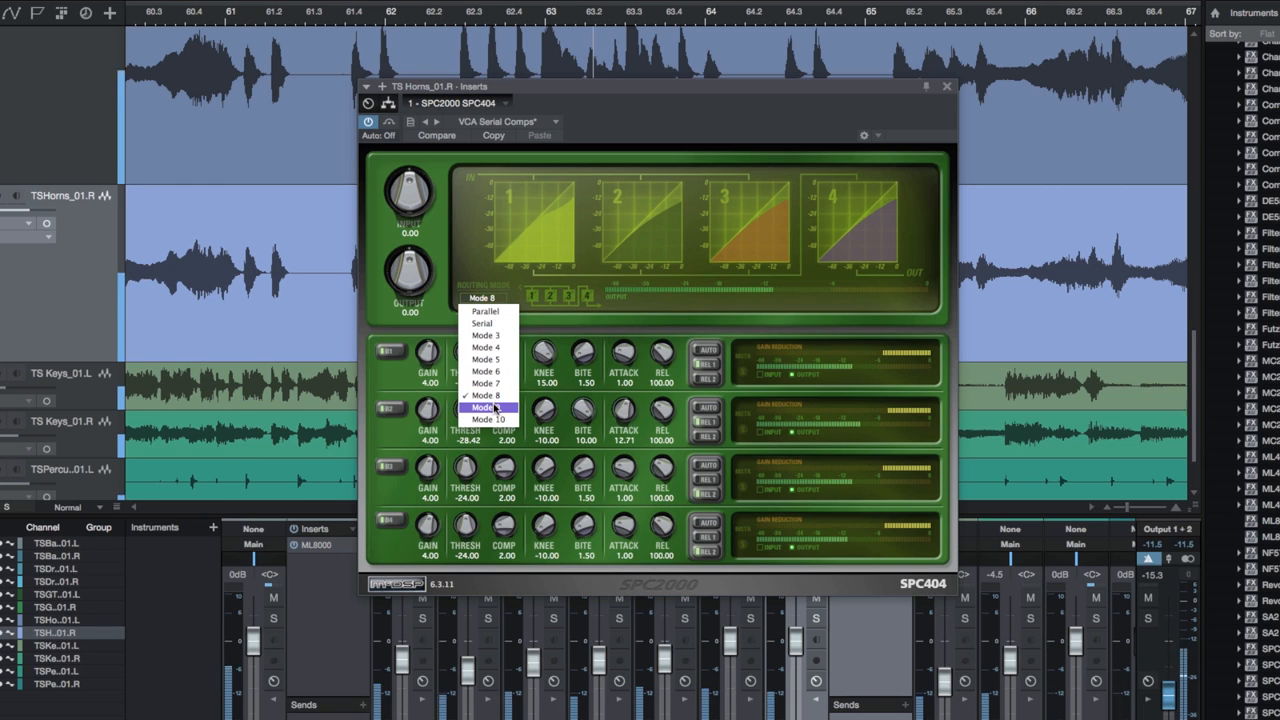
click(484, 408)
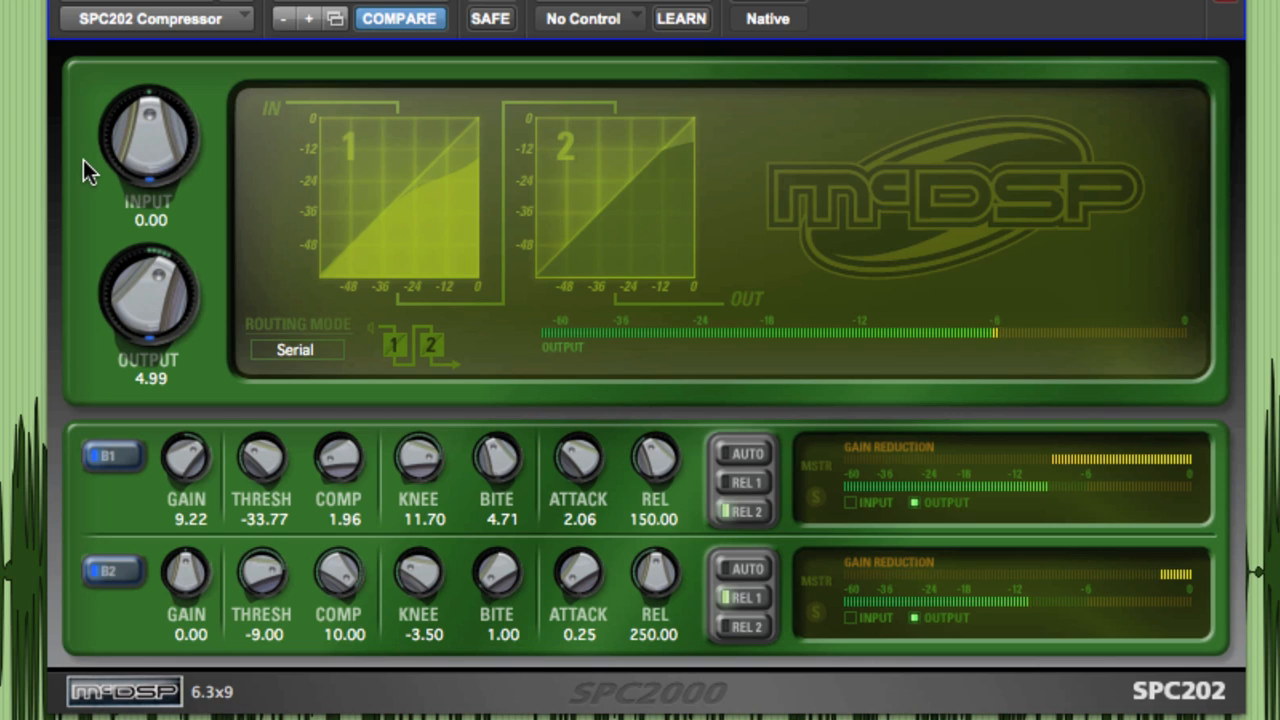
mouse_move(148, 162)
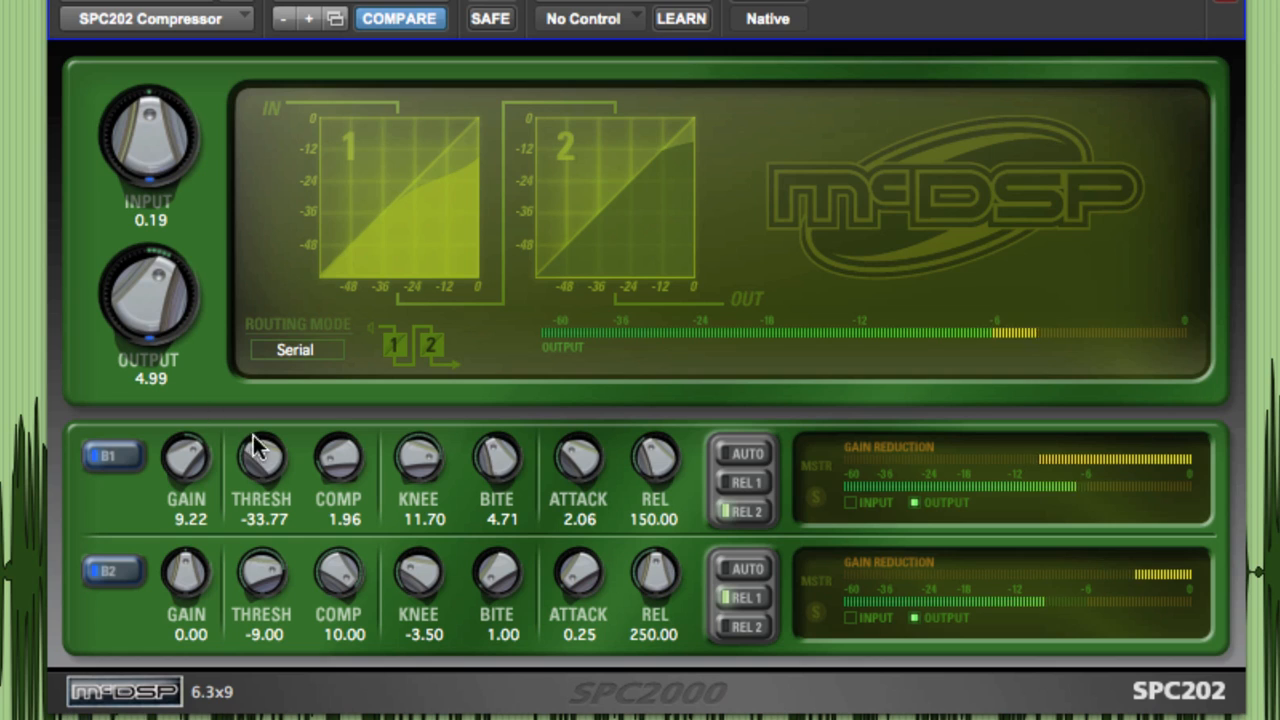
mouse_move(596, 468)
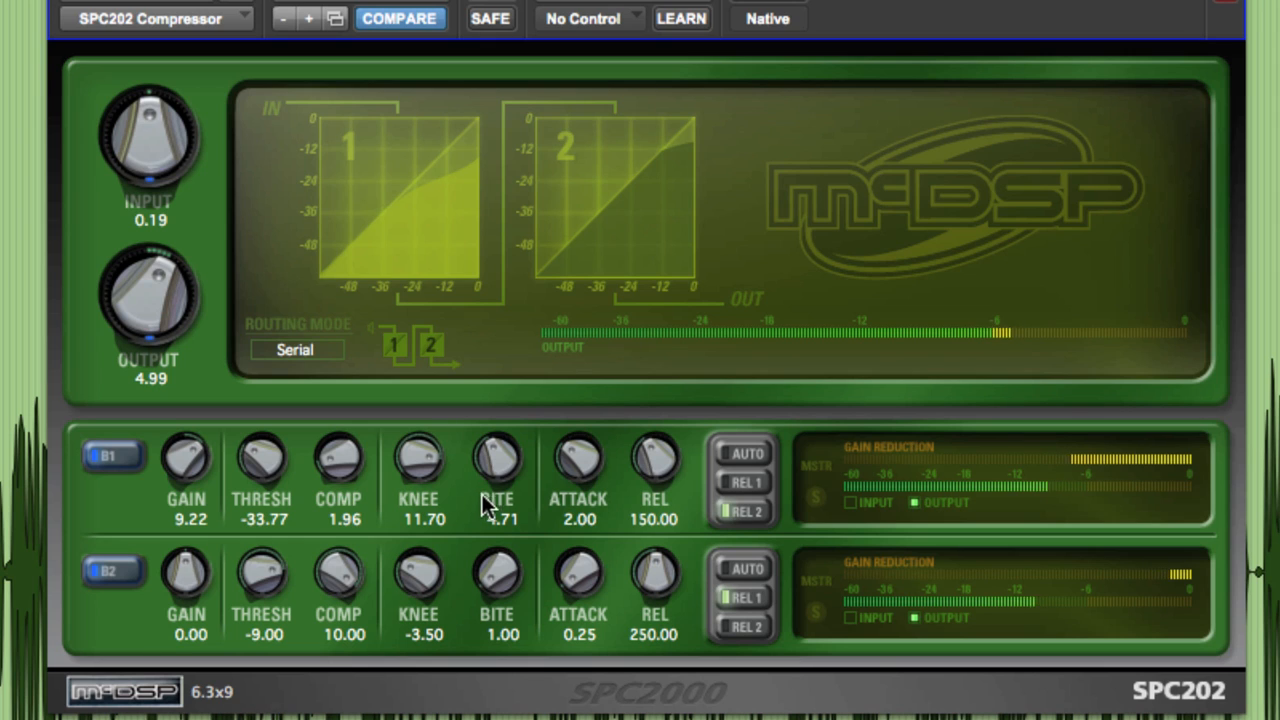
mouse_move(432, 468)
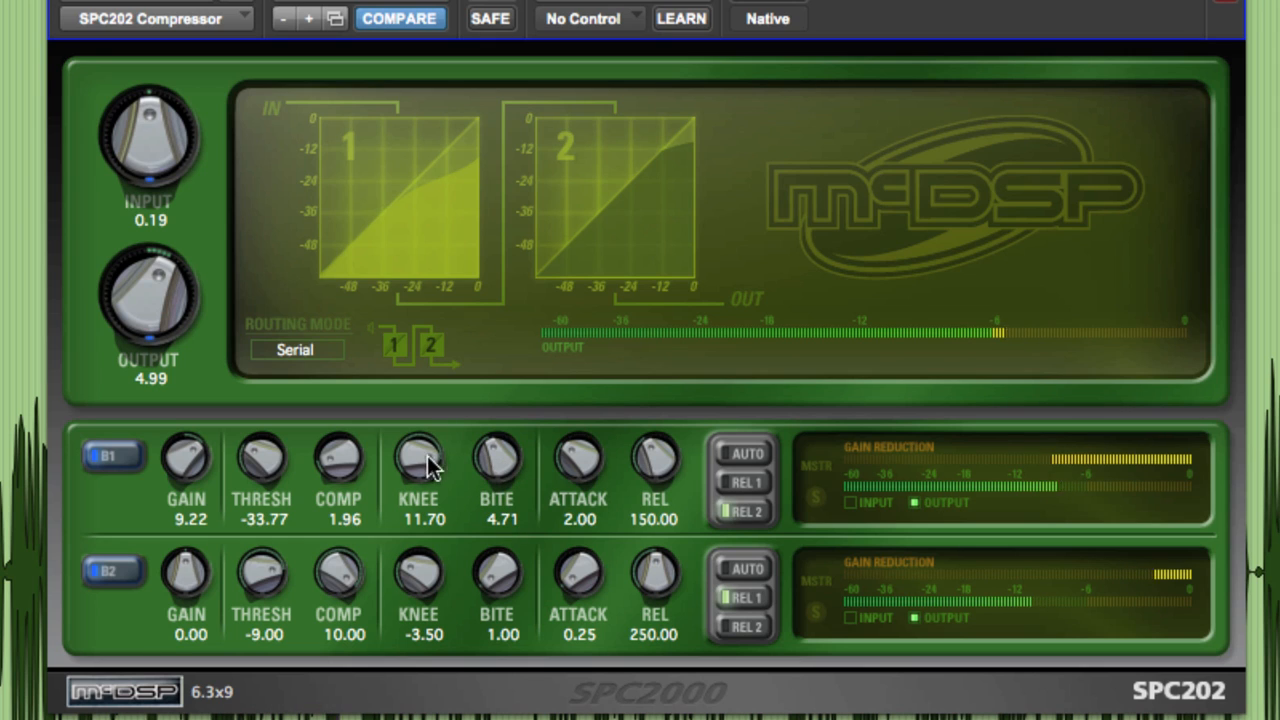
mouse_move(444, 504)
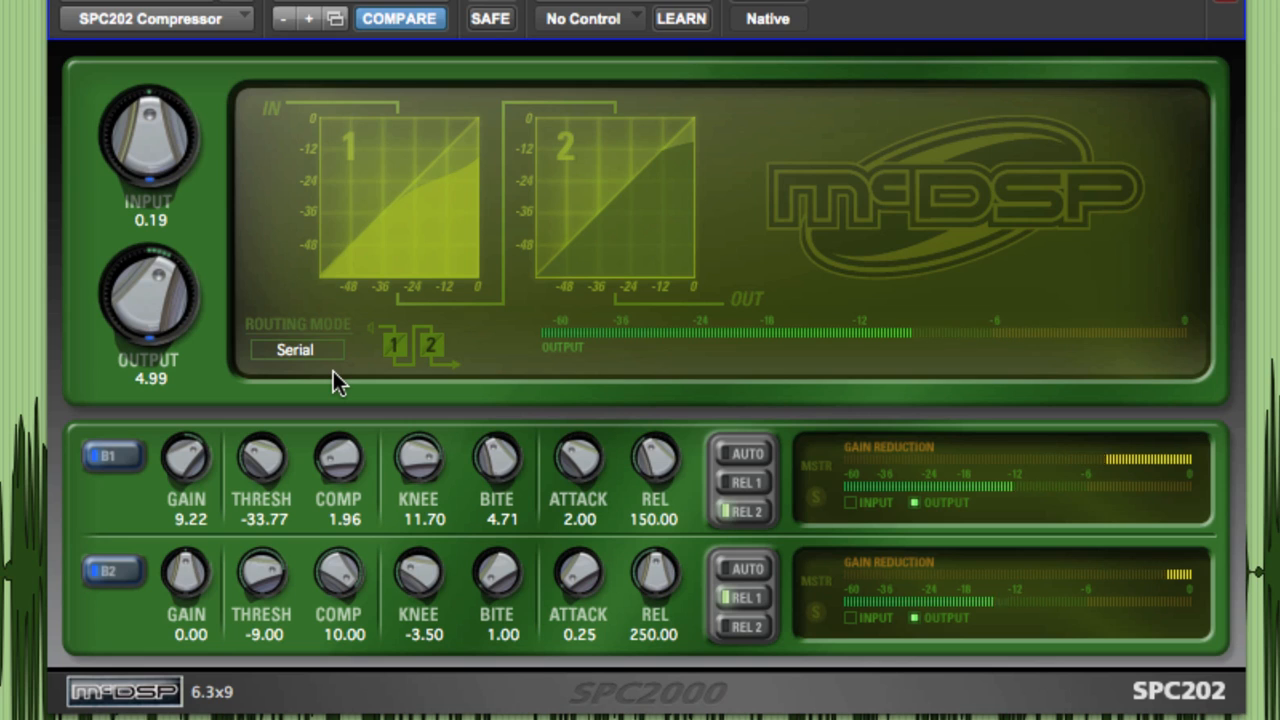
click(296, 348)
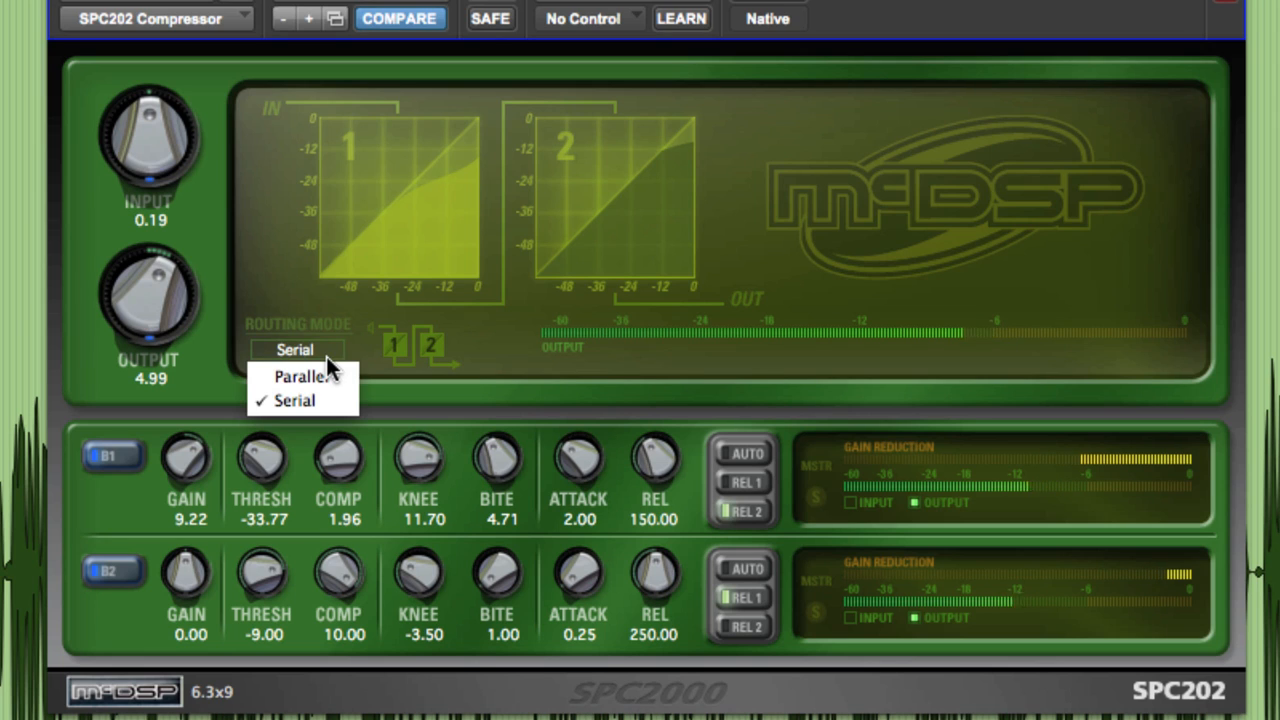
mouse_move(296, 400)
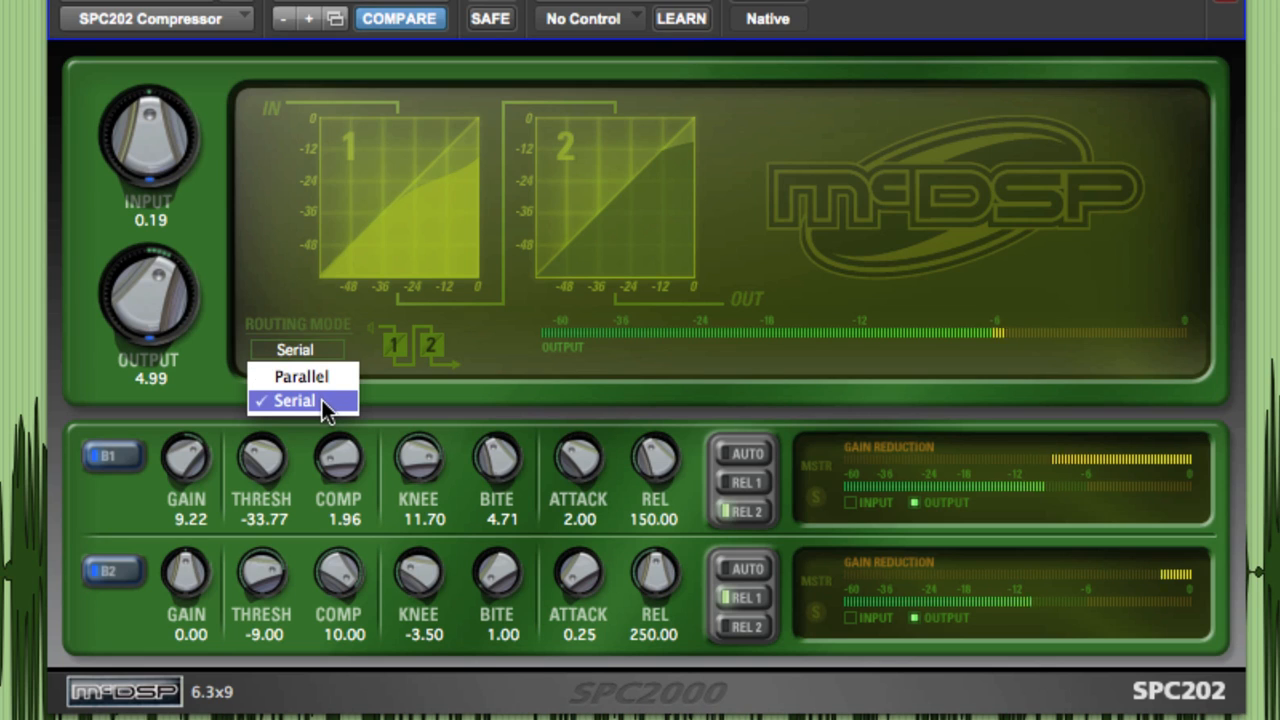
click(294, 400)
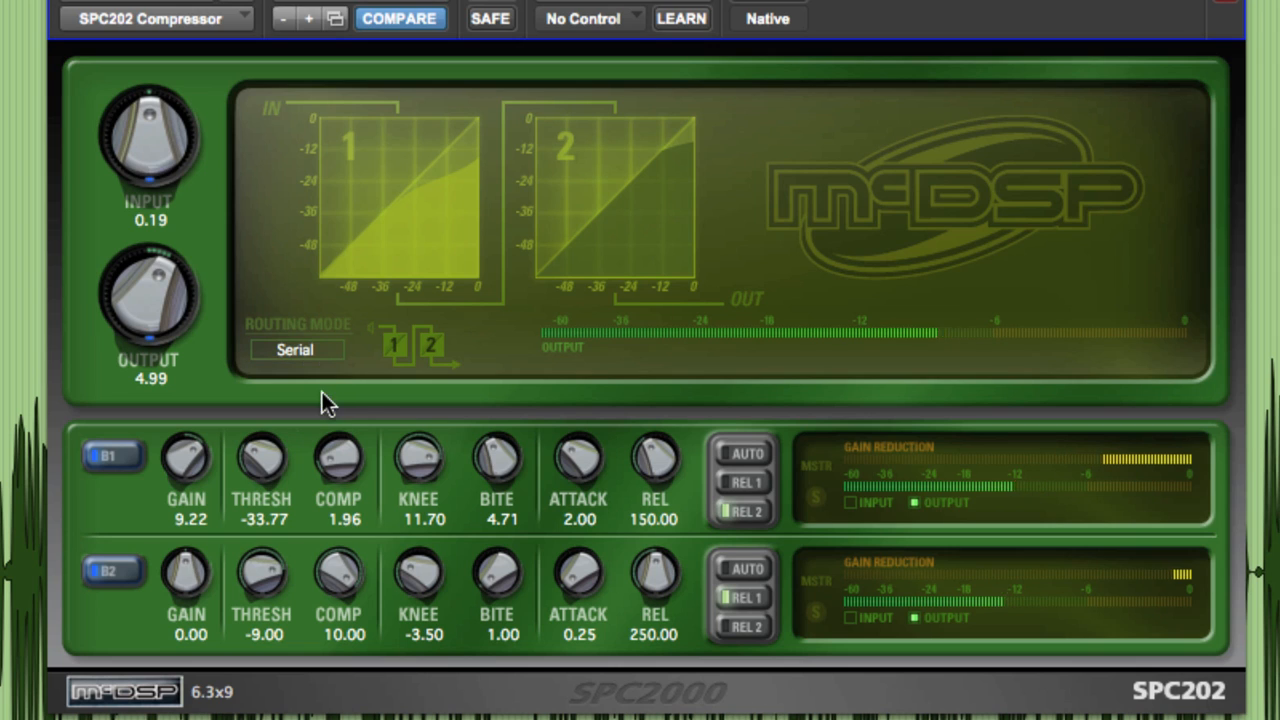
mouse_move(408, 198)
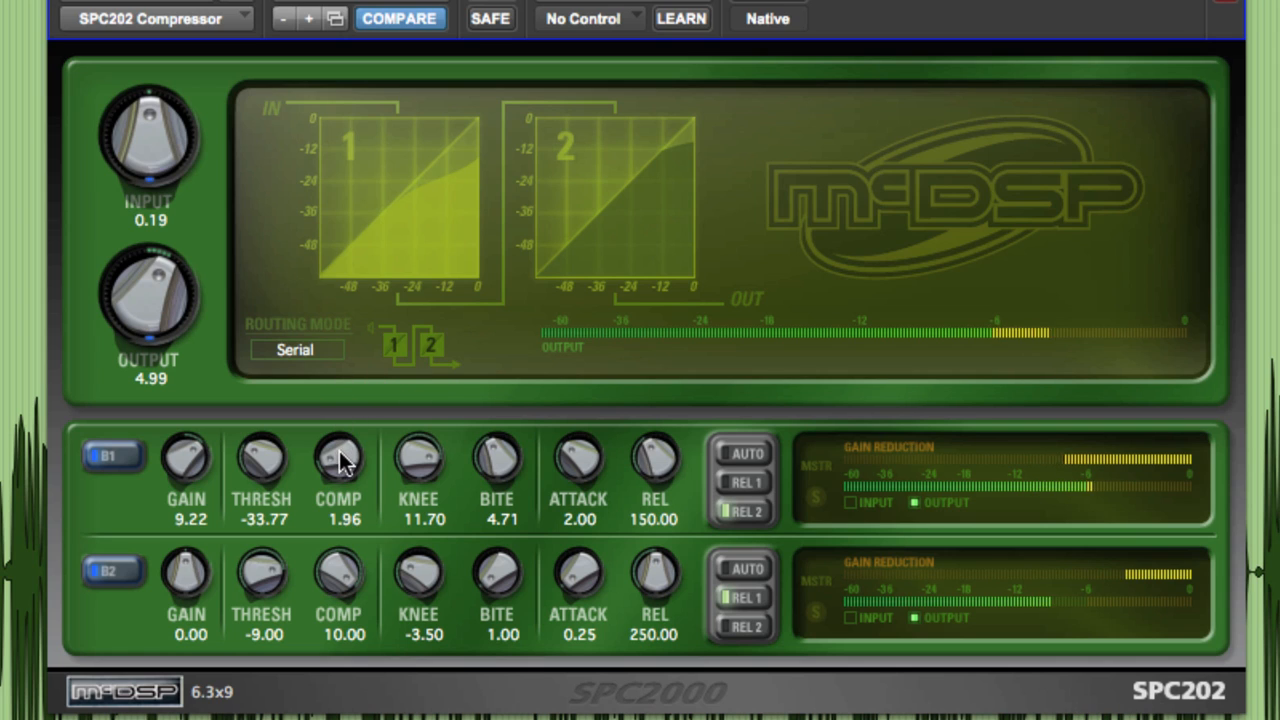
mouse_move(376, 462)
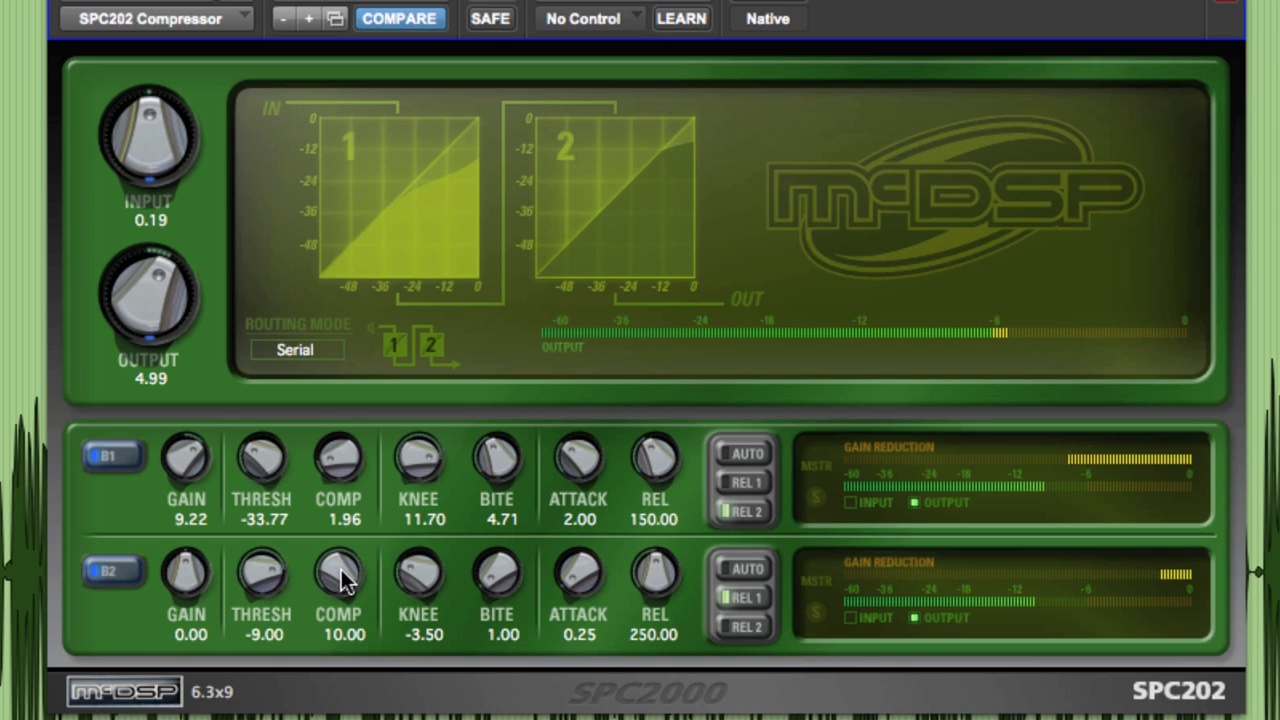
mouse_move(378, 656)
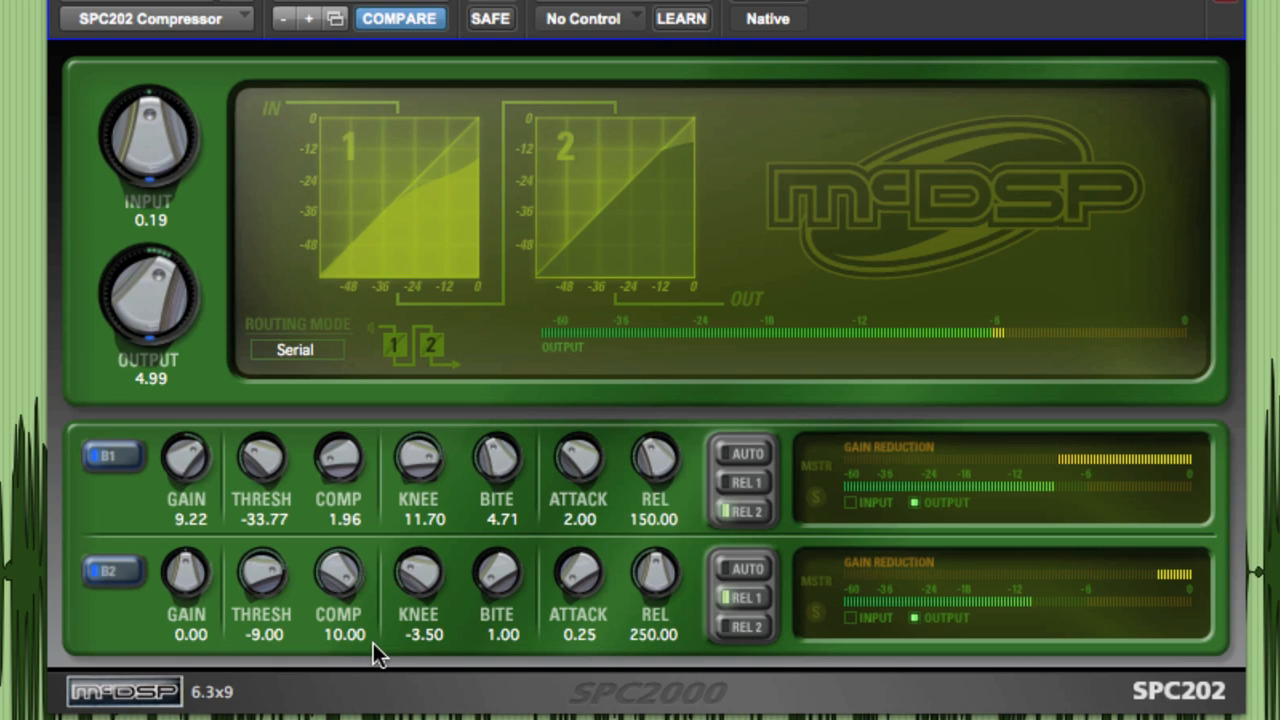
Step: Route the SPC202's two compressor stages in Parallel instead of Serial
click(296, 348)
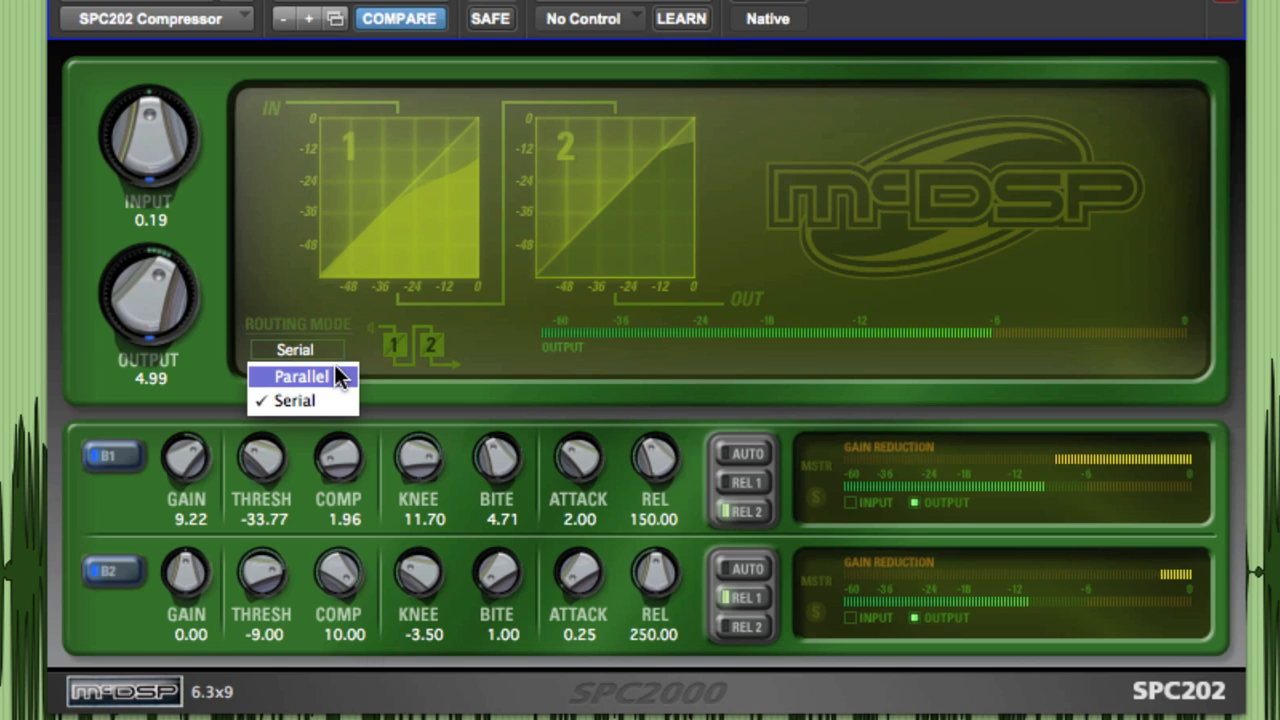
click(300, 376)
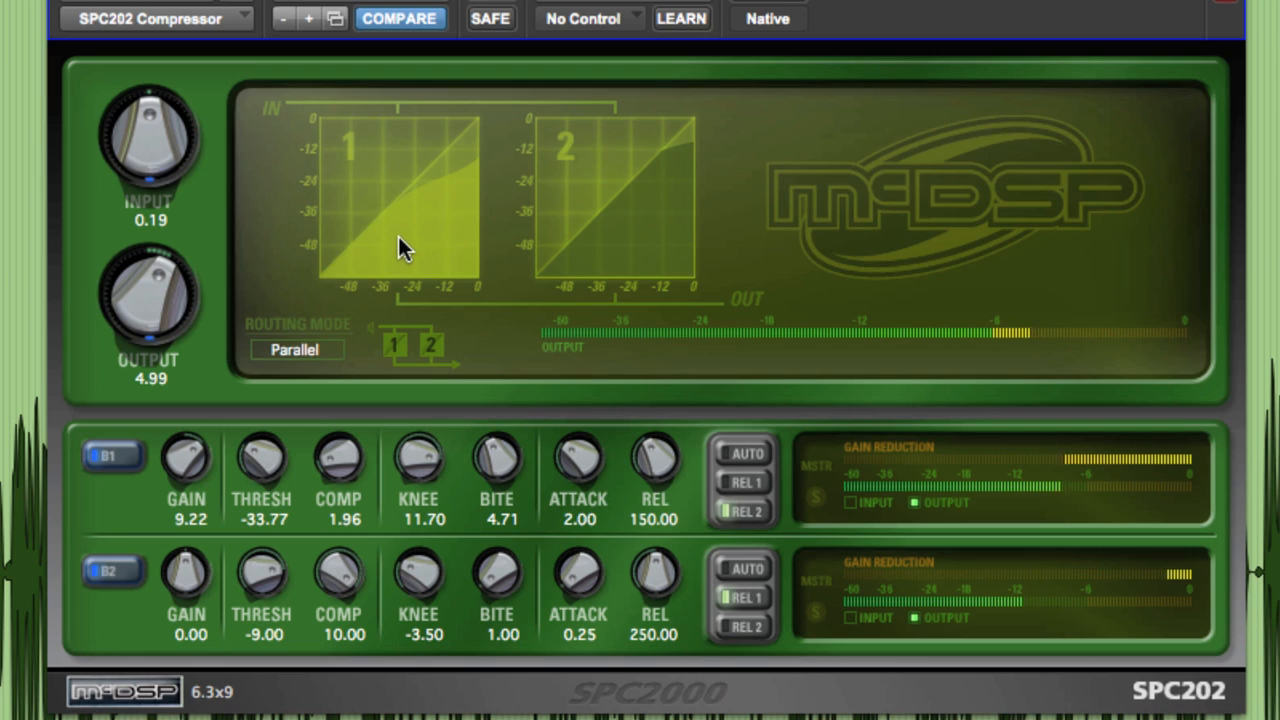
mouse_move(420, 250)
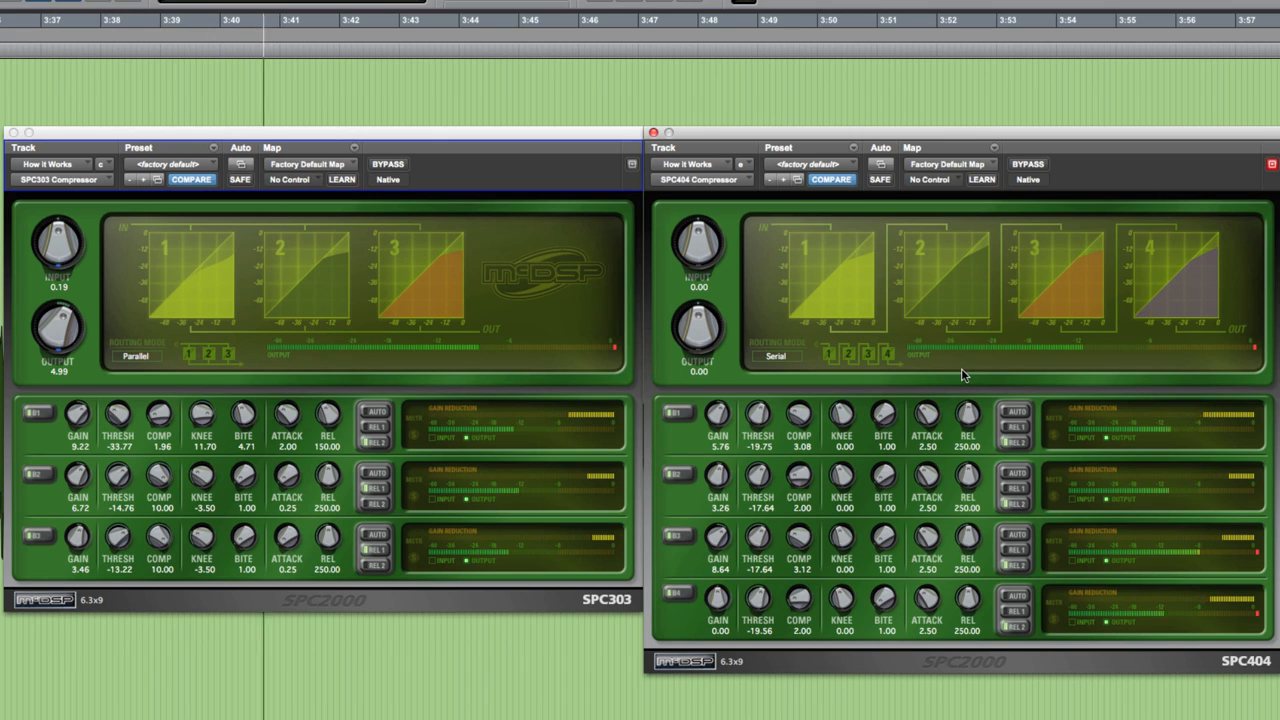
Step: Set the SPC303 routing to Mode 5 and the SPC404 routing to Mode 7
click(776, 356)
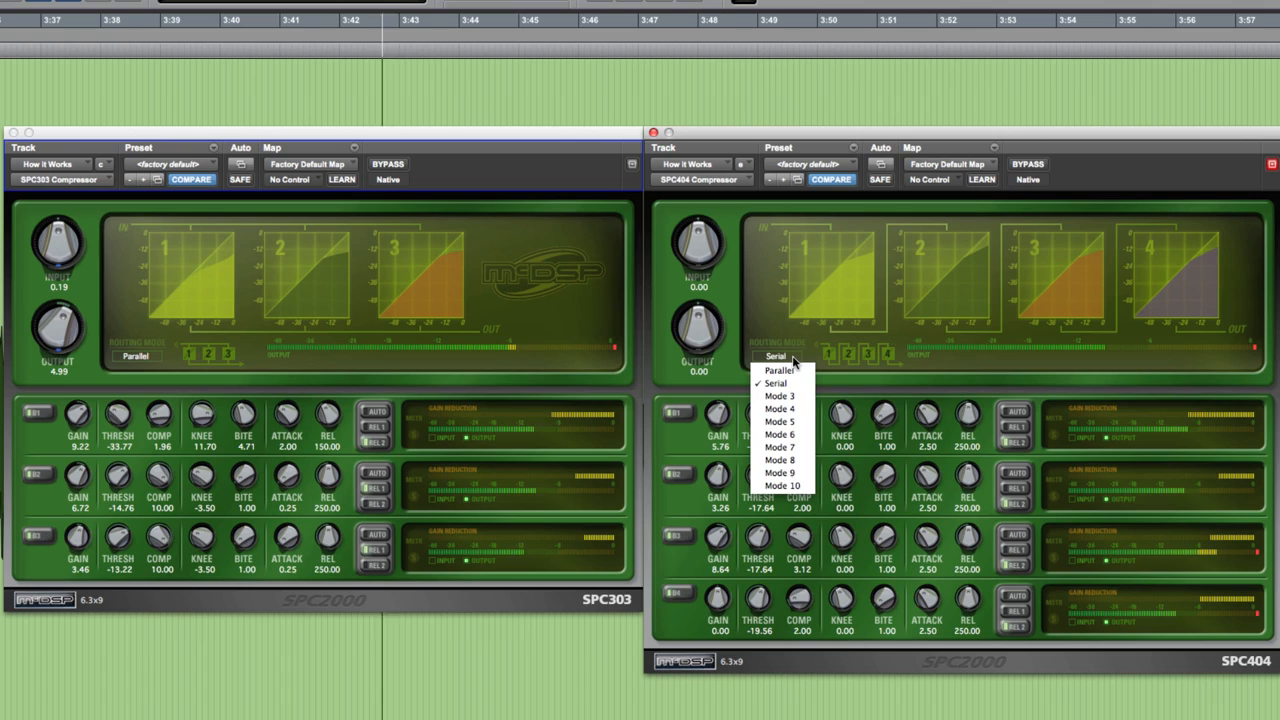
click(776, 384)
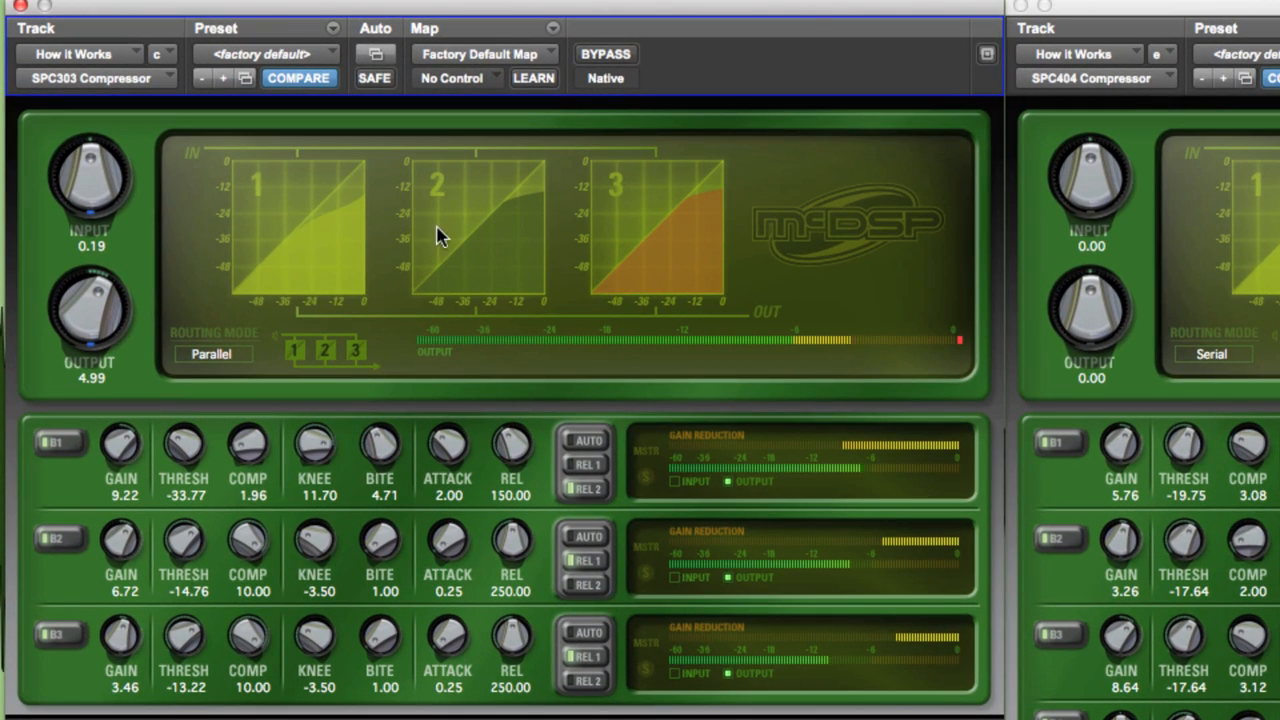
mouse_move(252, 362)
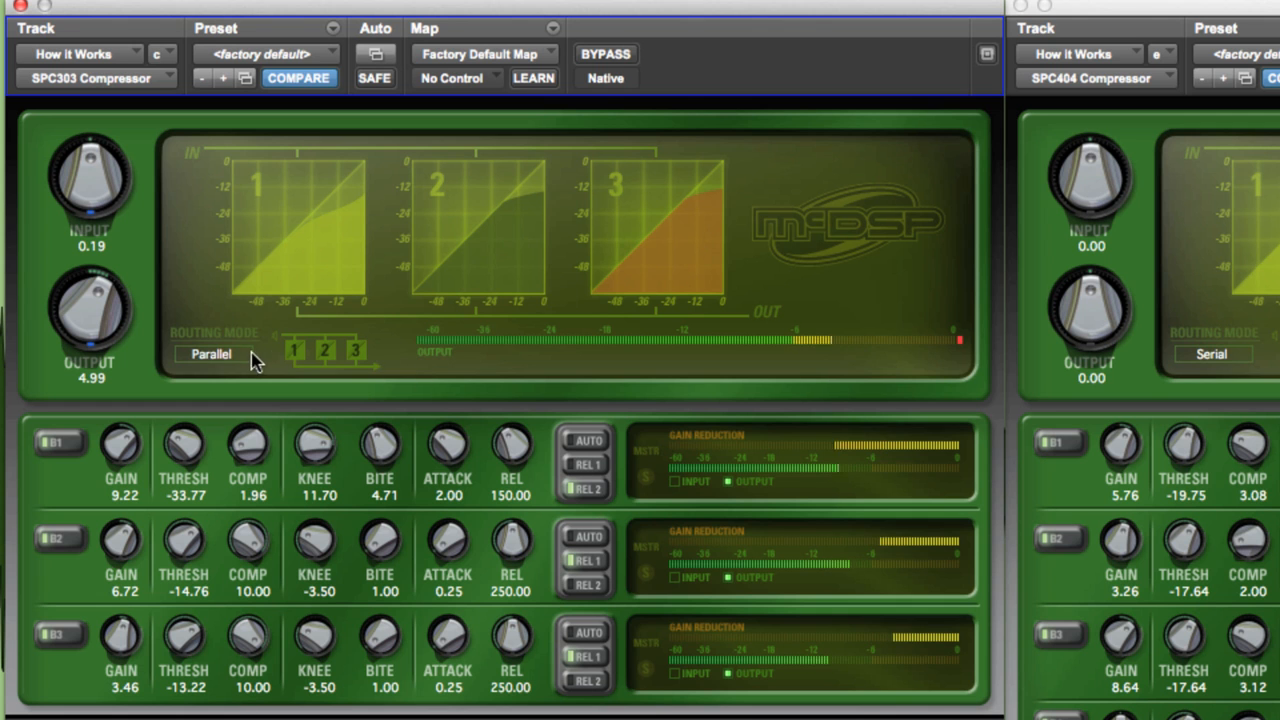
click(212, 354)
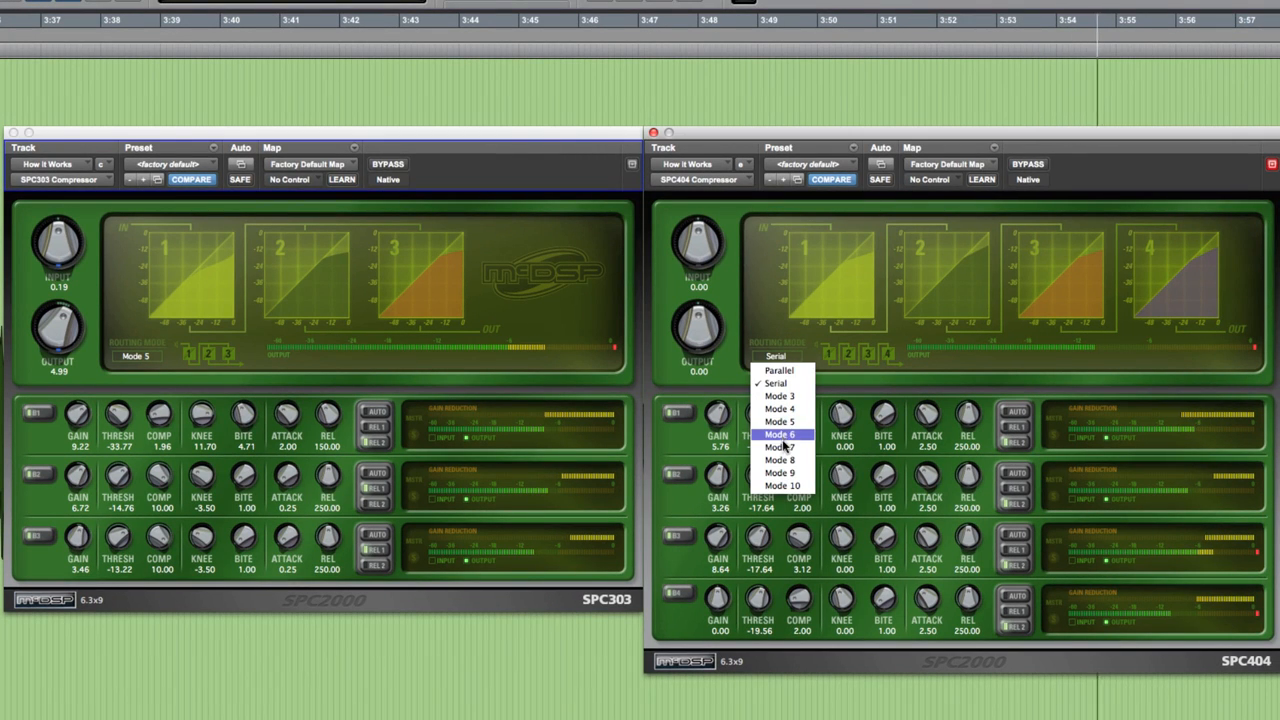
click(780, 446)
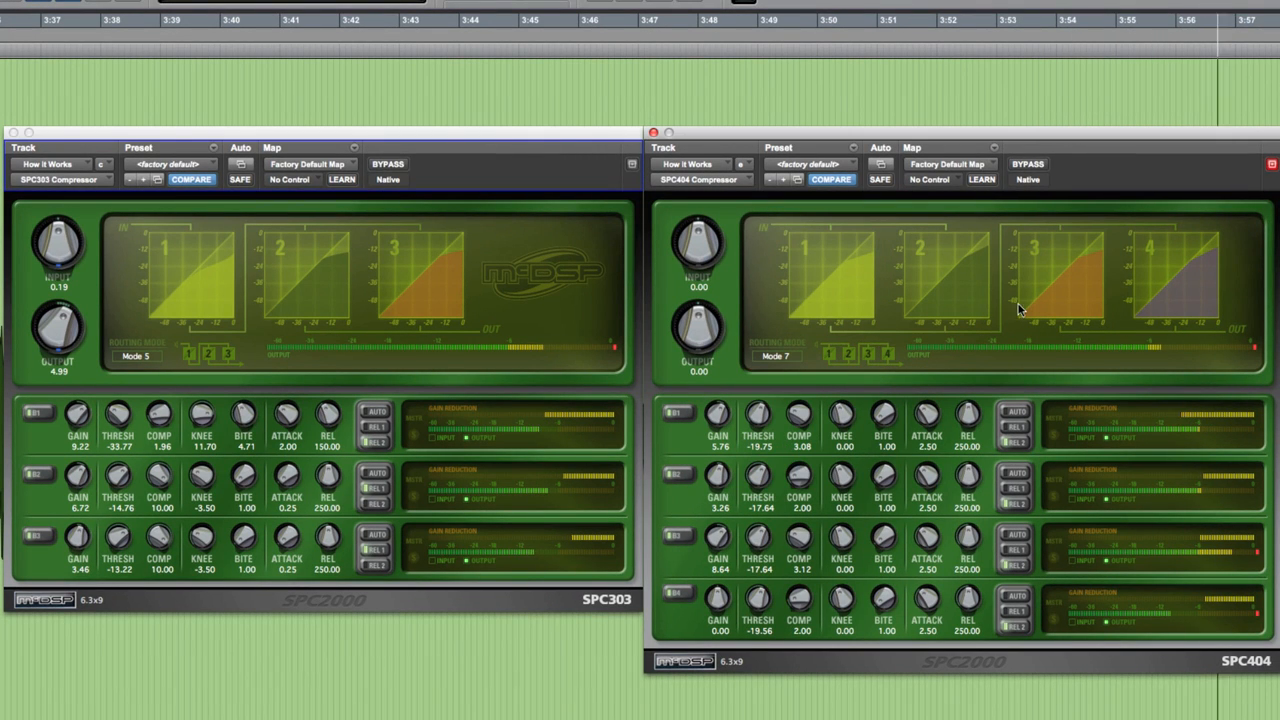
mouse_move(1048, 368)
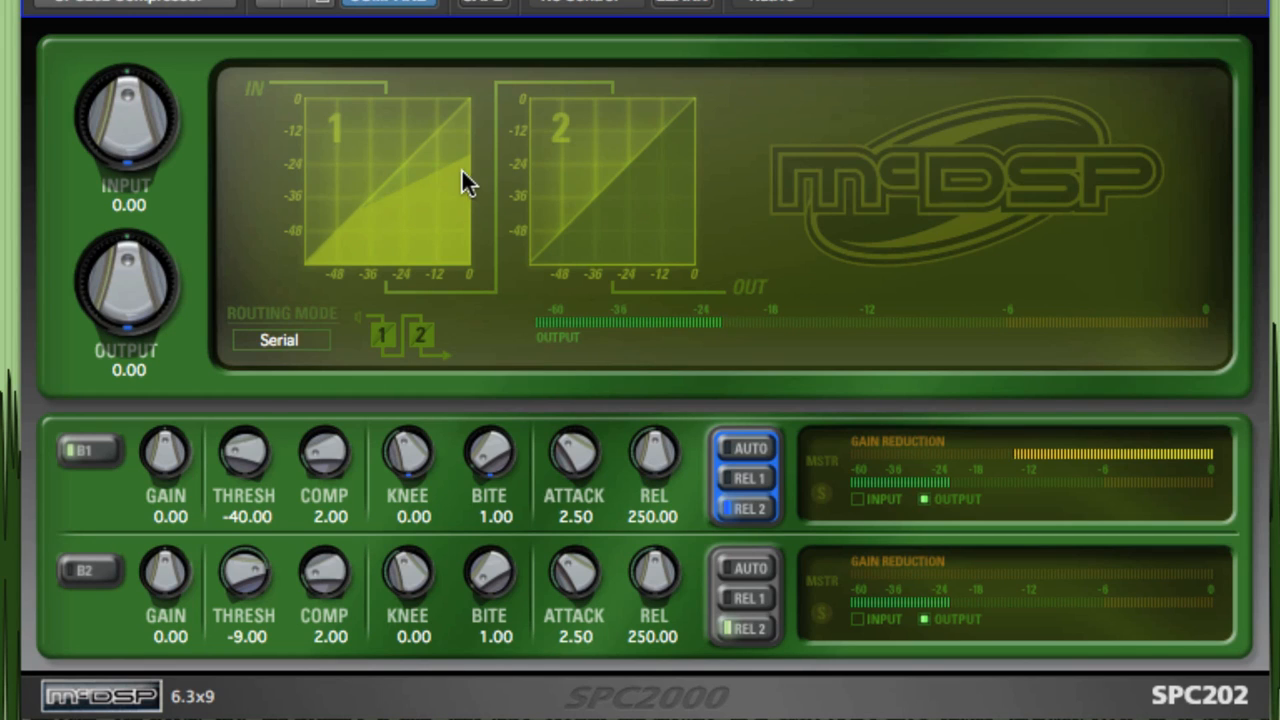
mouse_move(356, 240)
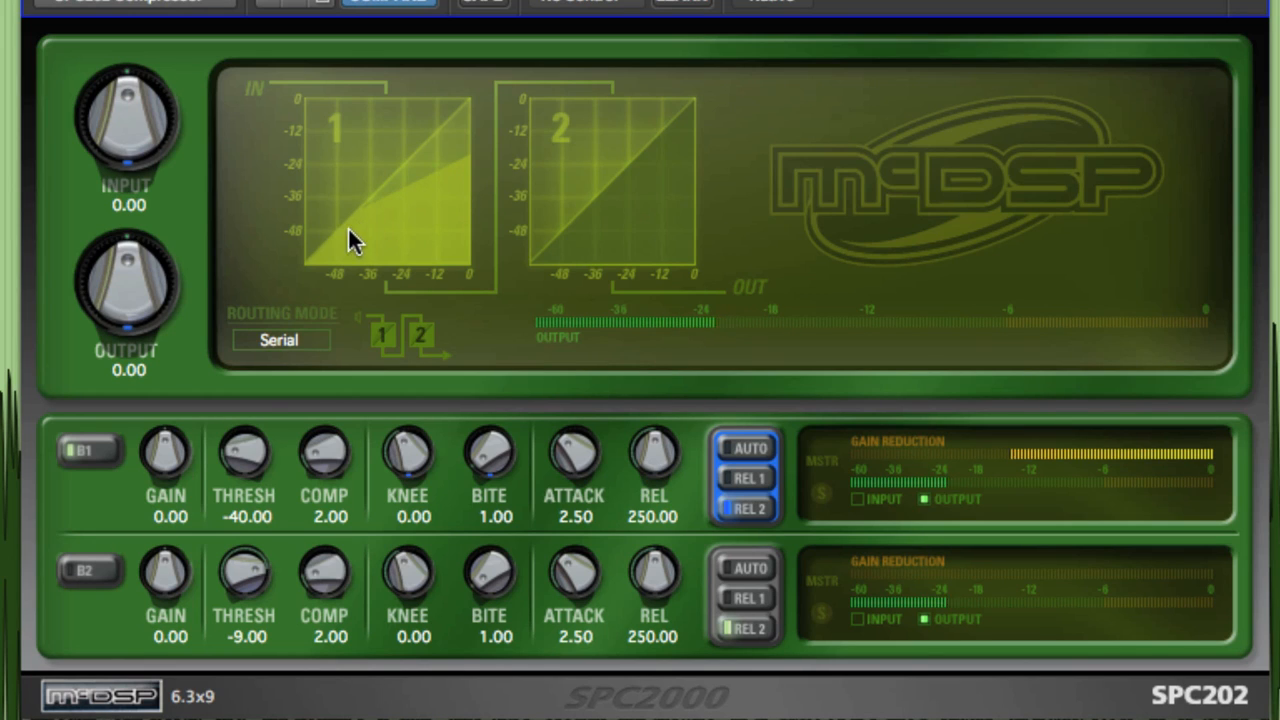
mouse_move(456, 190)
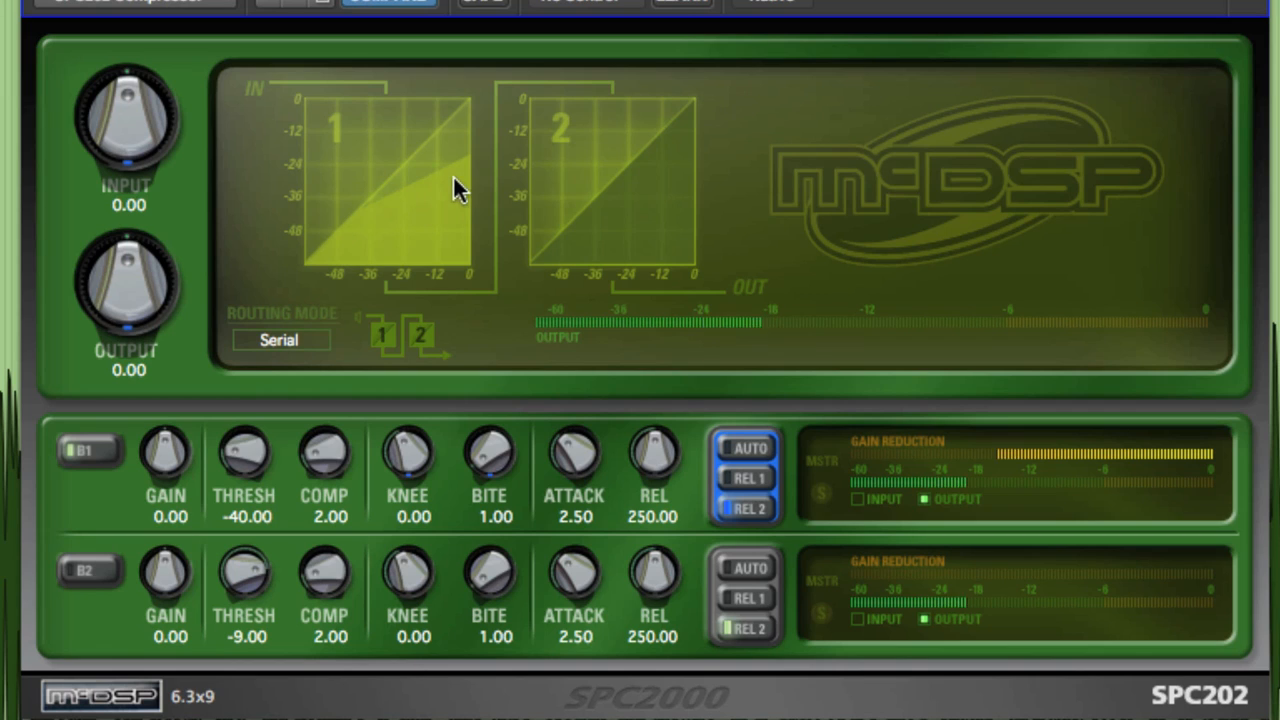
mouse_move(370, 236)
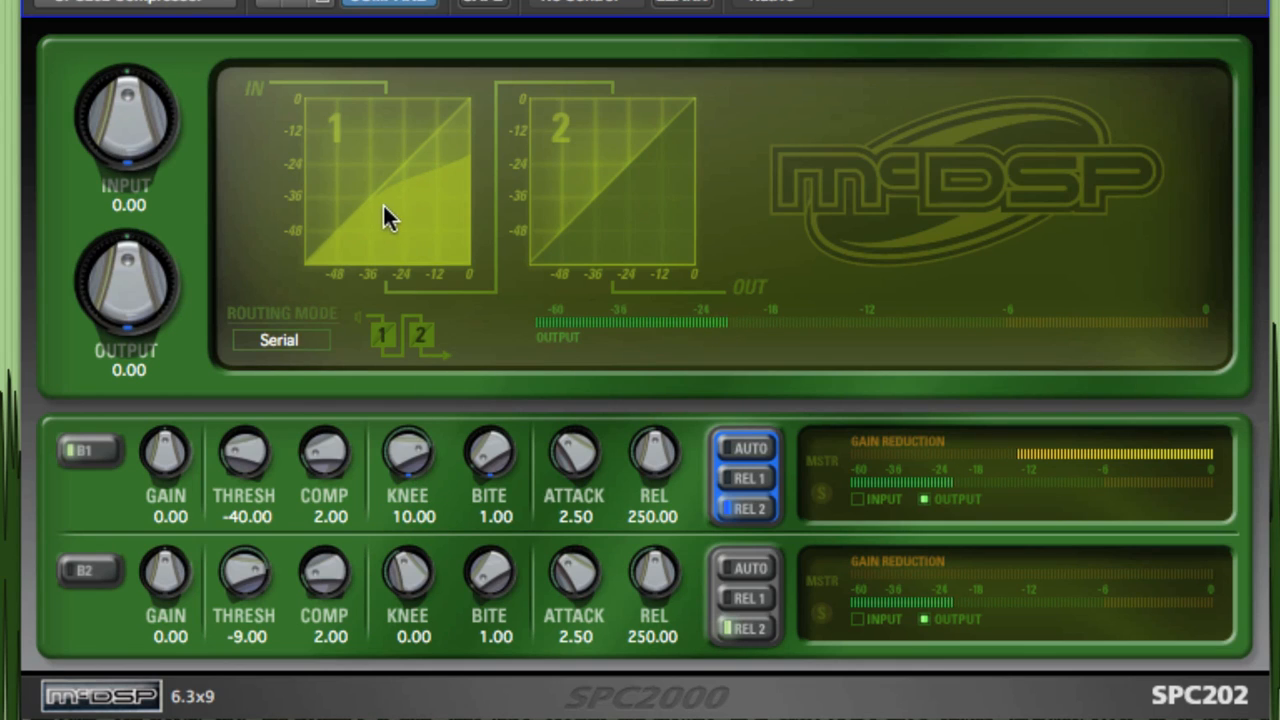
mouse_move(476, 170)
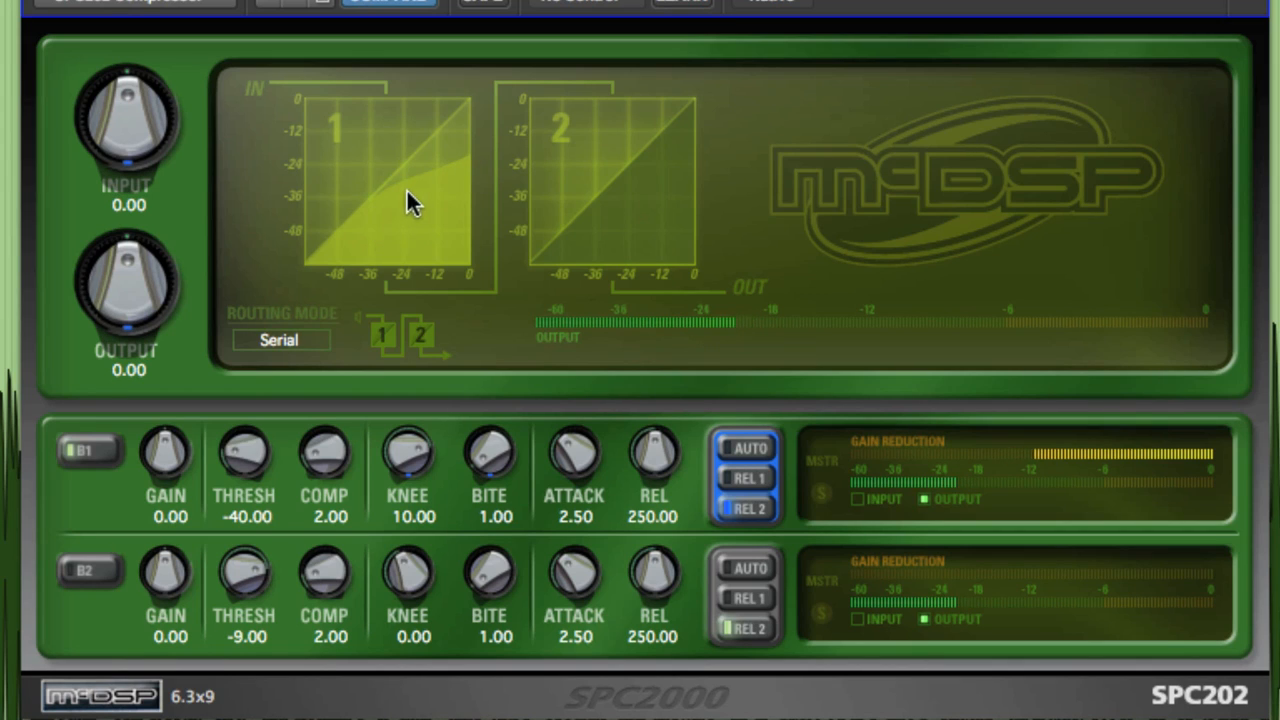
mouse_move(450, 190)
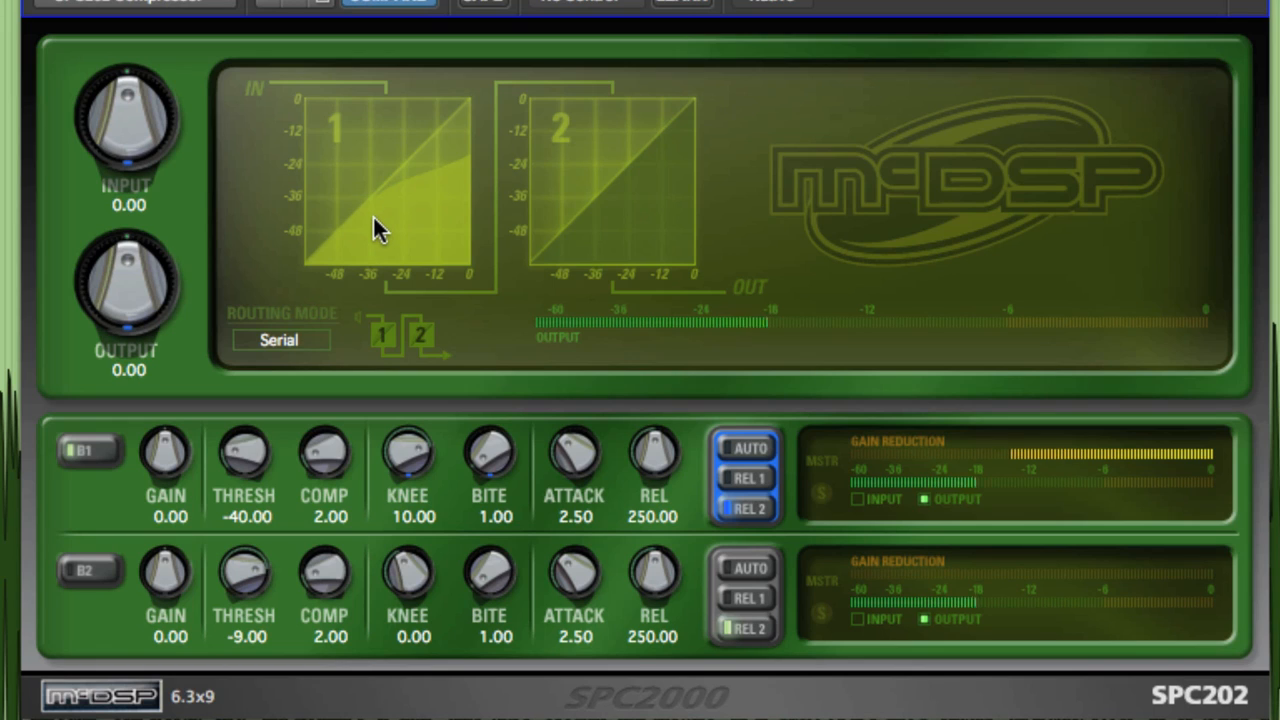
mouse_move(388, 270)
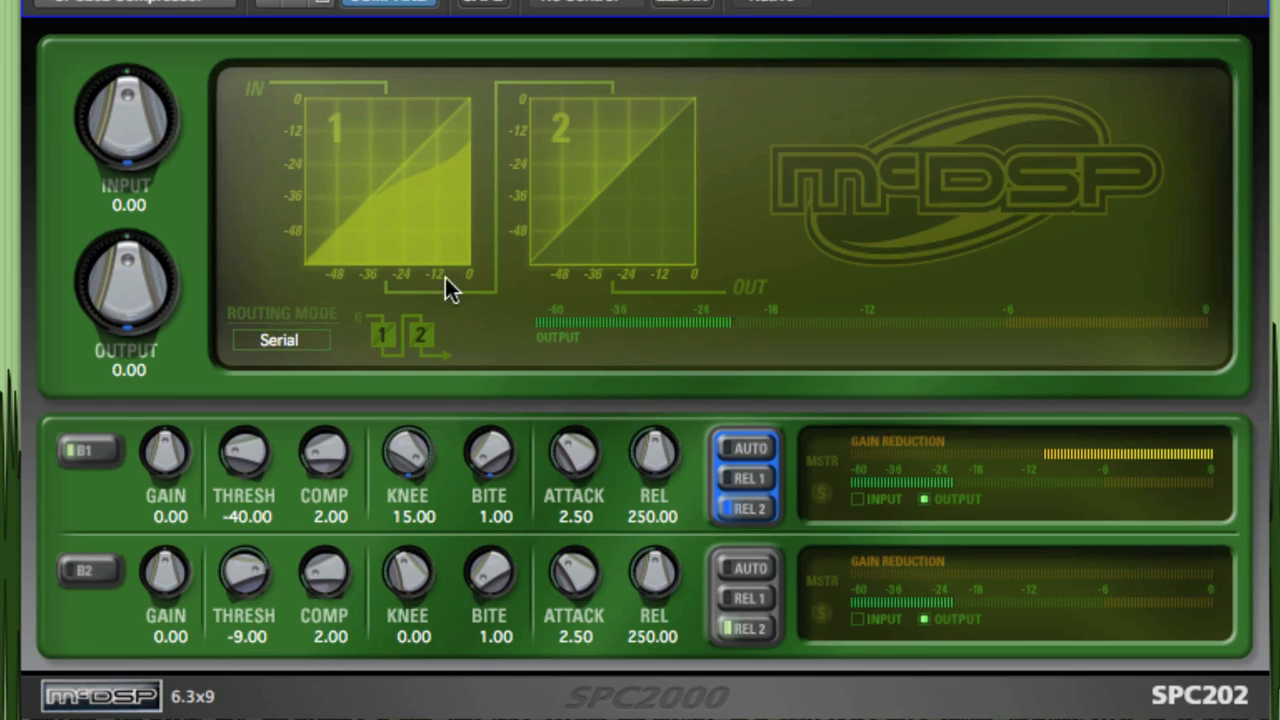
mouse_move(436, 196)
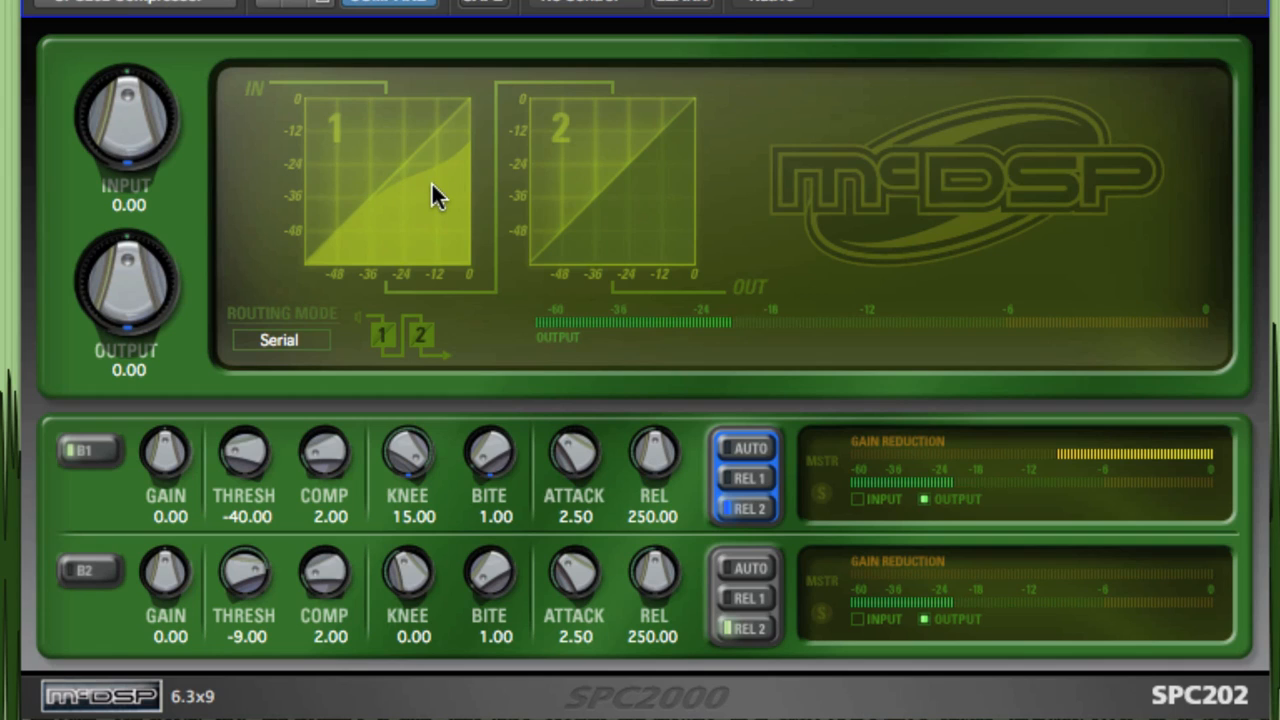
mouse_move(468, 178)
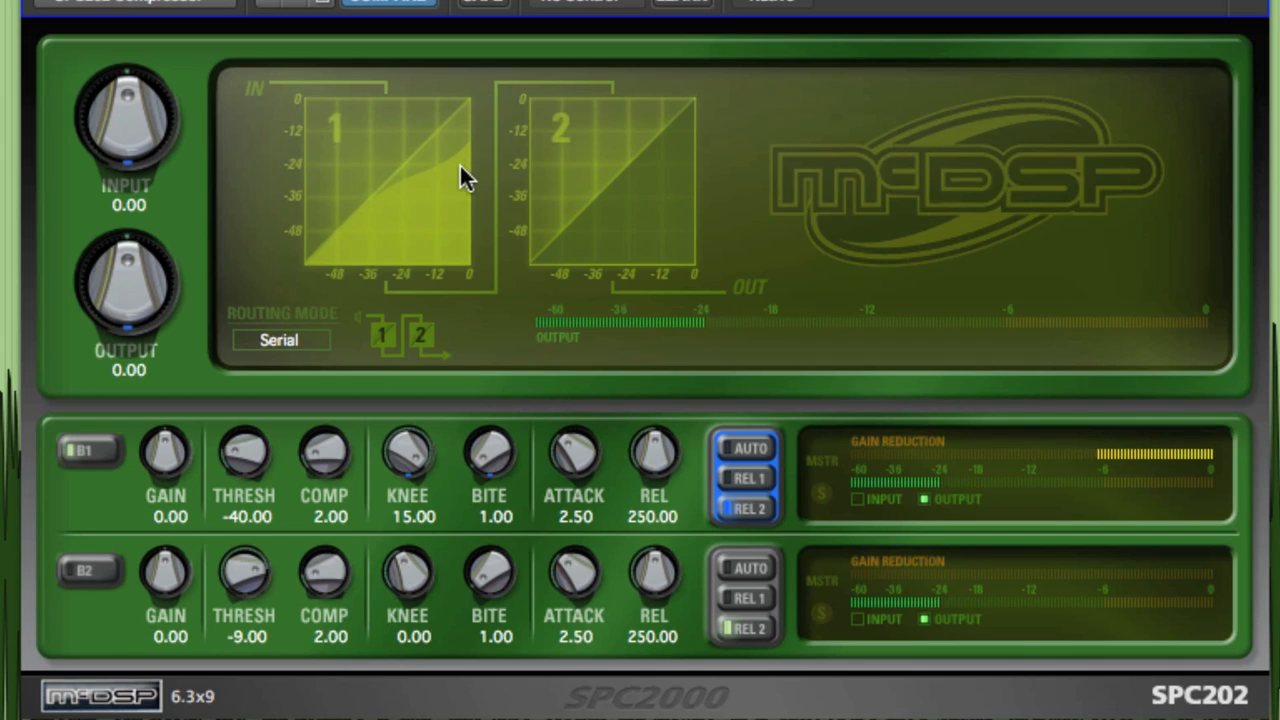
mouse_move(436, 190)
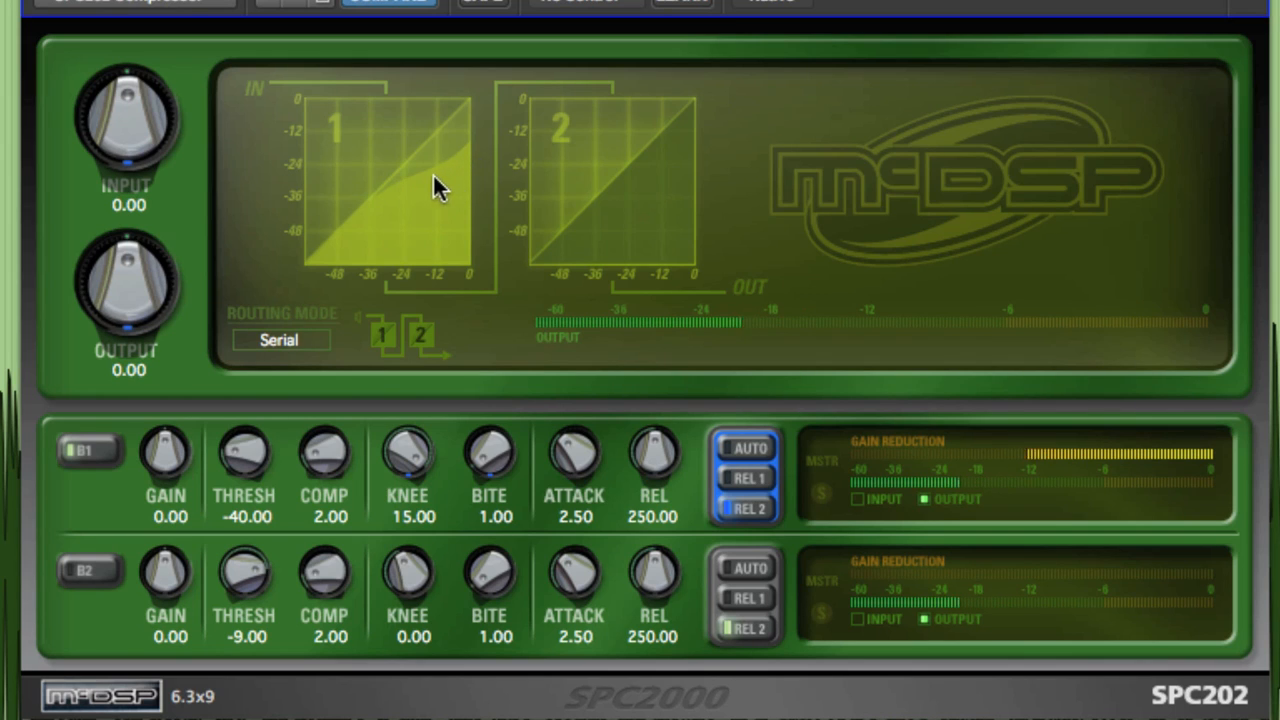
mouse_move(418, 210)
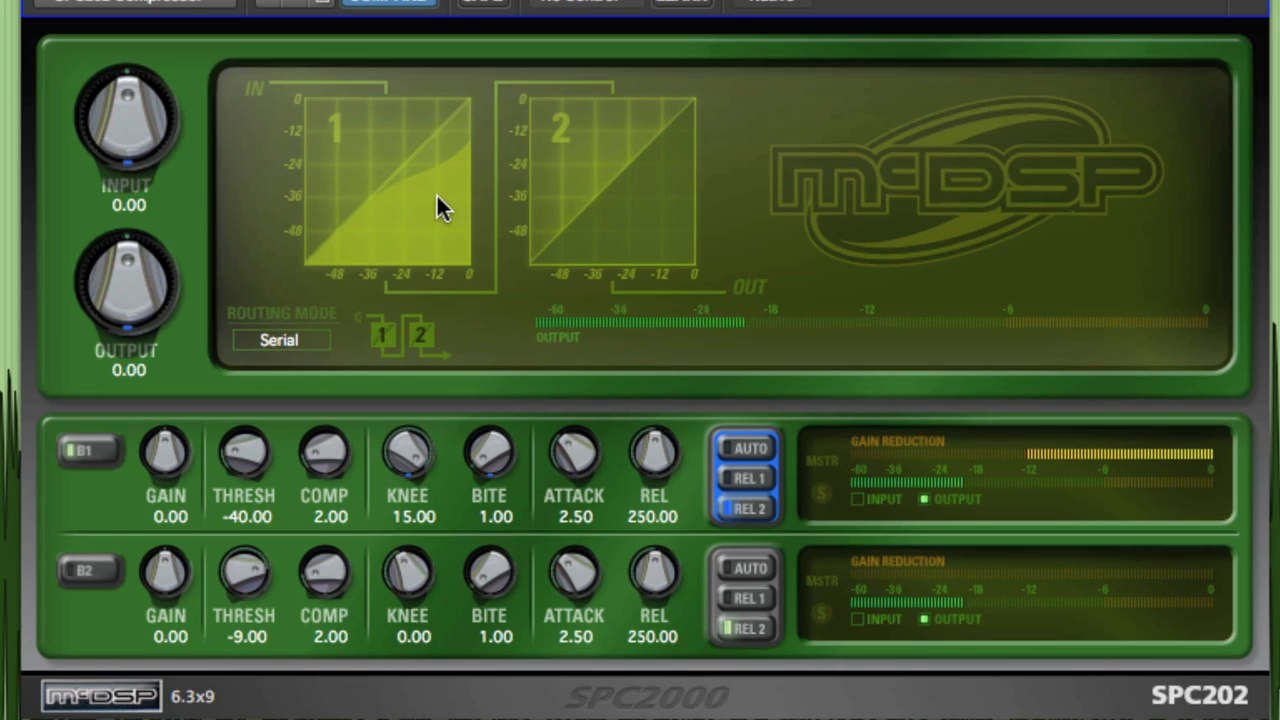
mouse_move(416, 212)
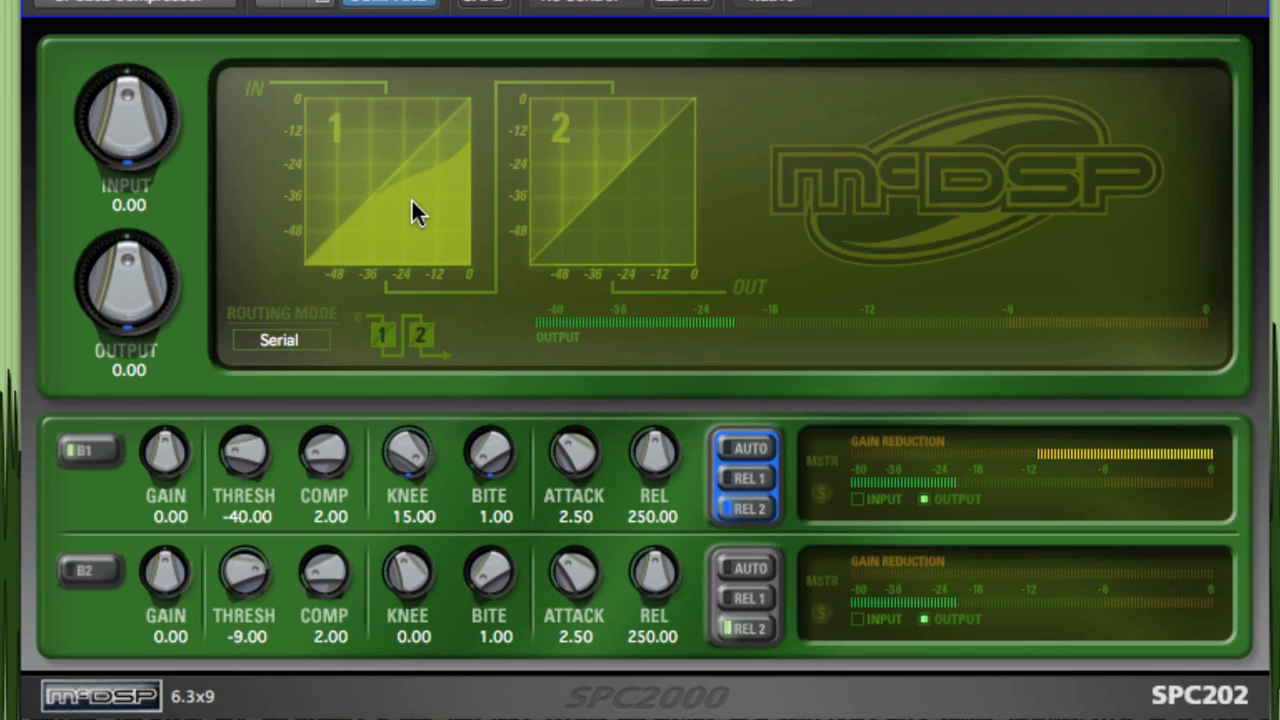
drag(408, 450, 404, 464)
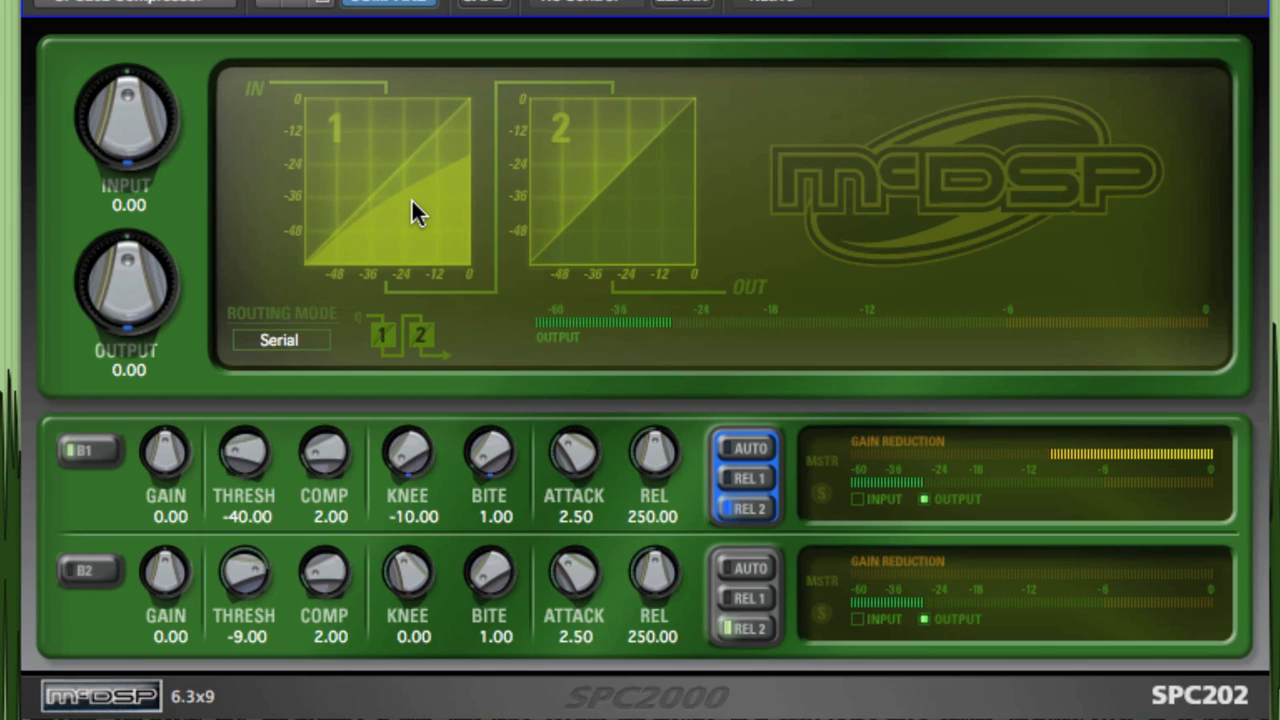
drag(408, 456, 408, 420)
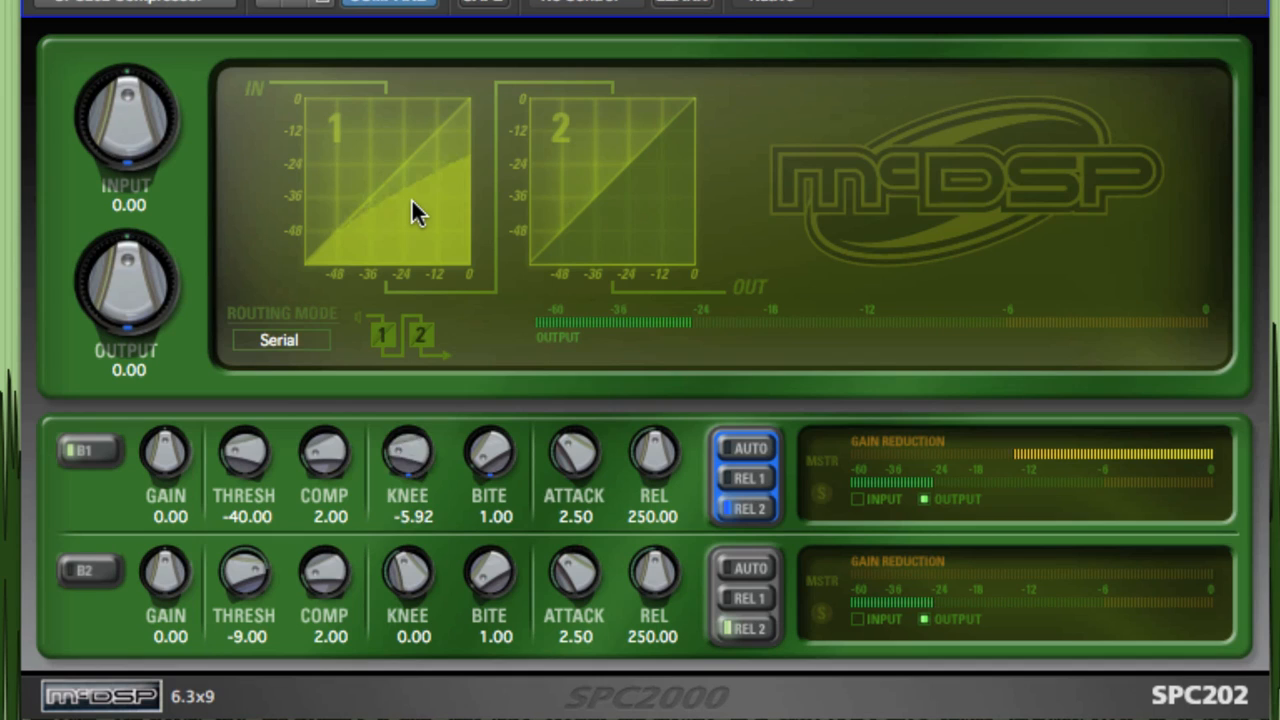
drag(408, 456, 408, 420)
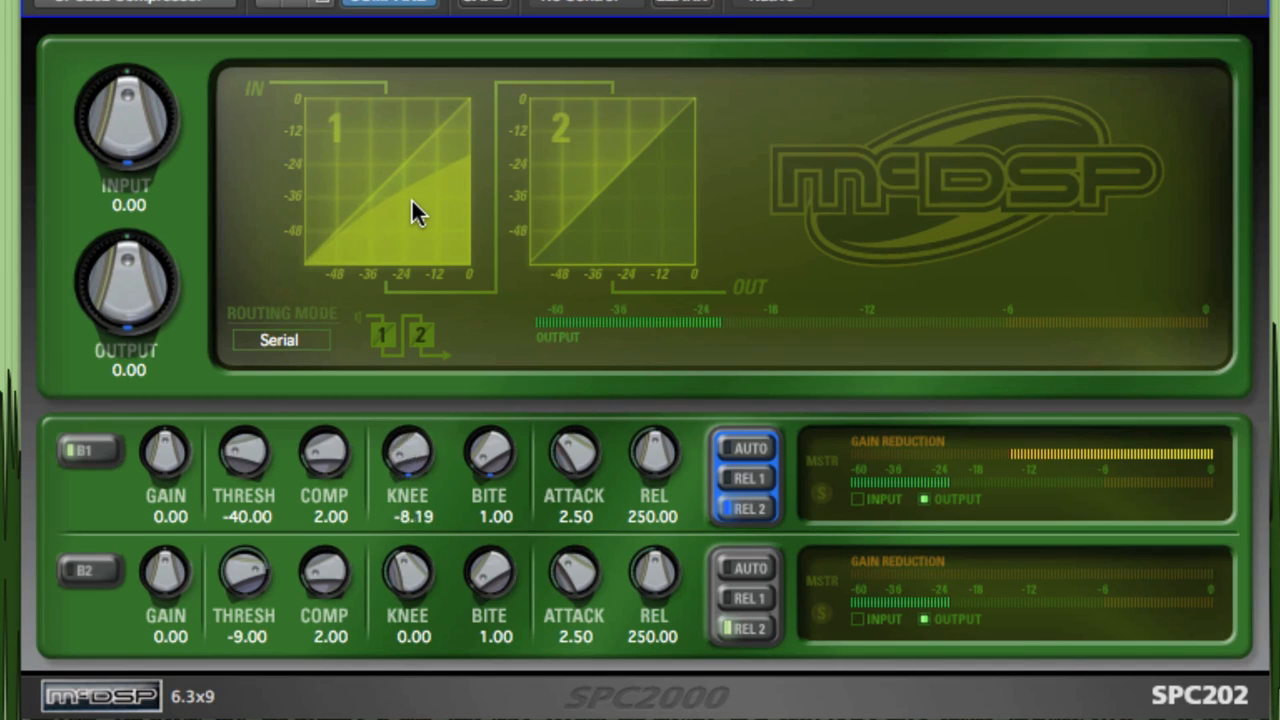
drag(408, 456, 408, 400)
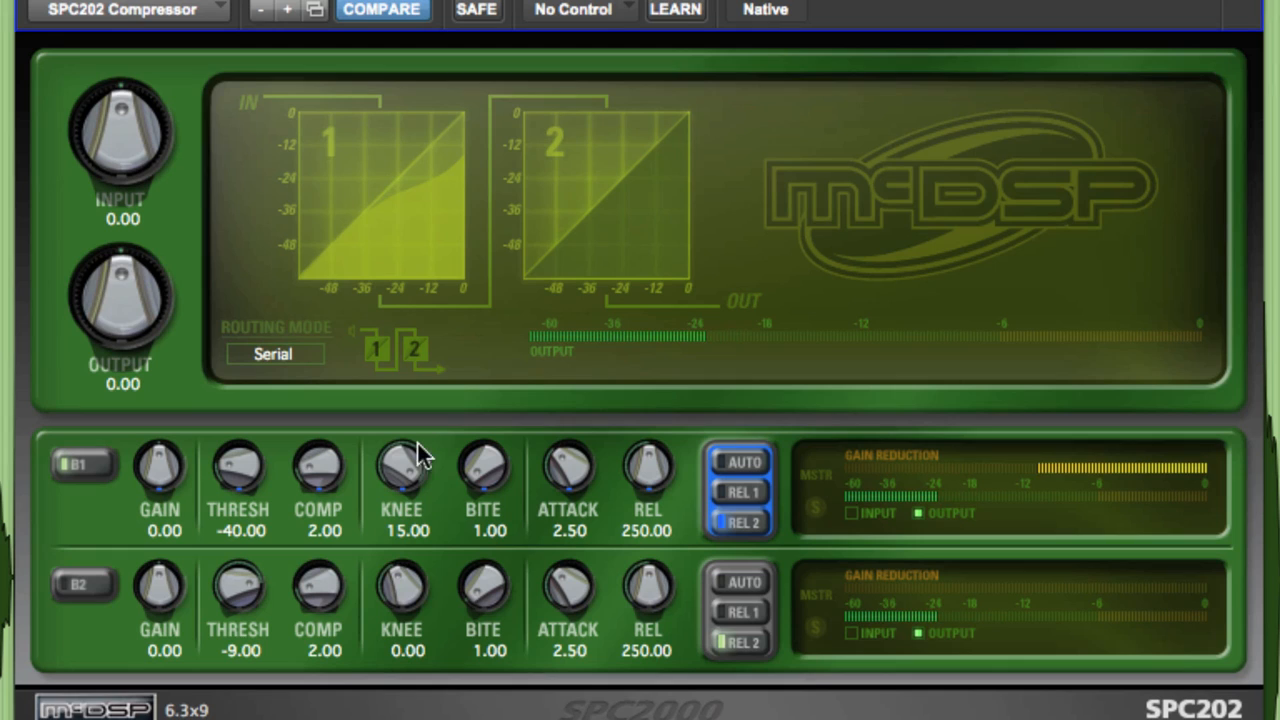
mouse_move(530, 480)
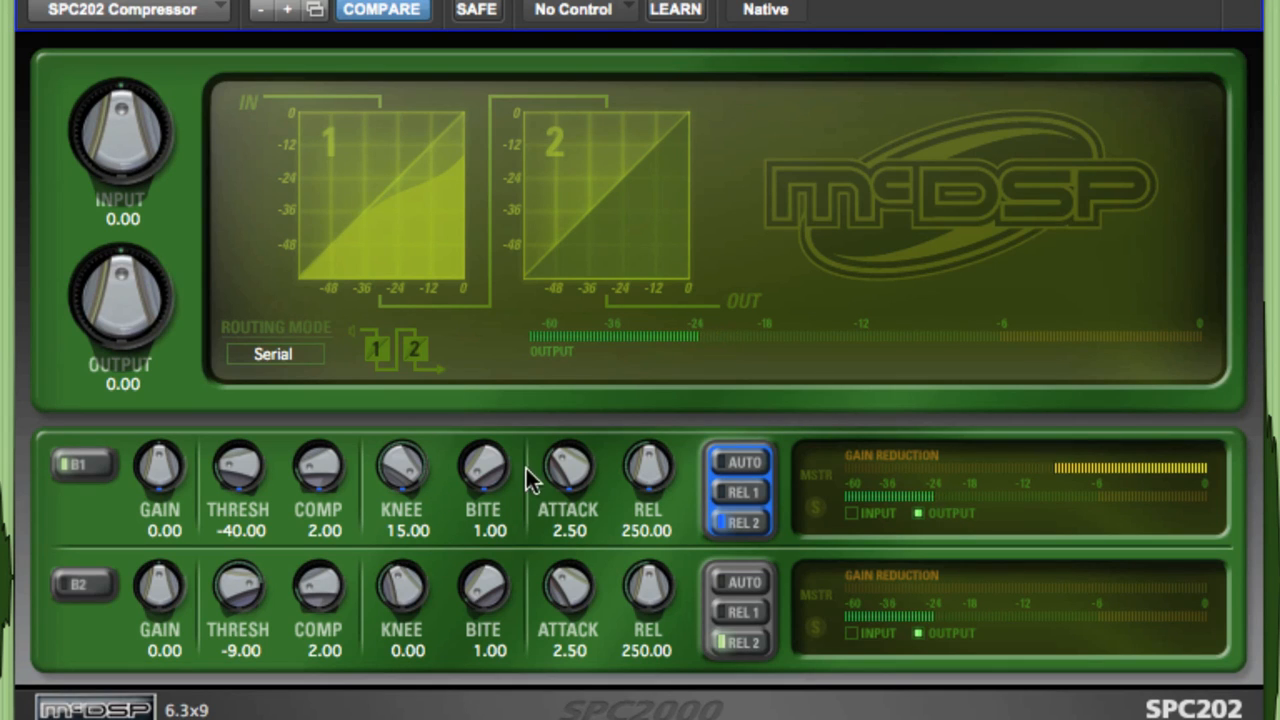
mouse_move(510, 556)
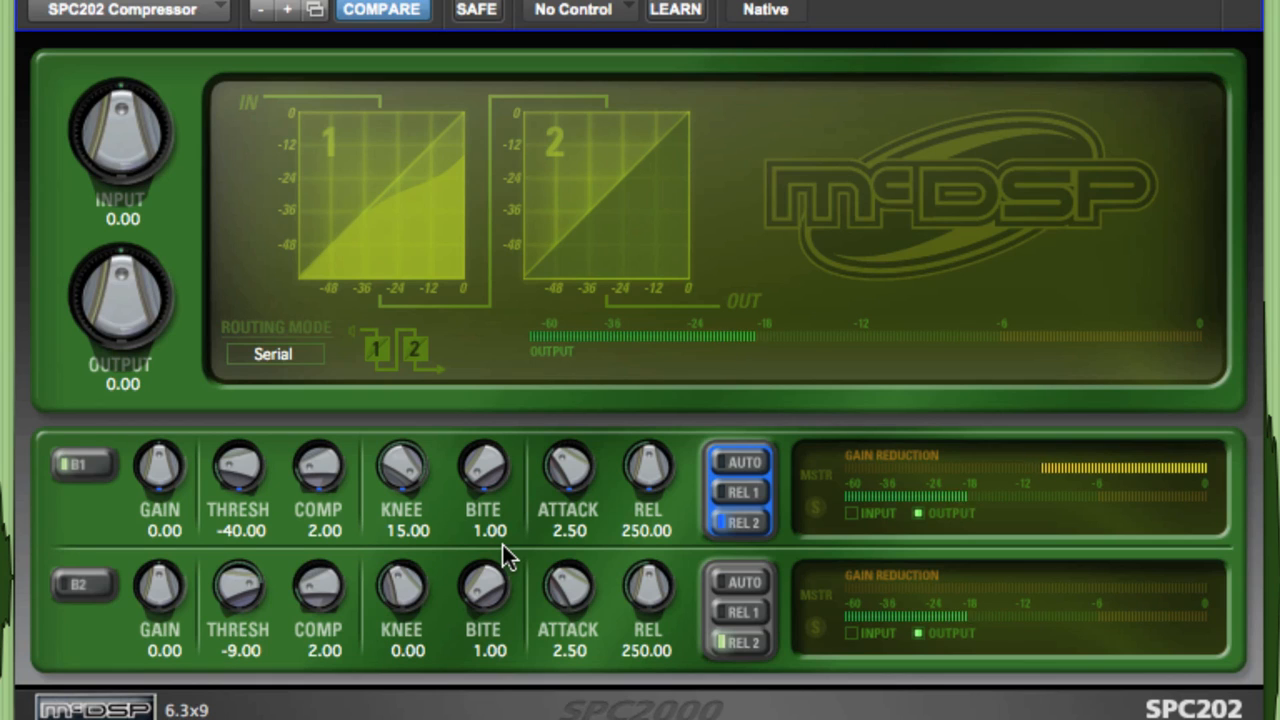
Step: Push band 1's bite up from 1.00 to 10.00, then pull it back down
drag(484, 468, 490, 456)
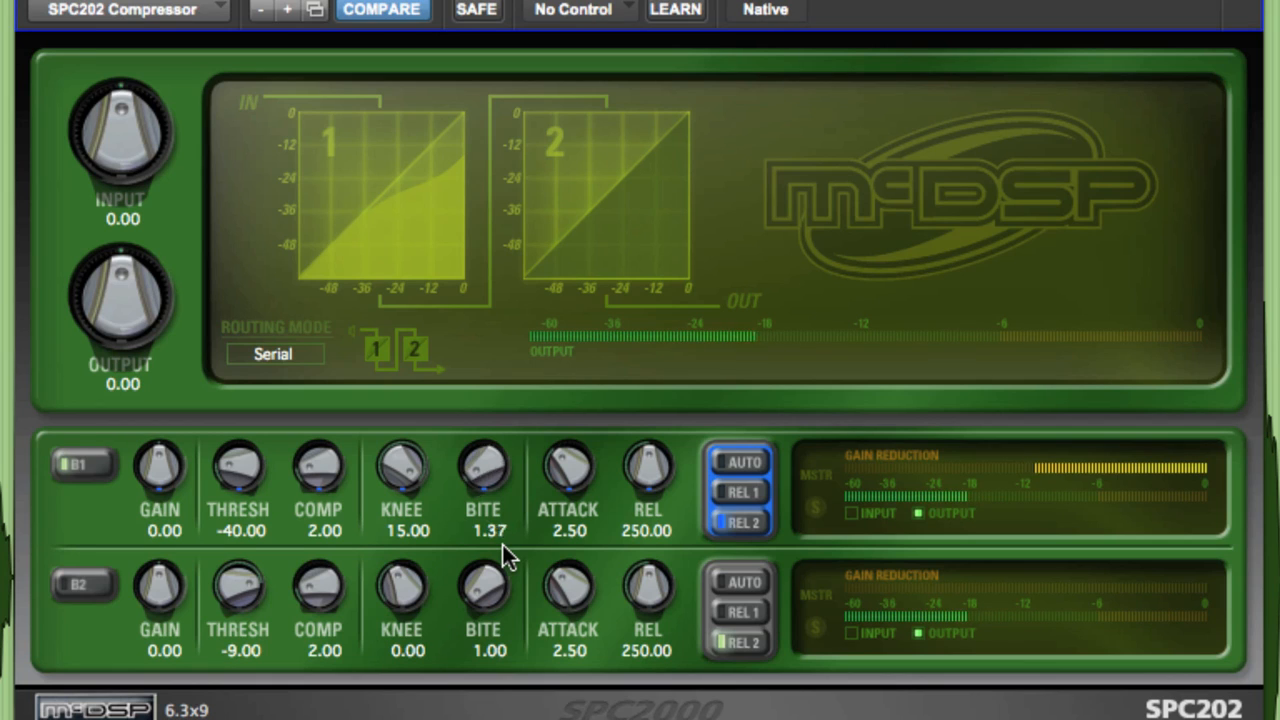
drag(484, 464, 484, 440)
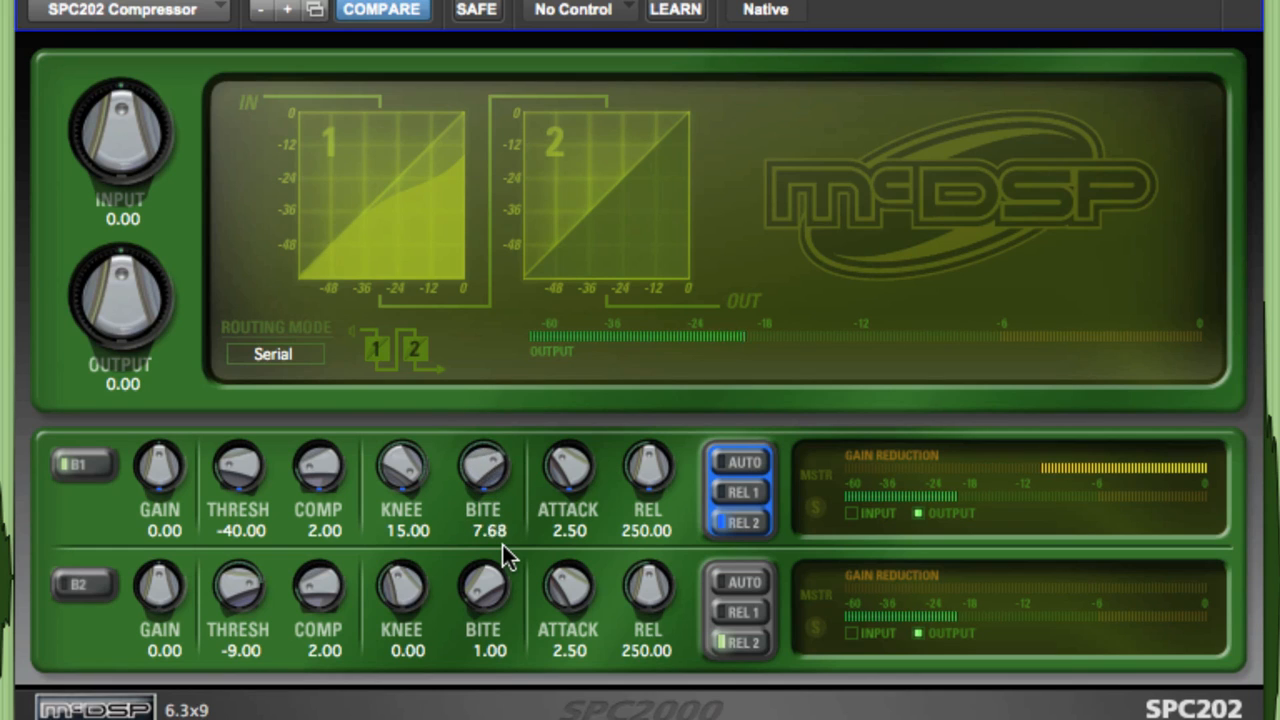
drag(484, 468, 484, 450)
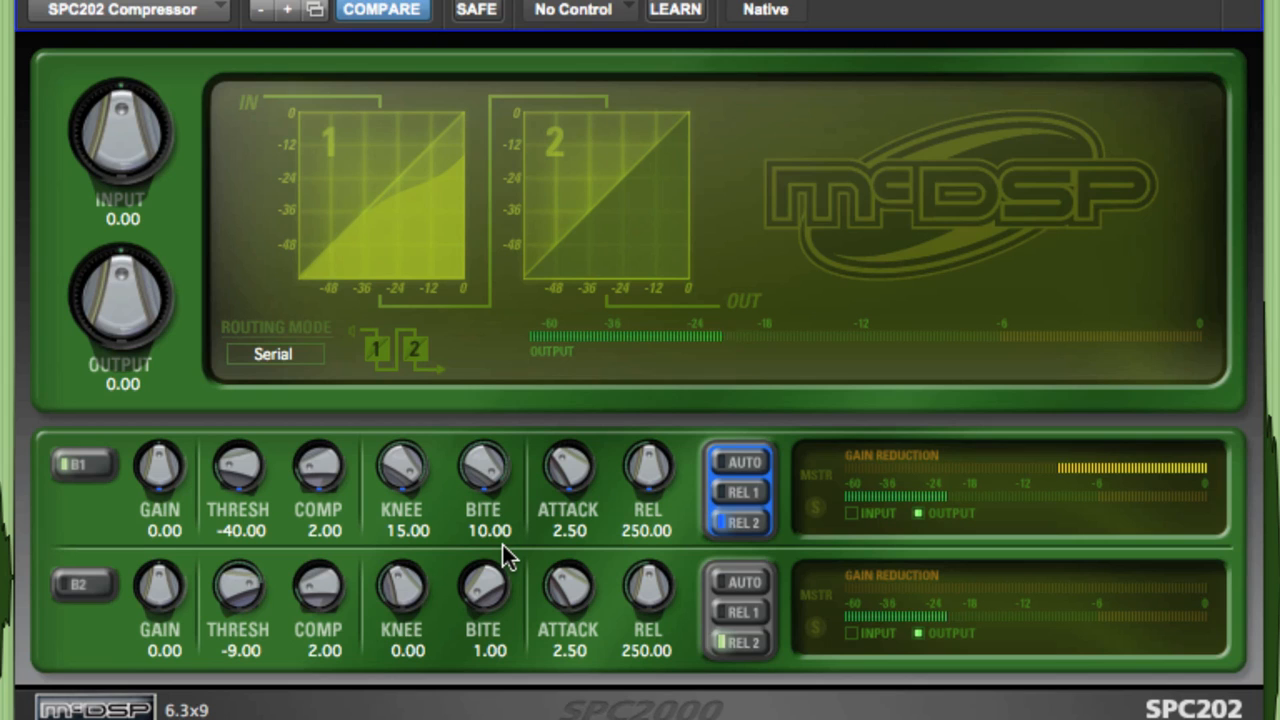
drag(484, 464, 484, 500)
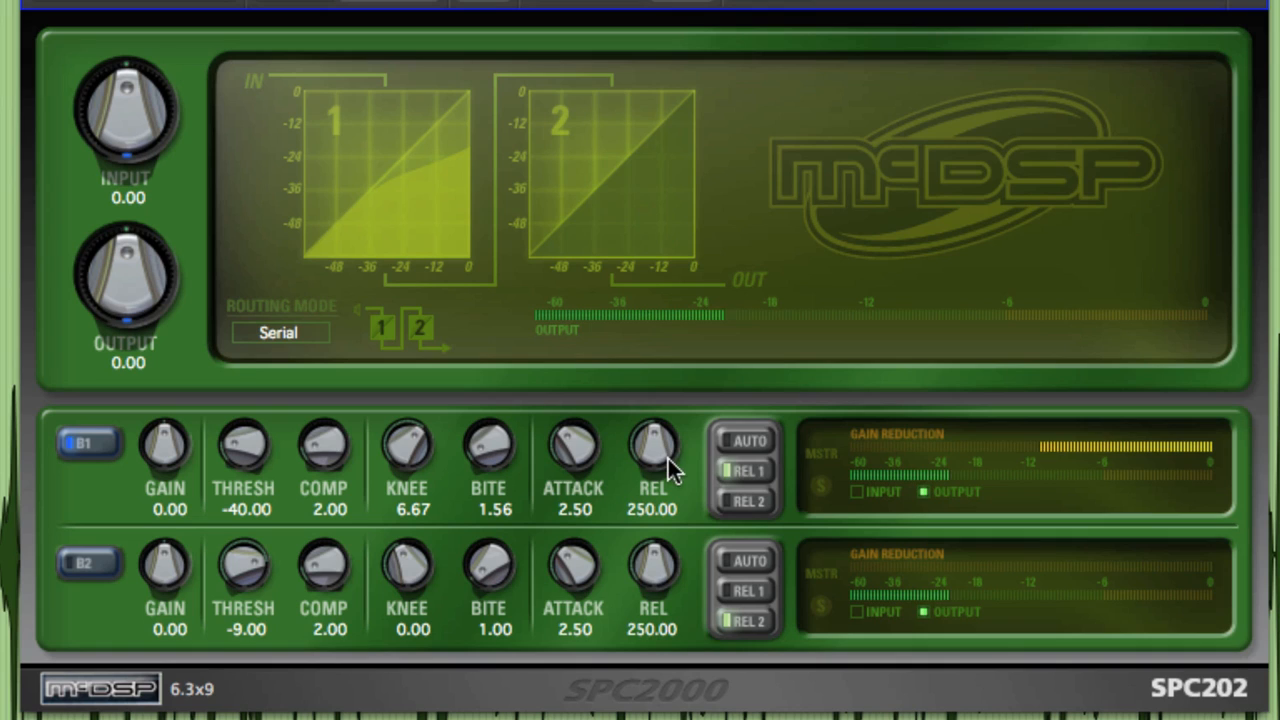
mouse_move(780, 516)
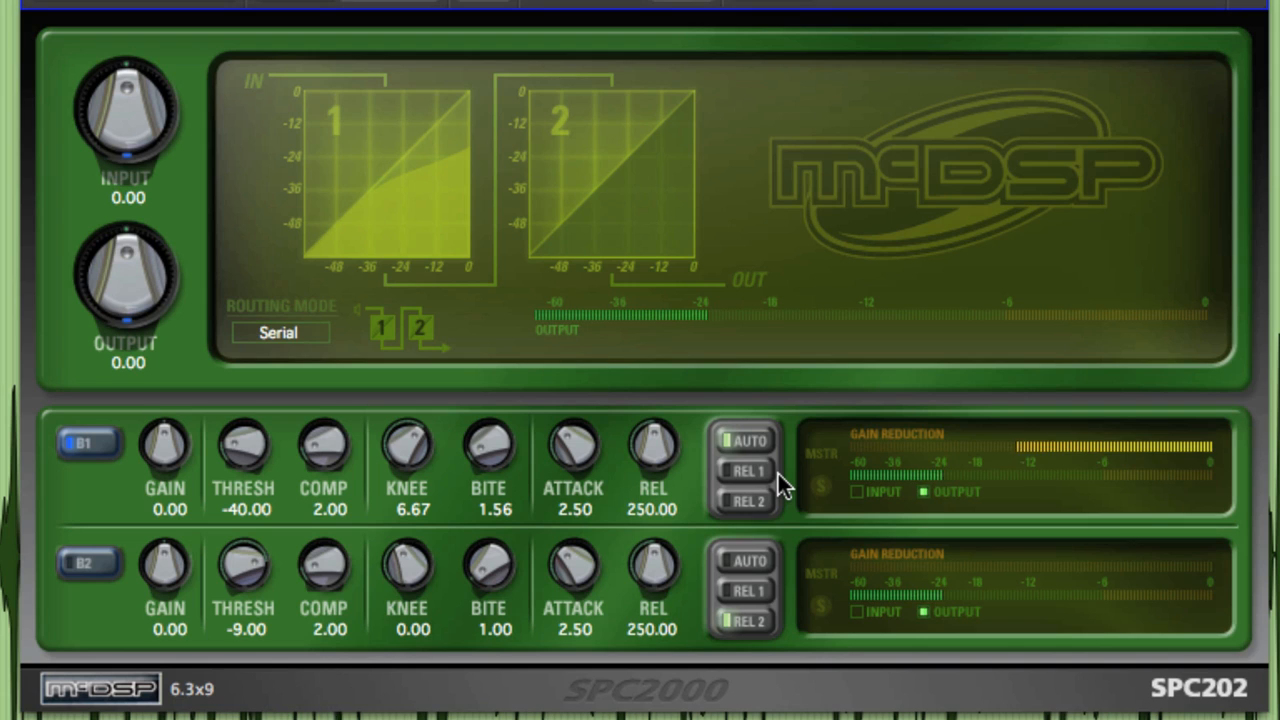
Step: Change band 1's release mode on the SPC202 before moving to the Kick track's SPC303
click(748, 470)
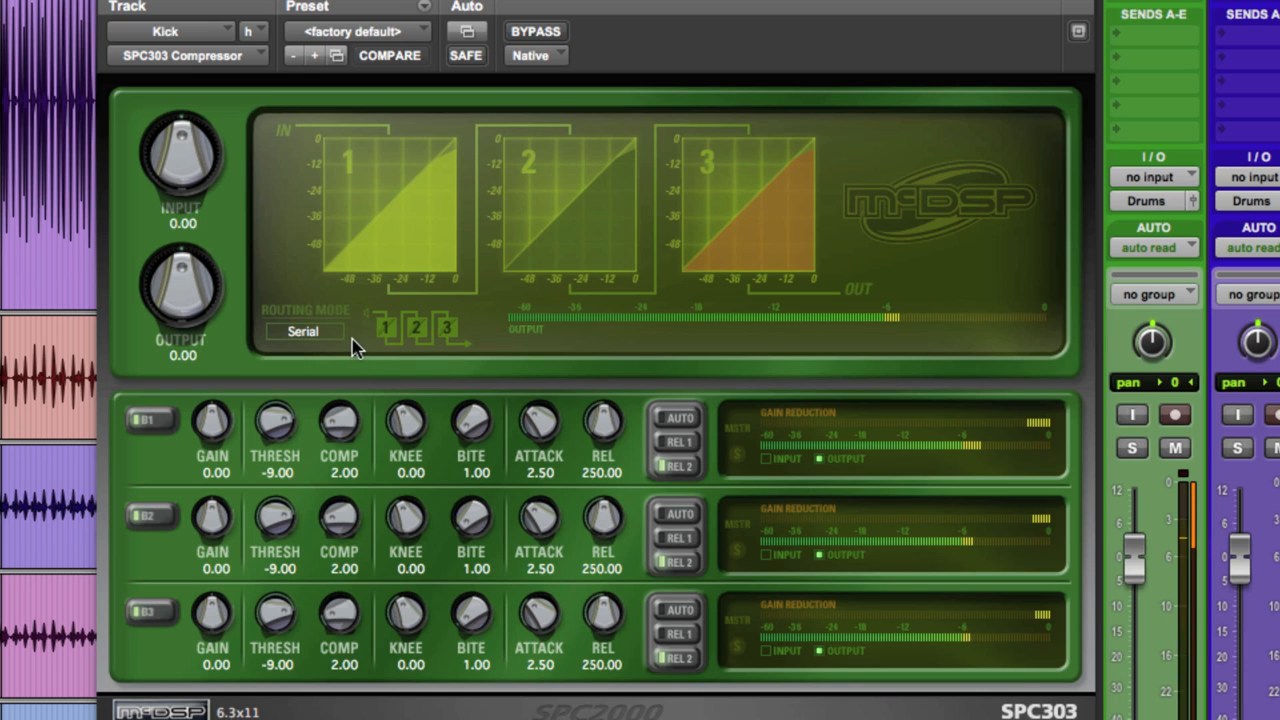
Step: Switch the SPC303 routing from Serial to Mode 5
click(304, 332)
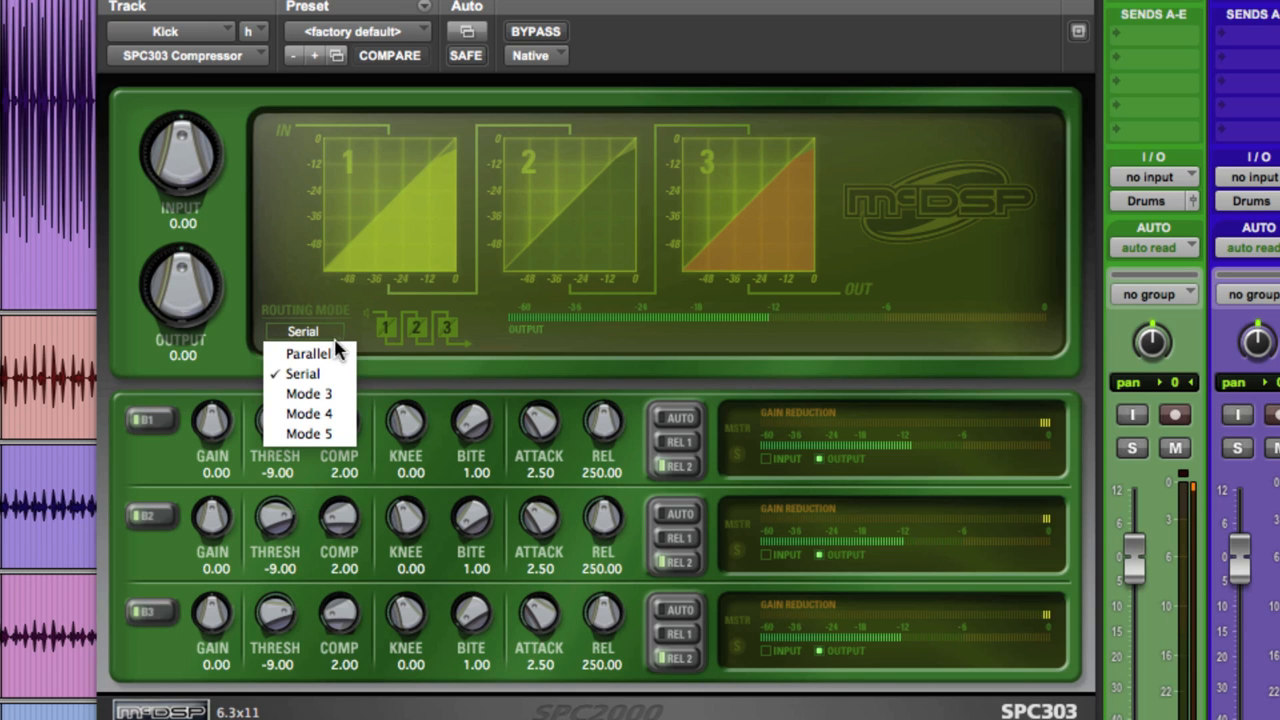
click(308, 432)
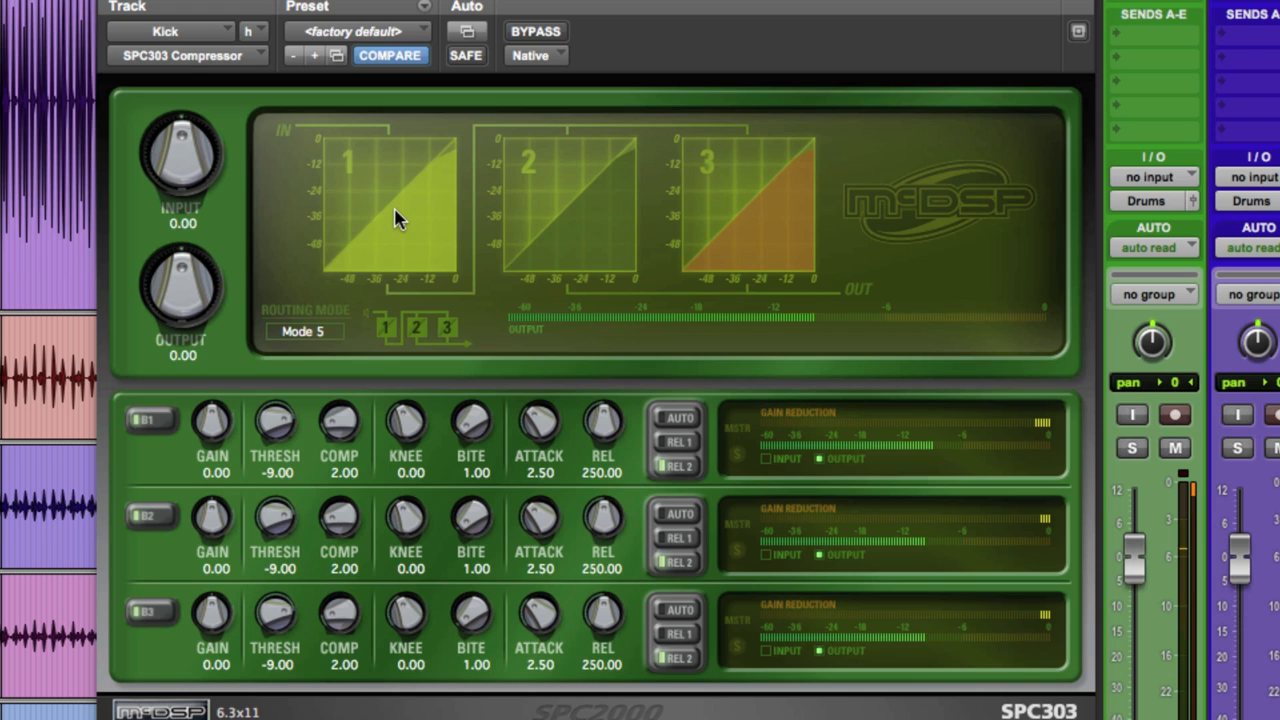
mouse_move(580, 230)
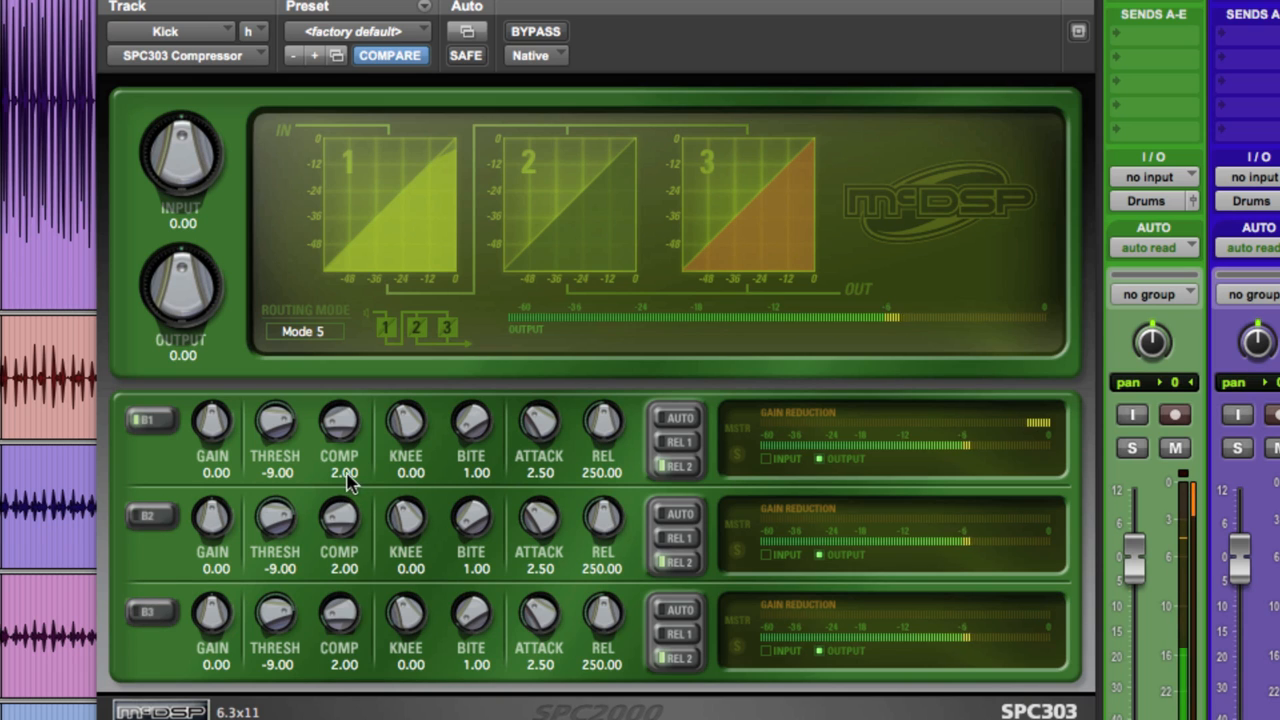
Step: Enter band 1's exact comp ratio of 2.50 and a release of 75
double_click(344, 472)
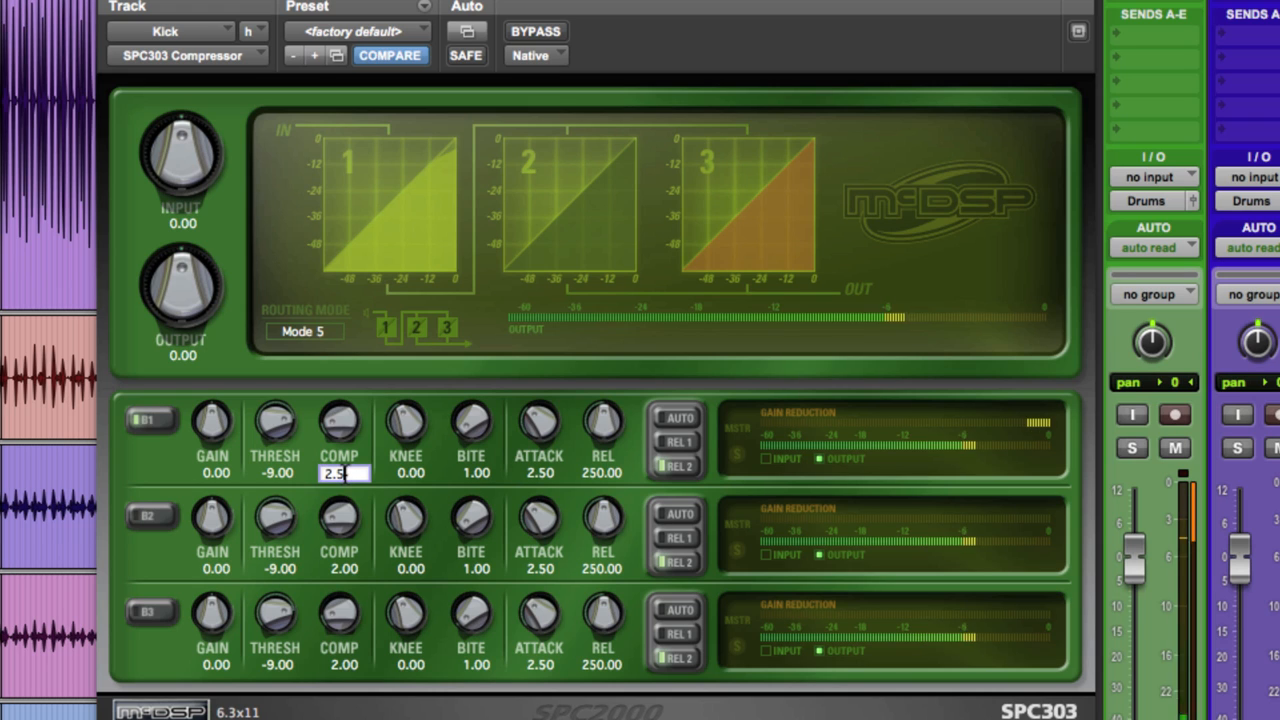
click(276, 472)
text(-30)
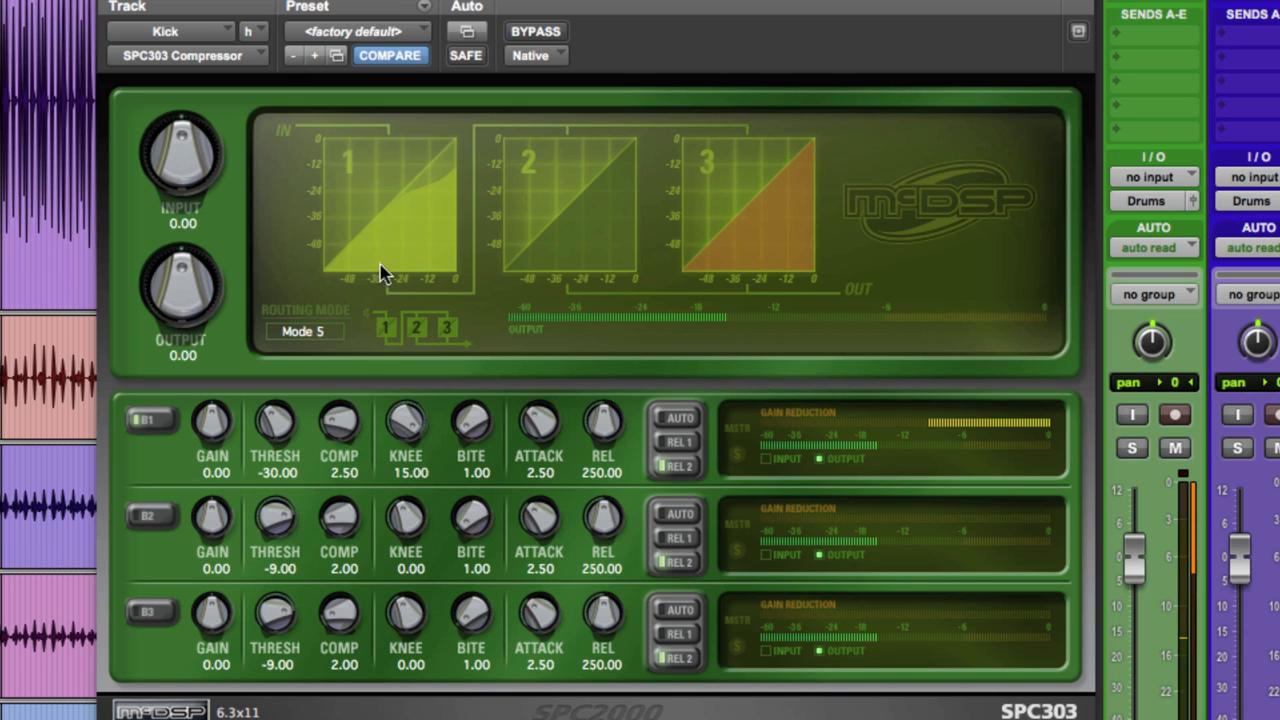
mouse_move(390, 232)
text(1)
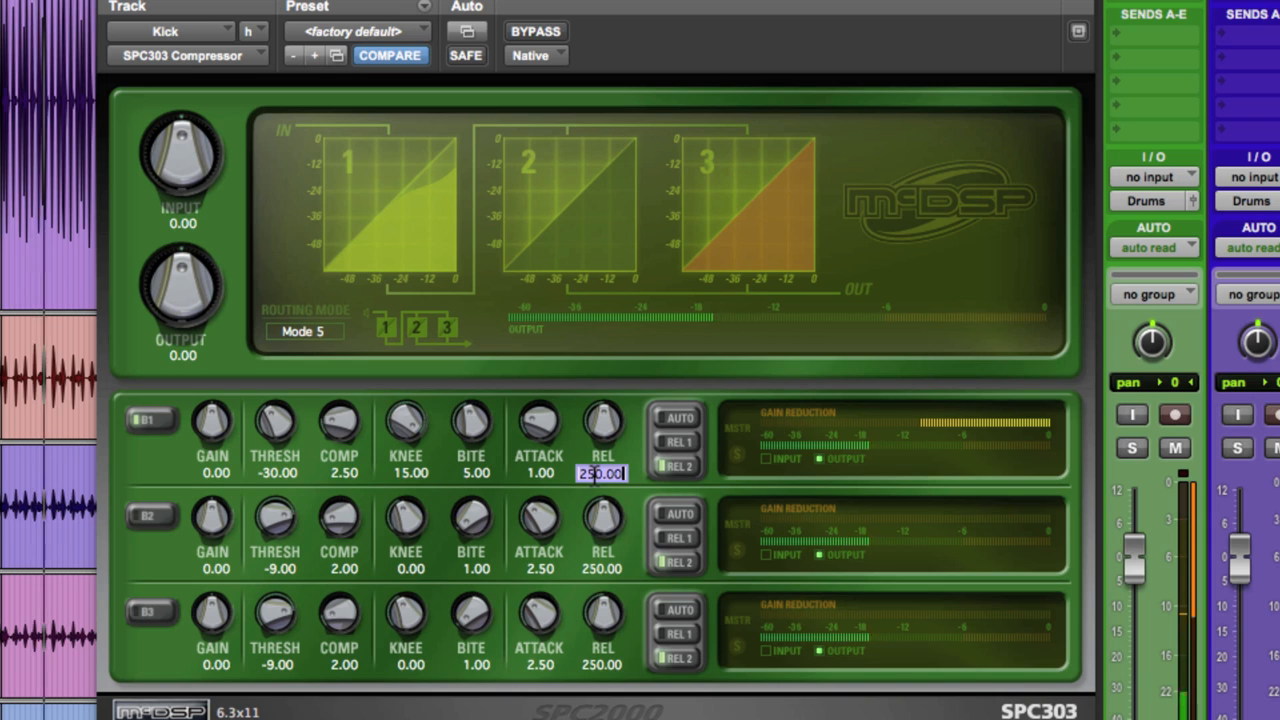
text(75)
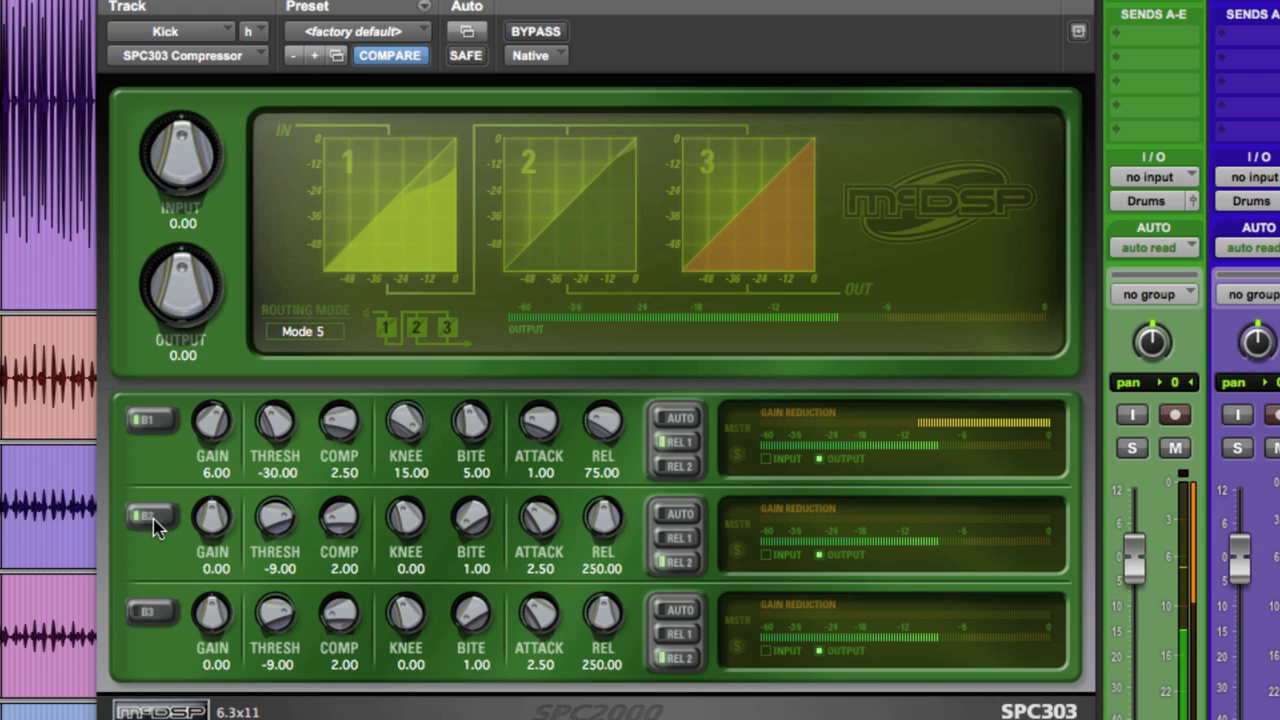
mouse_move(178, 570)
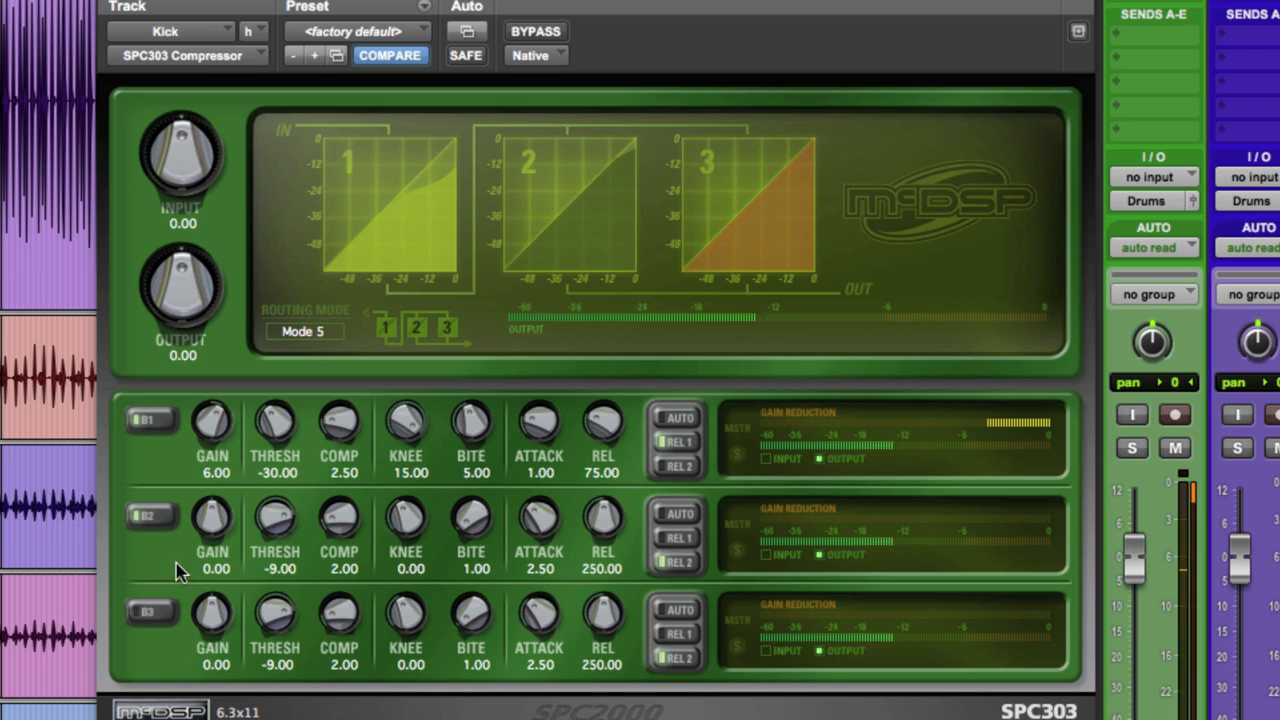
Step: Enter an exact gain of 6.00 for band 2
double_click(344, 568)
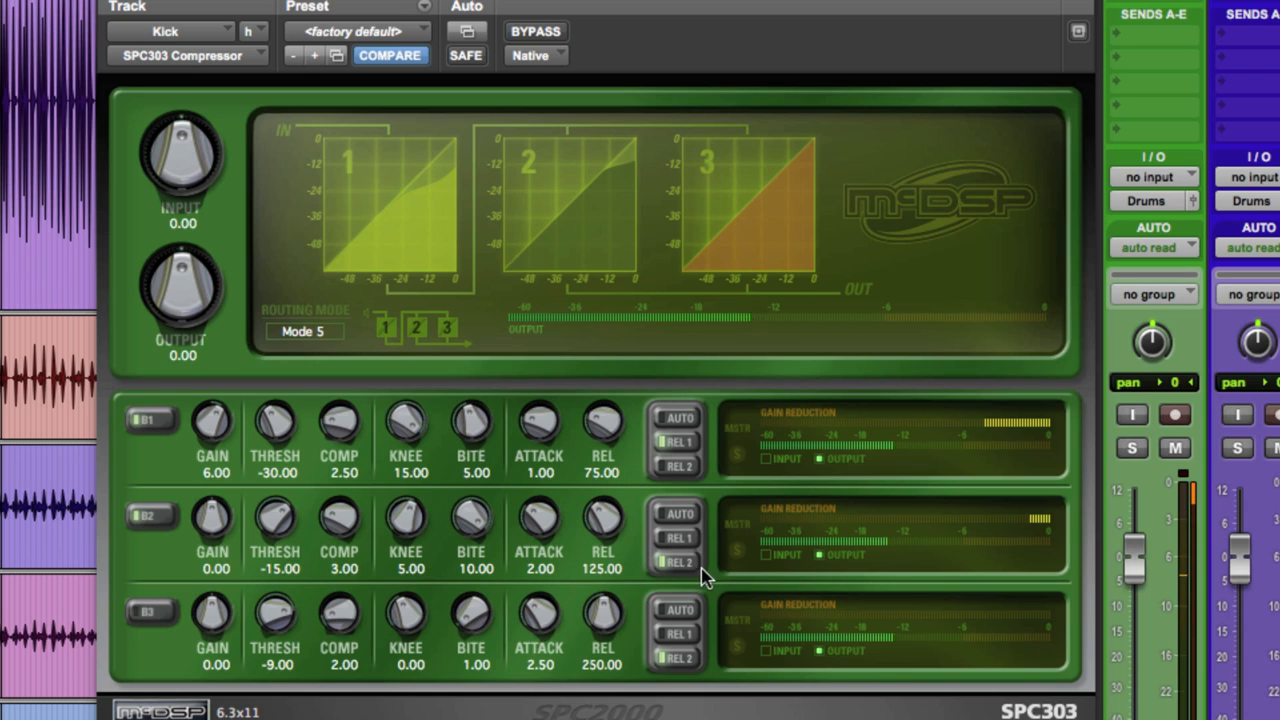
mouse_move(640, 584)
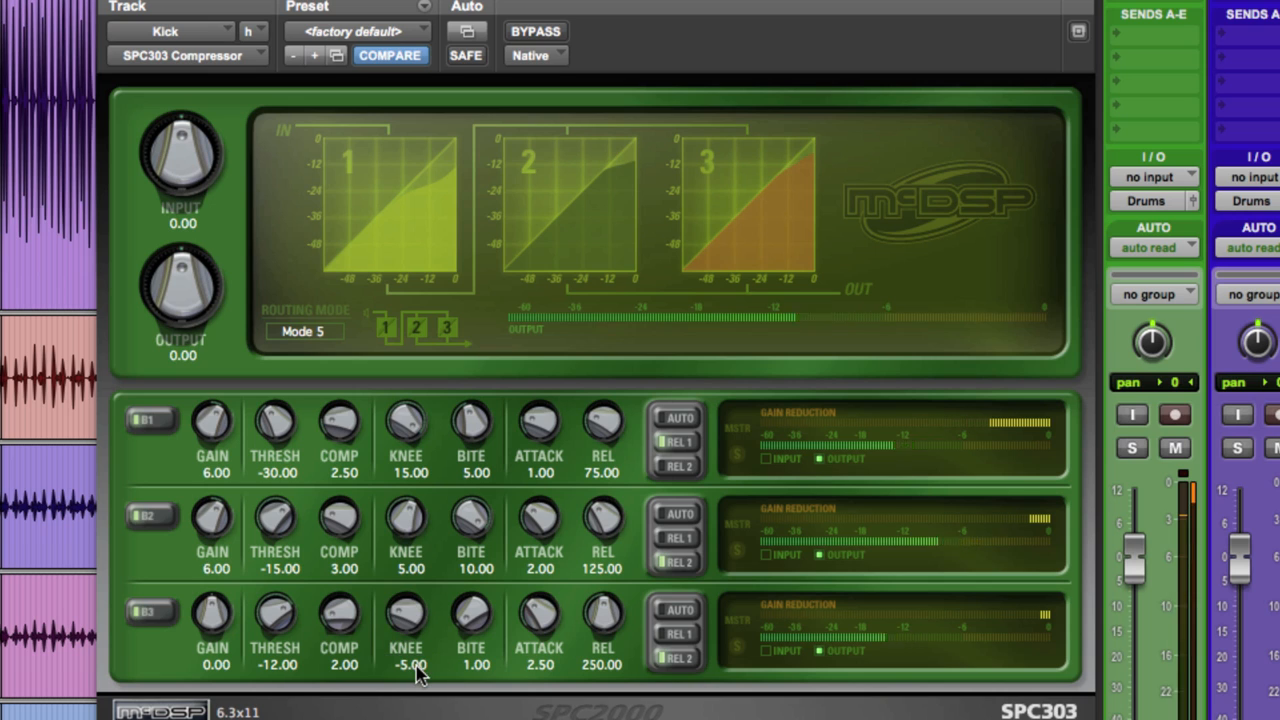
mouse_move(672, 658)
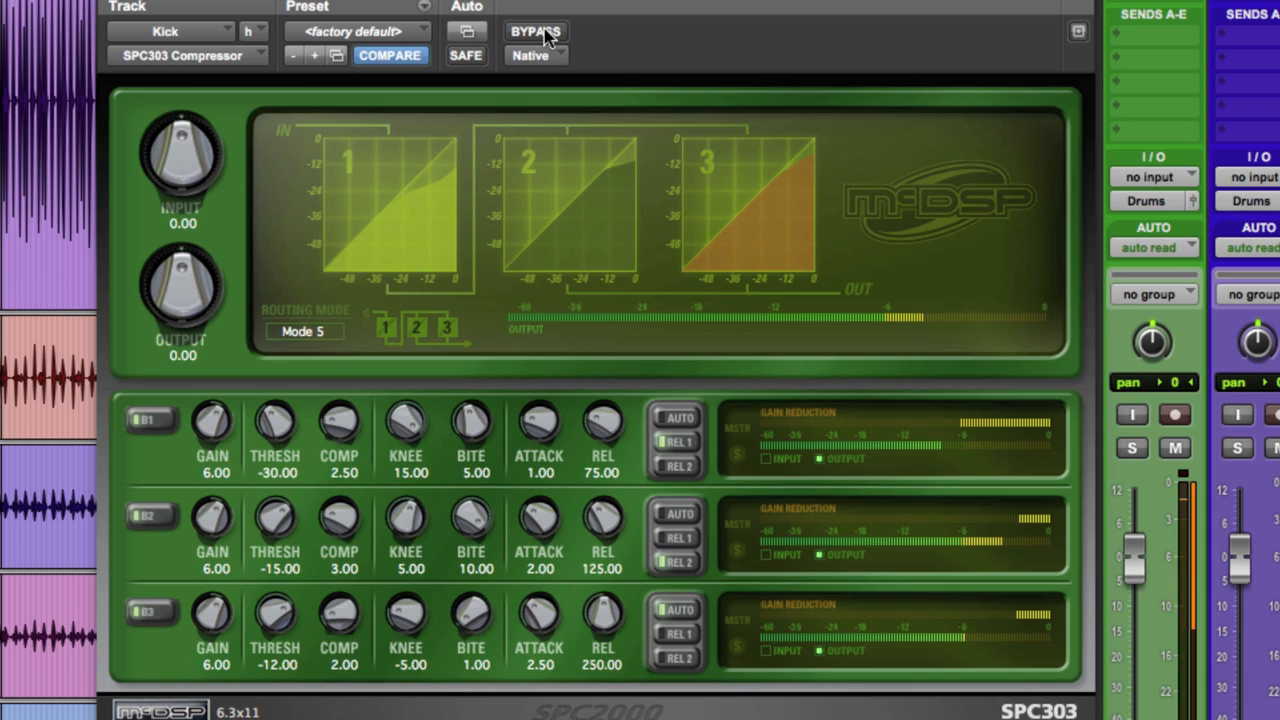
click(536, 32)
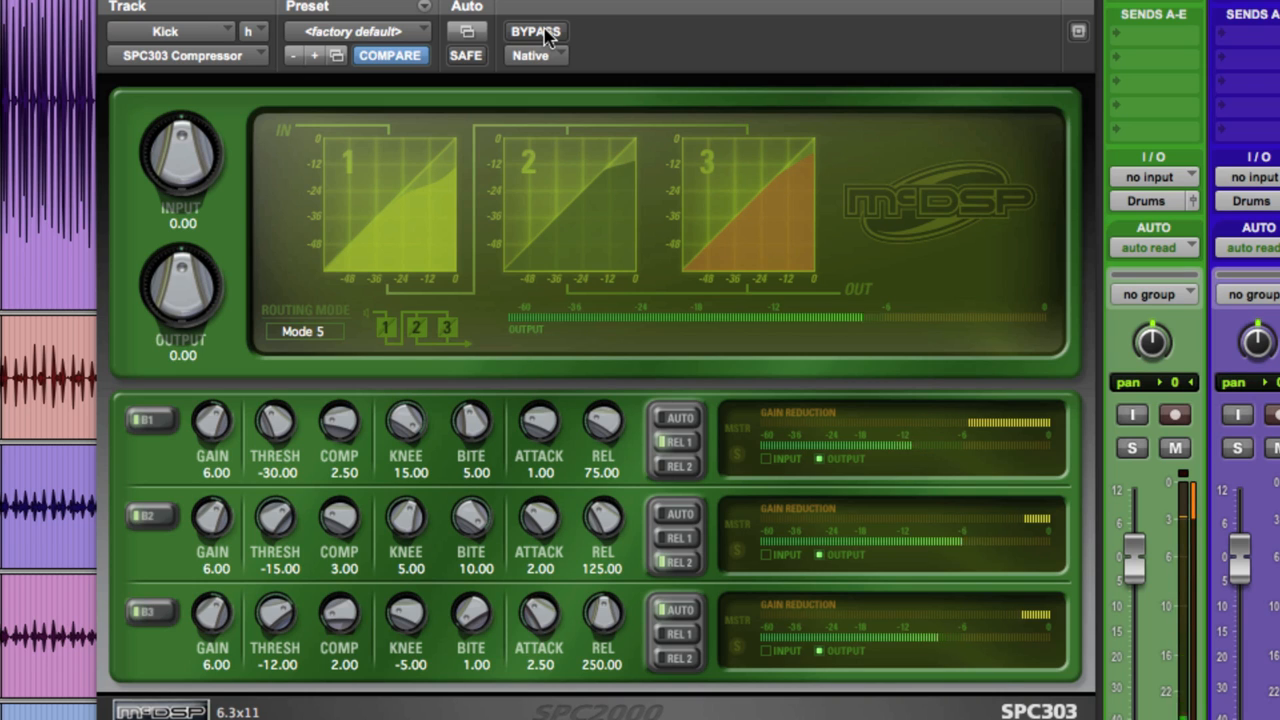
click(536, 32)
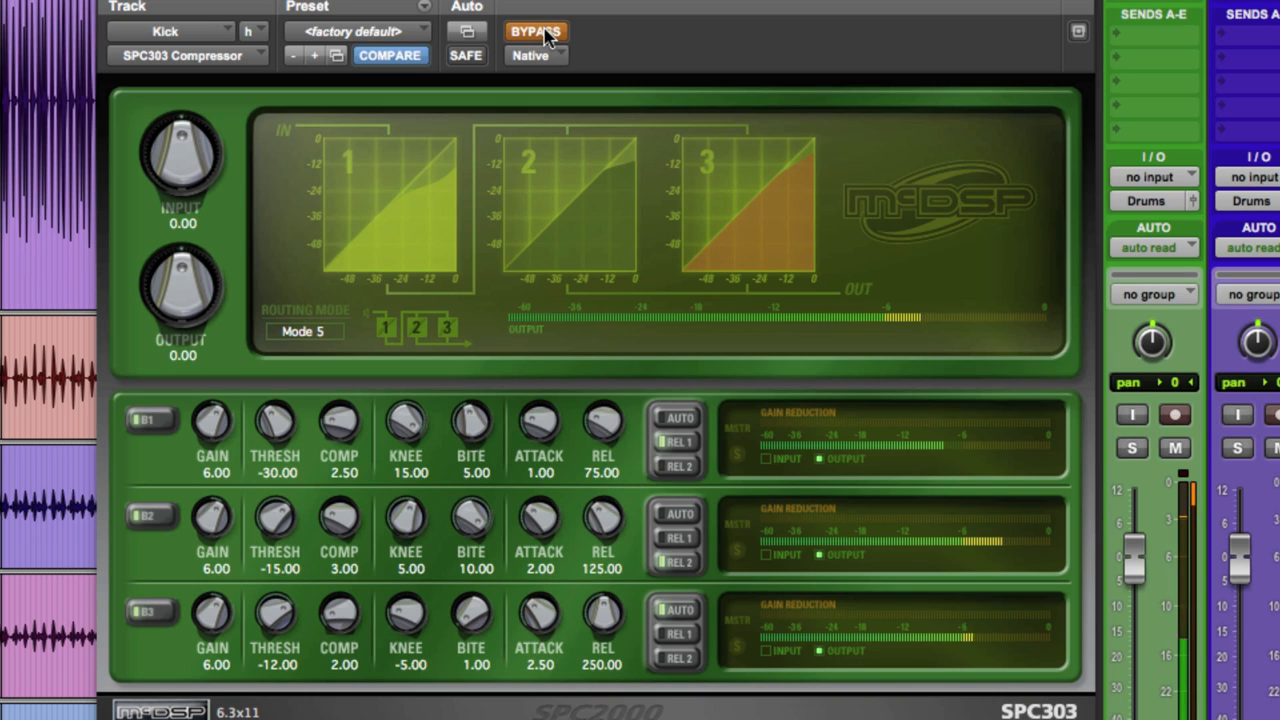
click(536, 32)
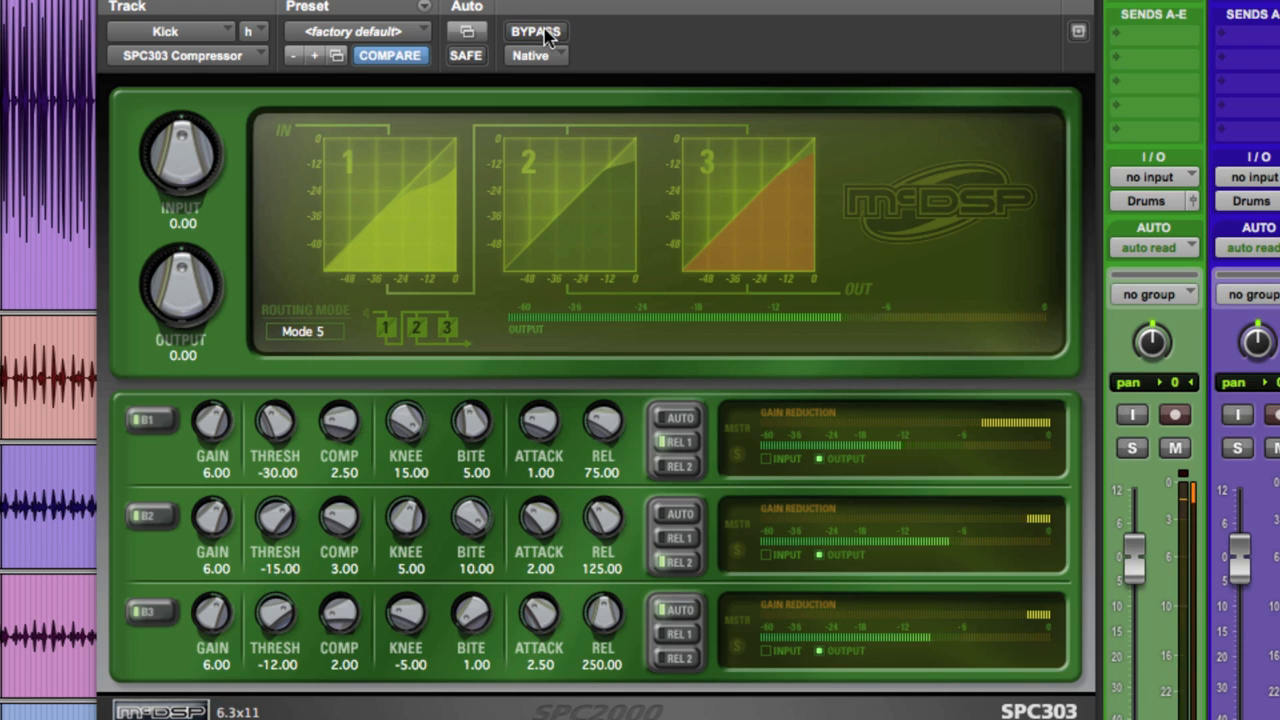
click(536, 32)
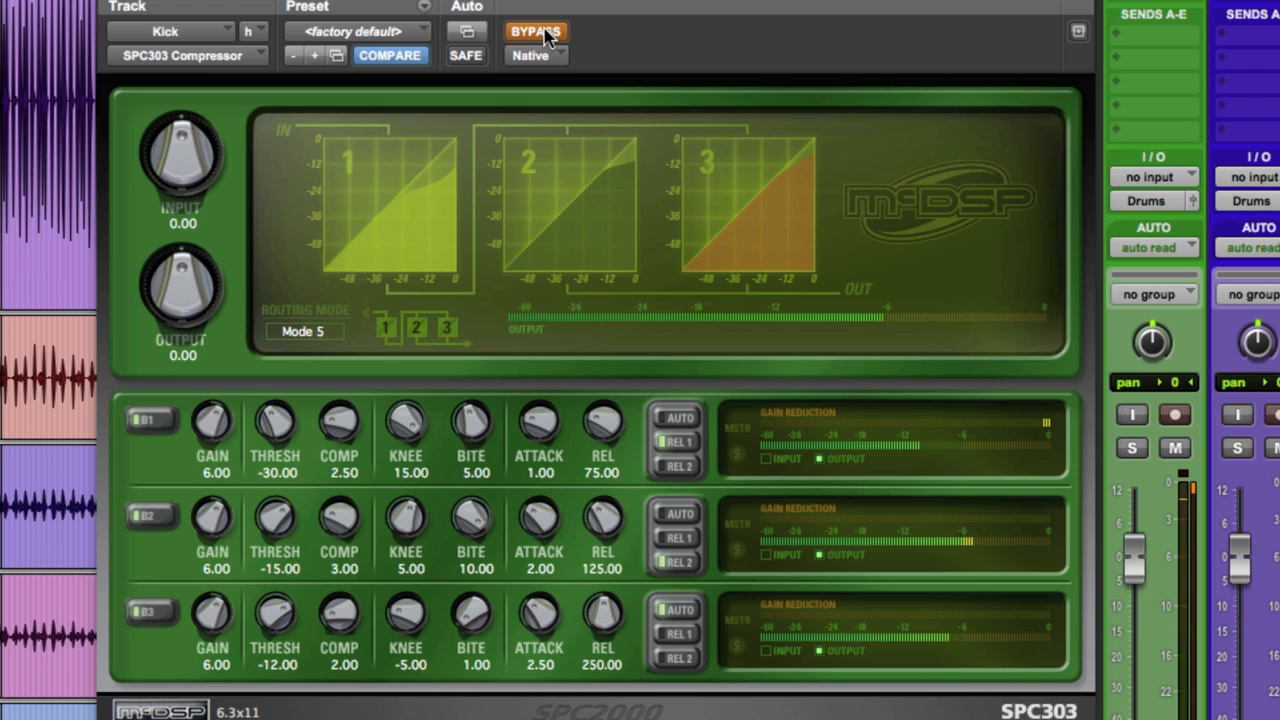
click(536, 32)
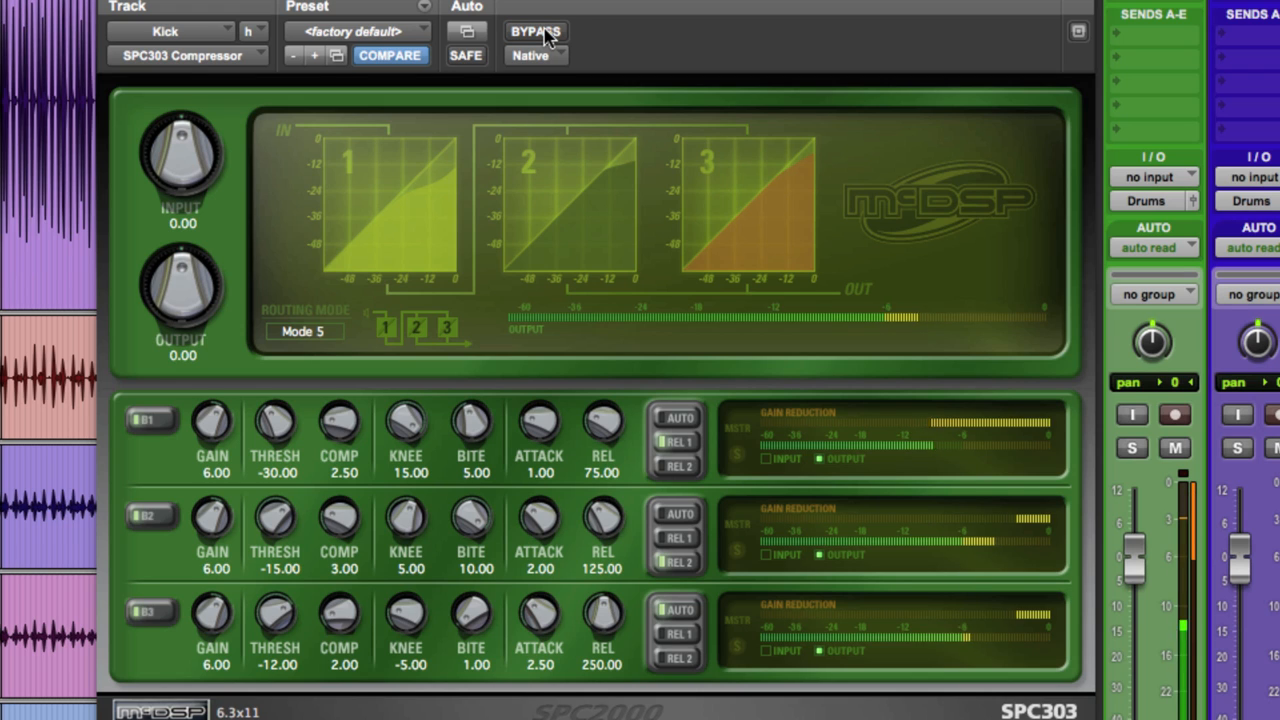
click(536, 32)
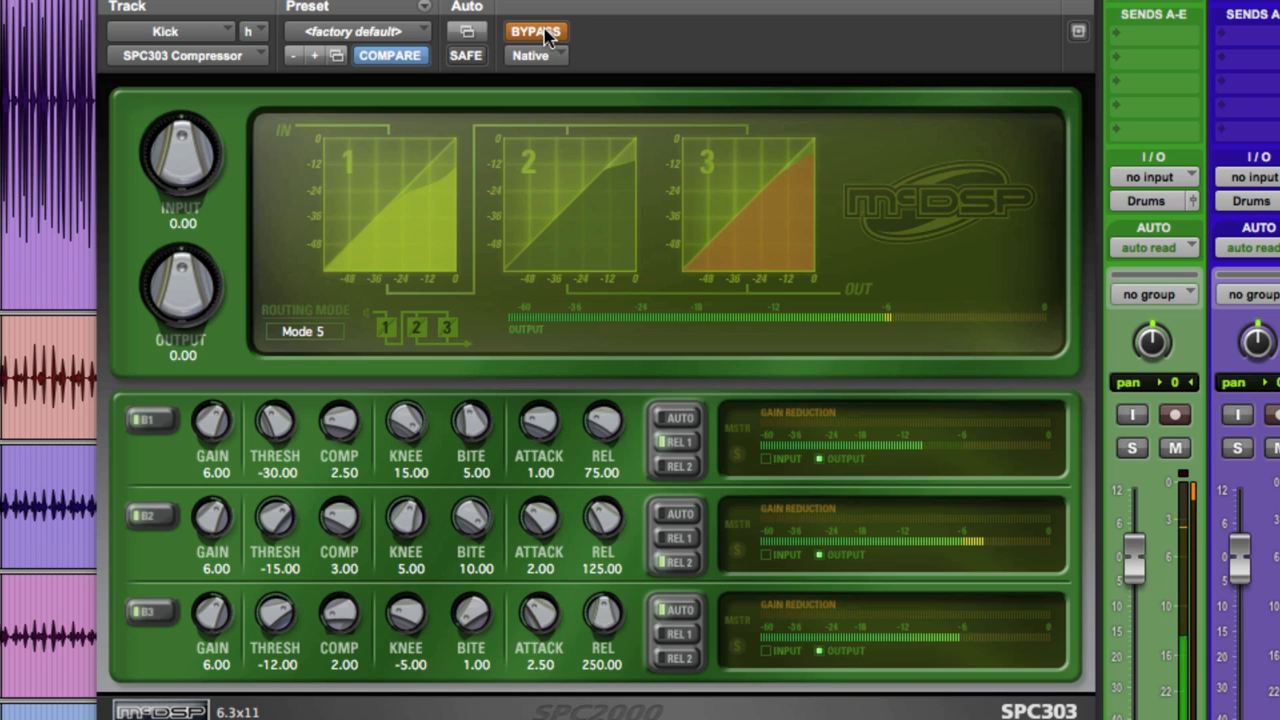
click(536, 32)
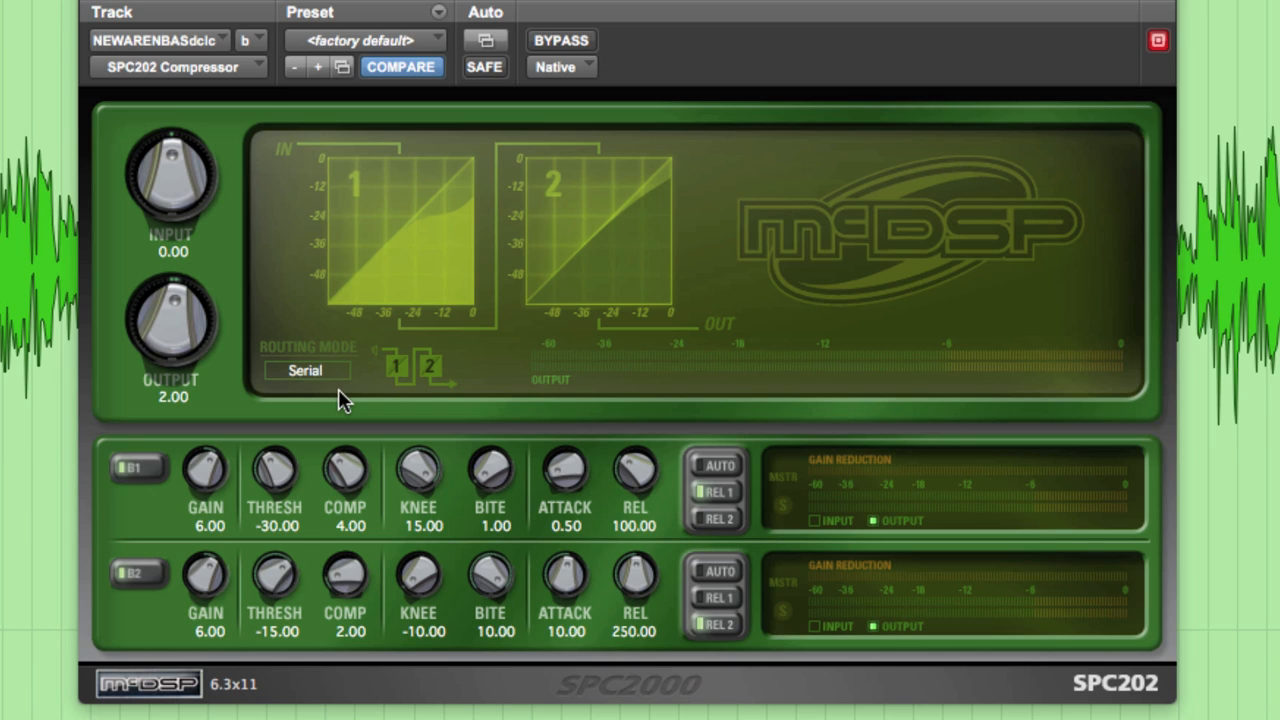
mouse_move(516, 150)
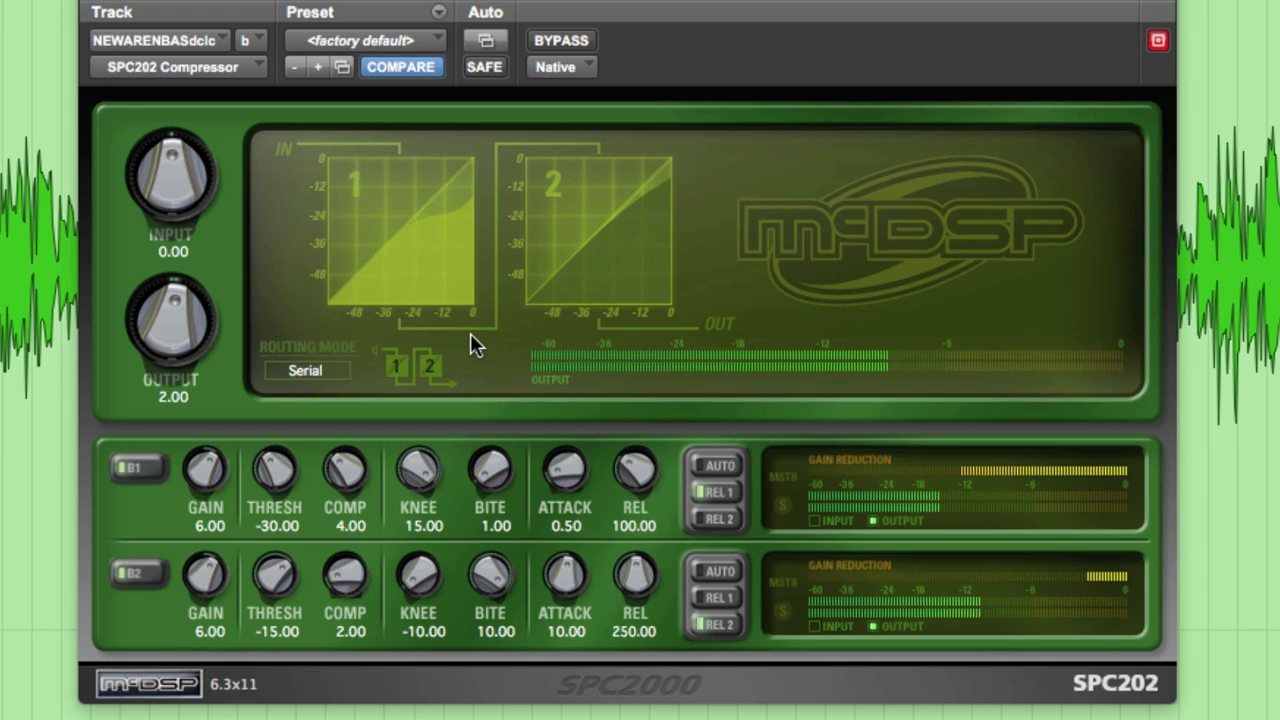
mouse_move(388, 456)
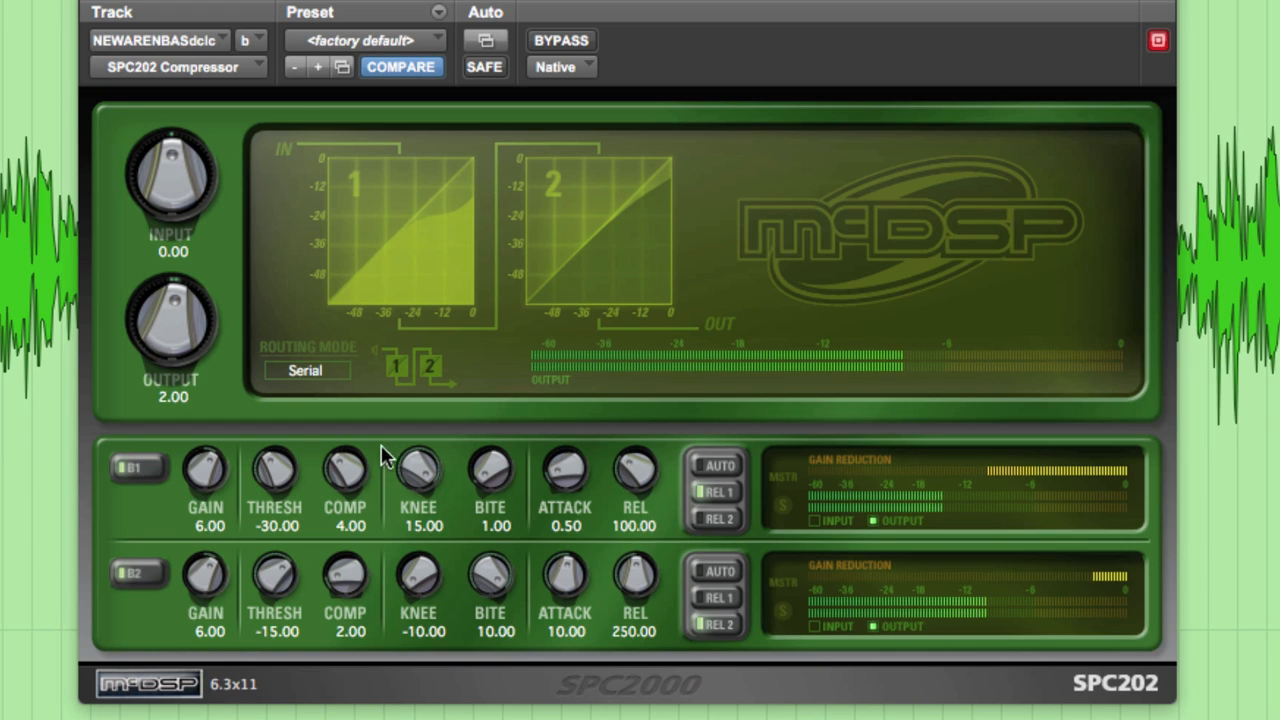
mouse_move(470, 218)
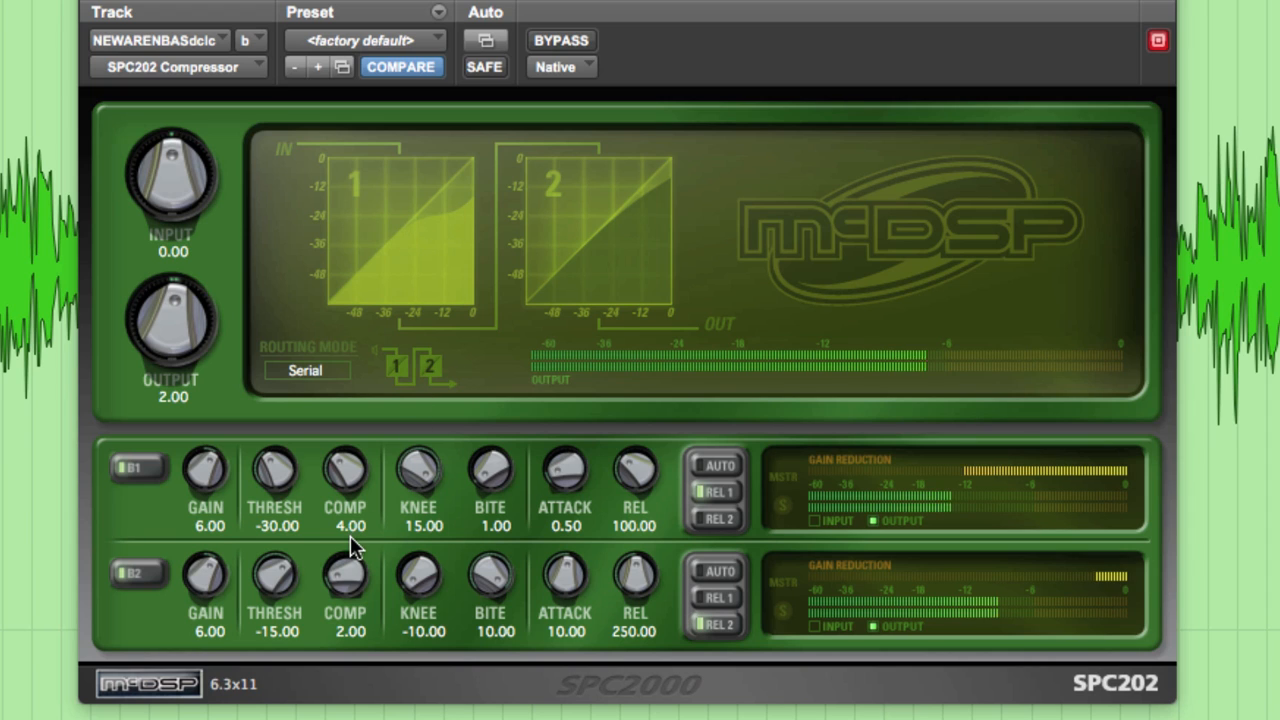
mouse_move(460, 496)
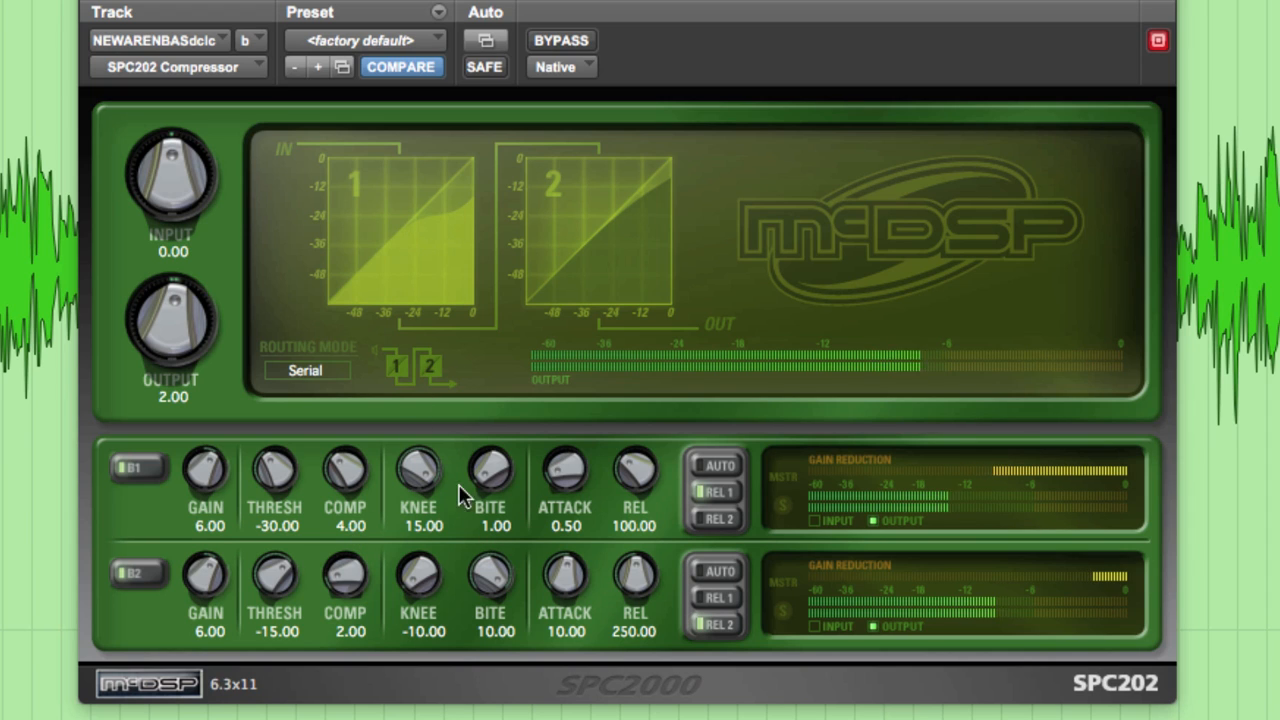
mouse_move(518, 548)
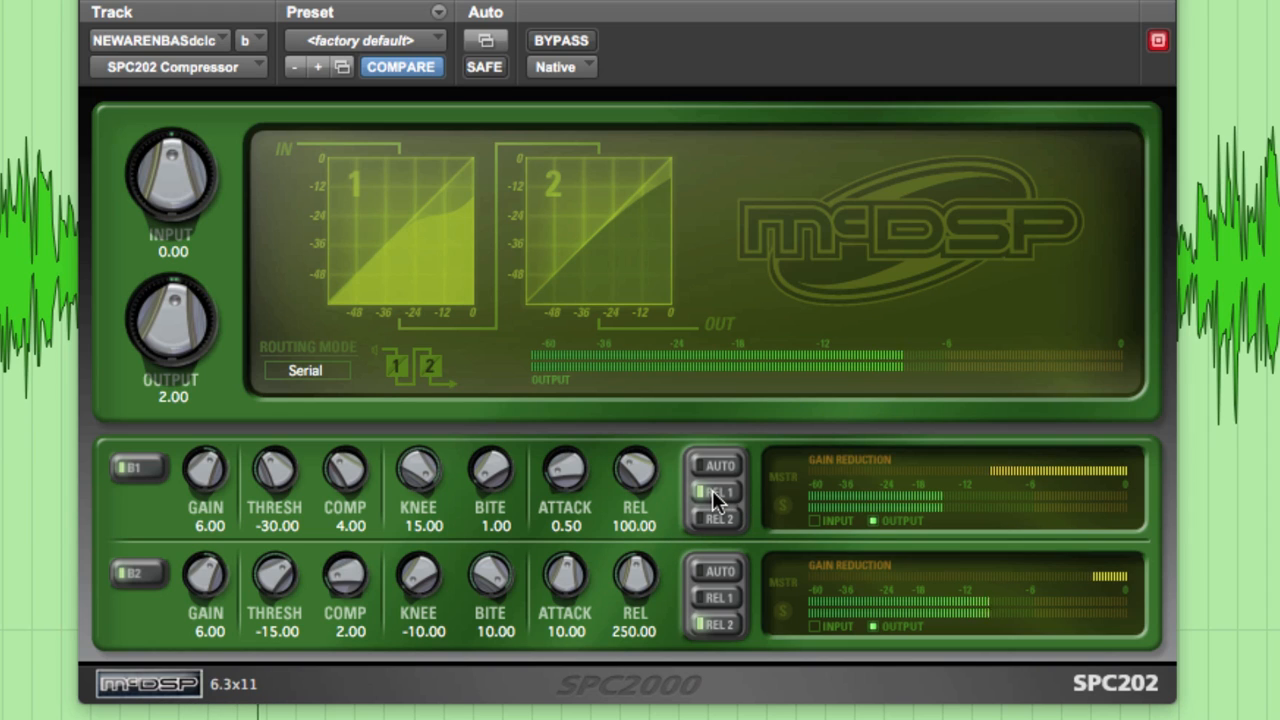
mouse_move(520, 628)
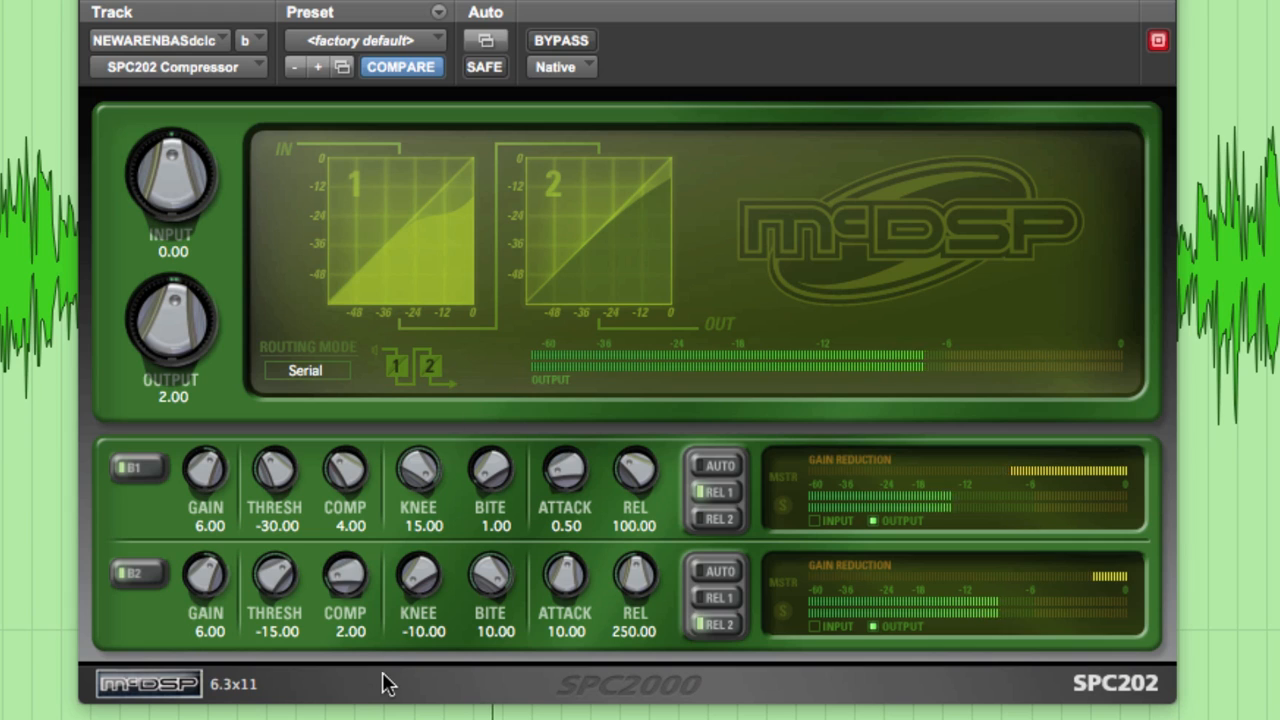
mouse_move(496, 662)
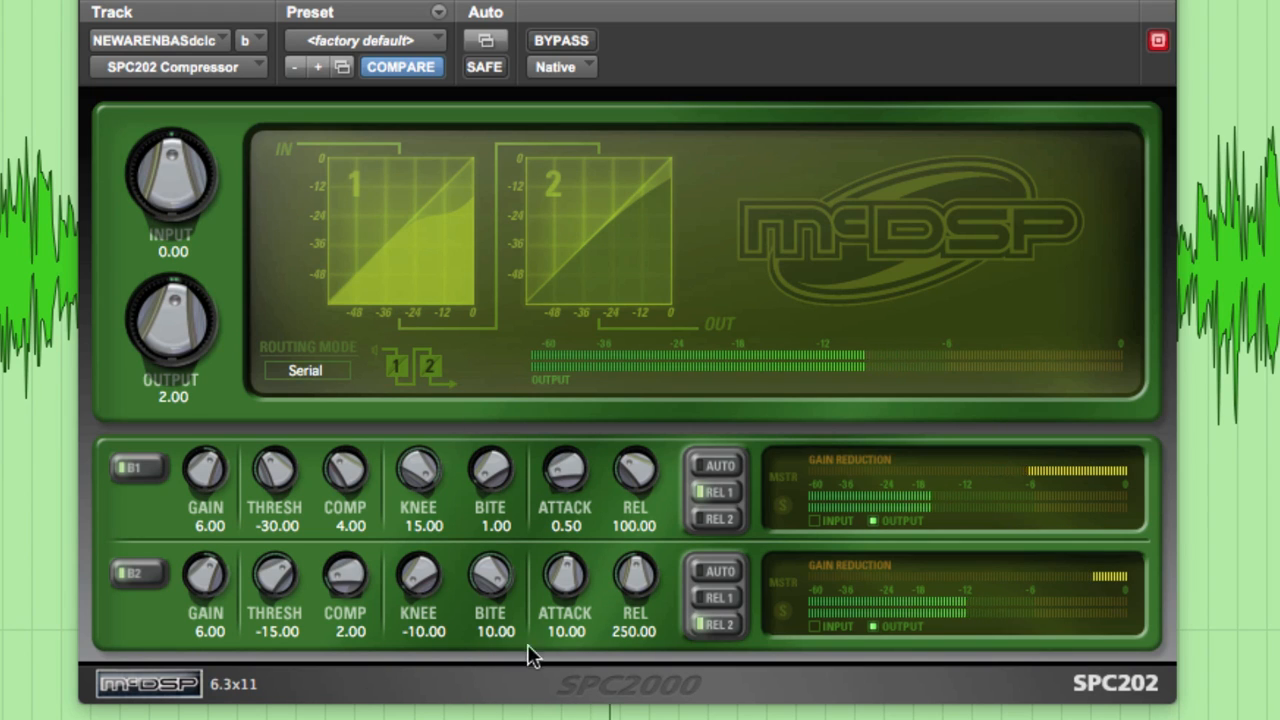
mouse_move(530, 616)
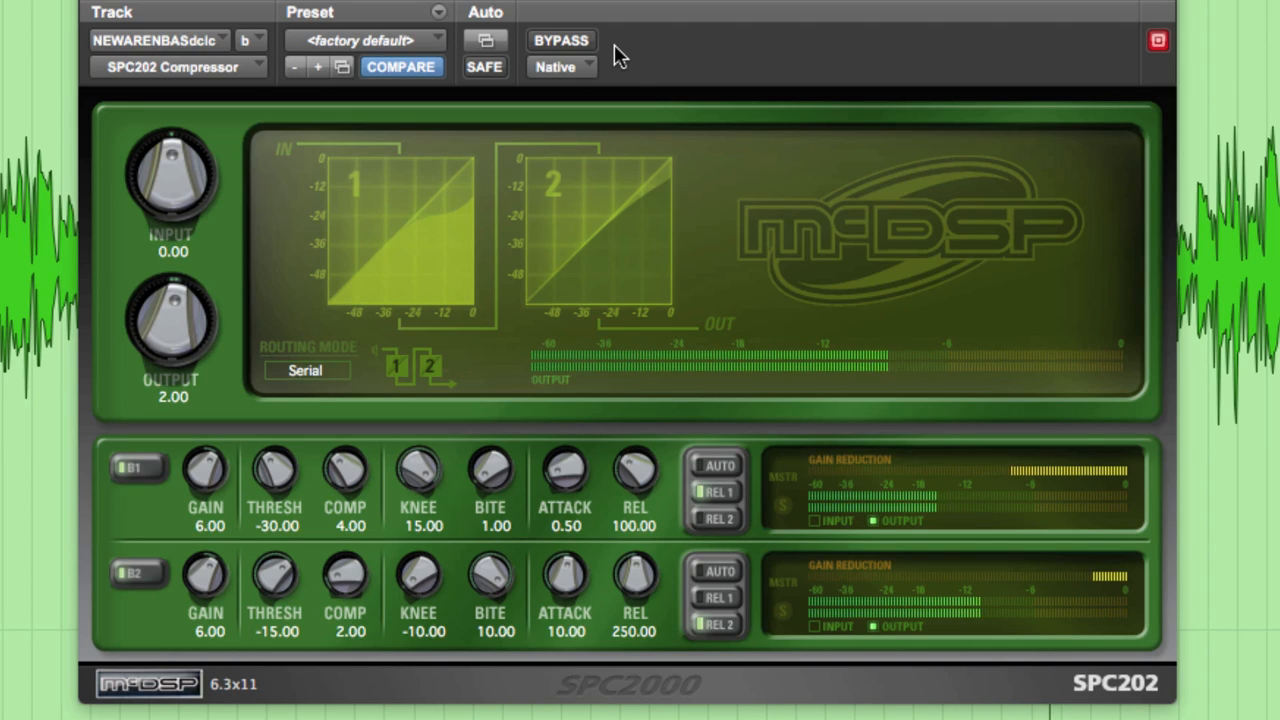
mouse_move(600, 52)
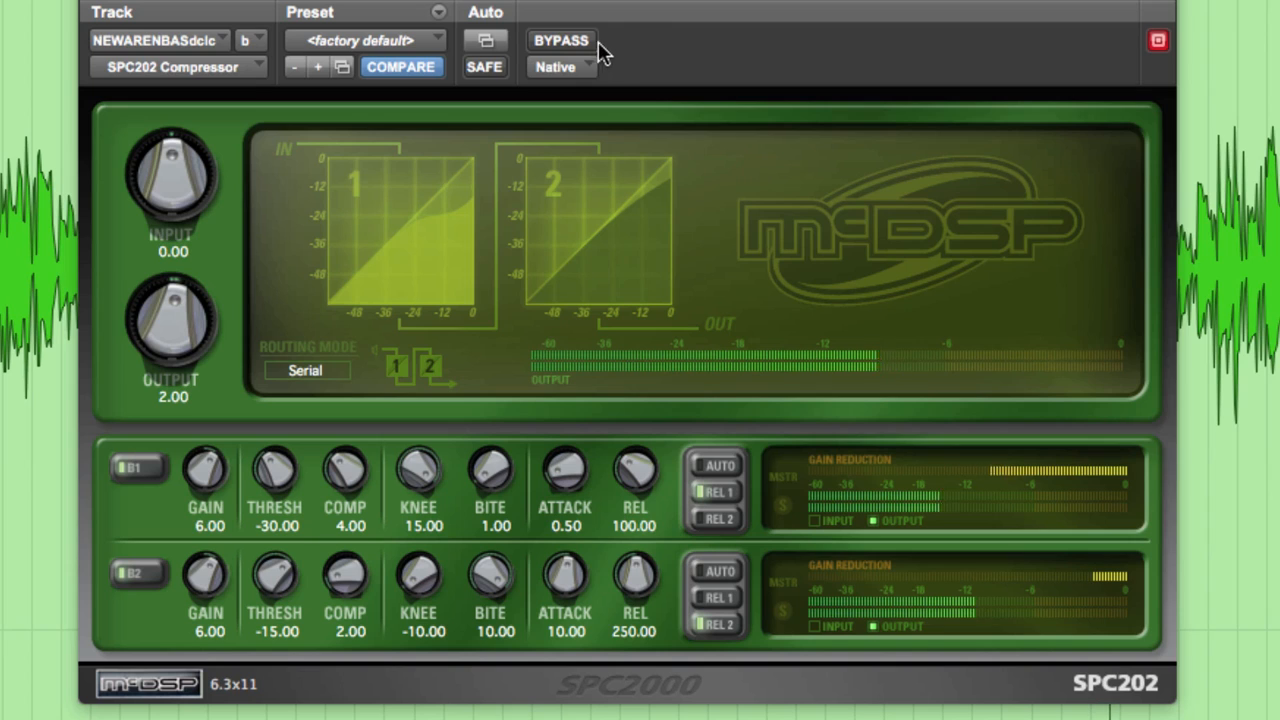
click(560, 40)
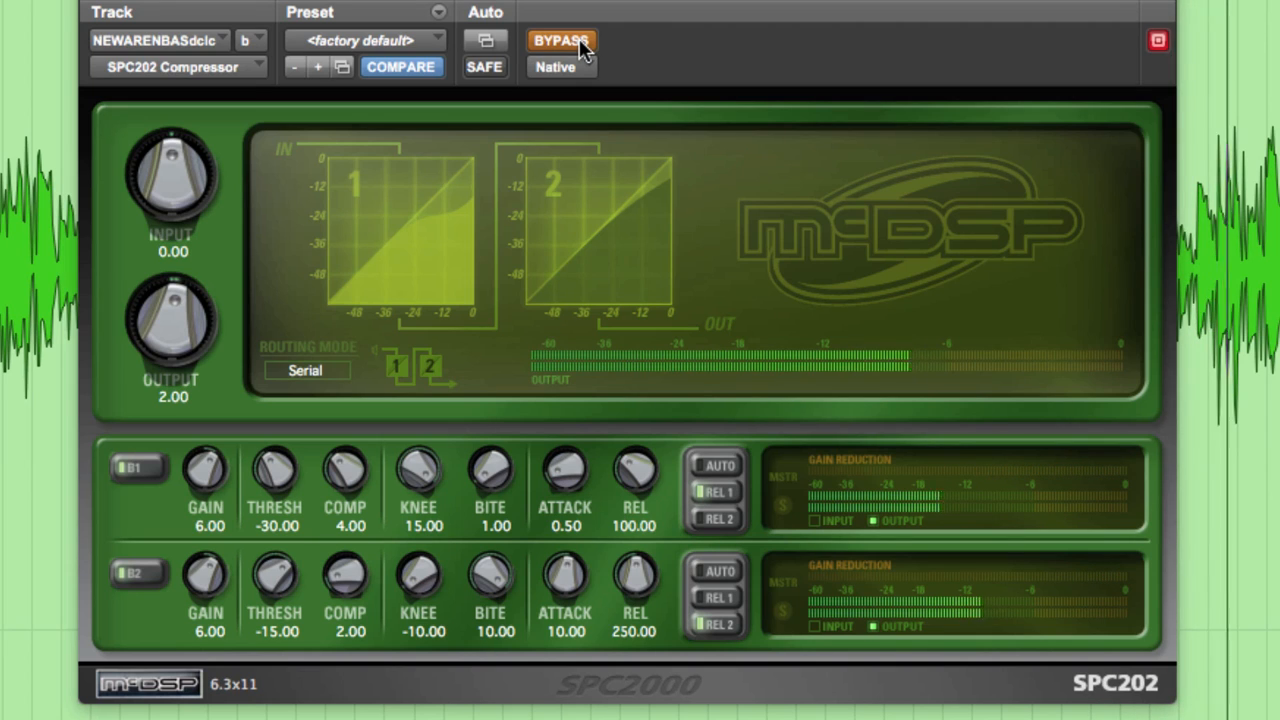
click(560, 40)
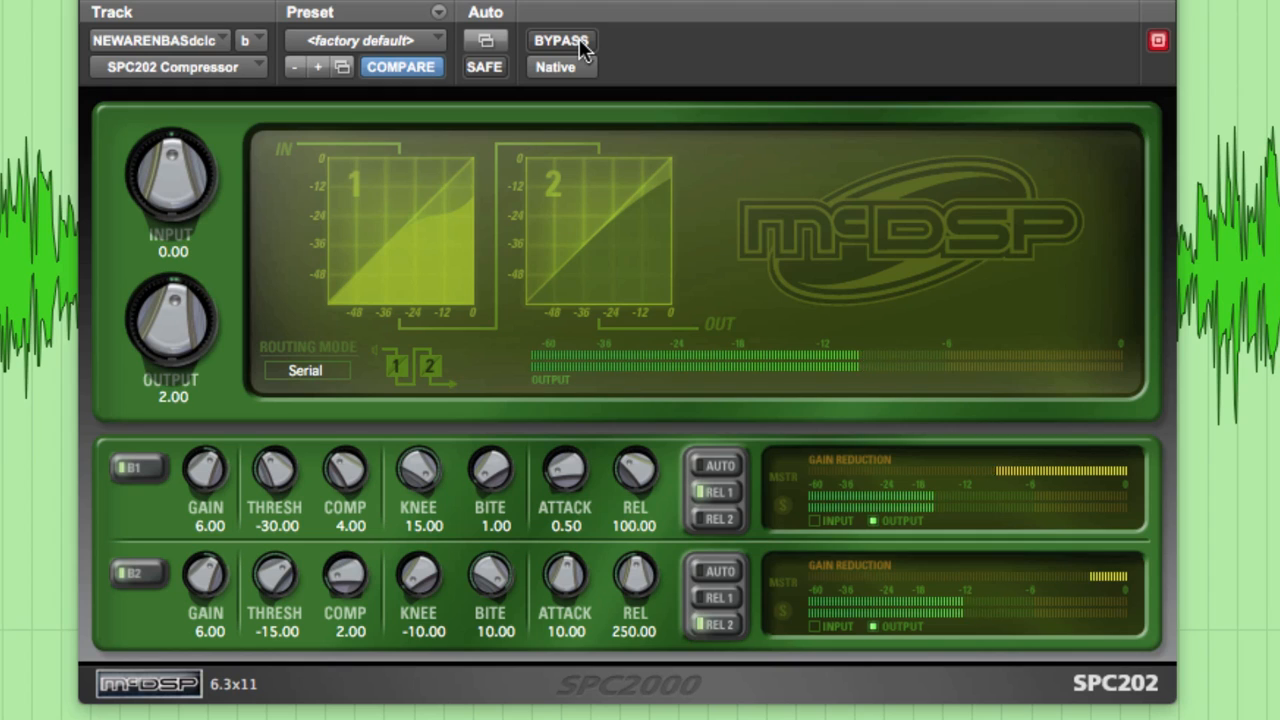
click(560, 40)
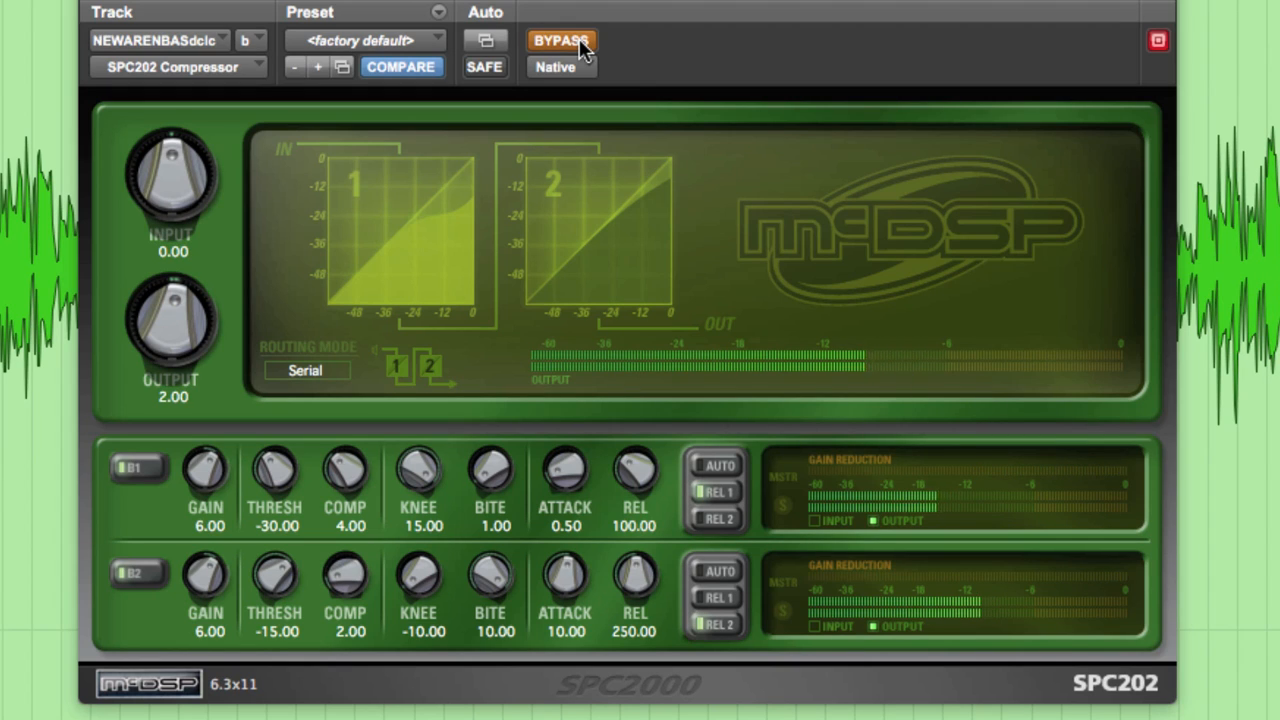
click(560, 40)
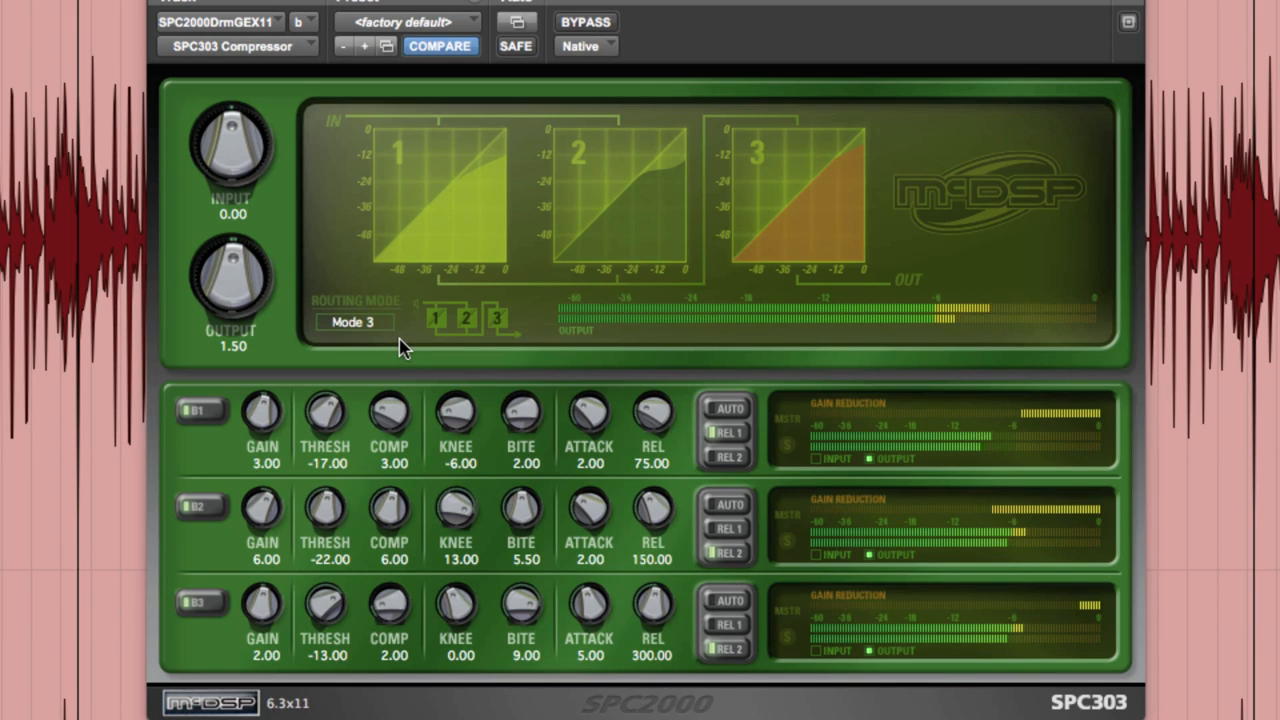
mouse_move(440, 264)
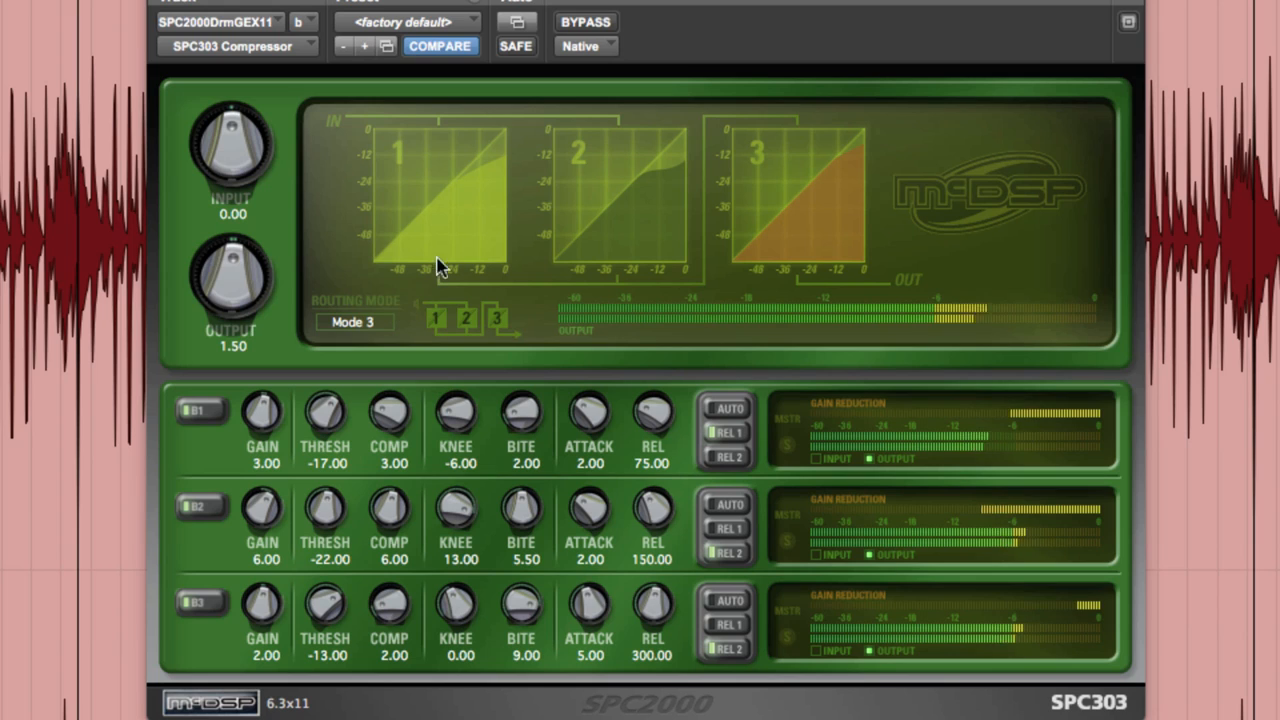
mouse_move(616, 230)
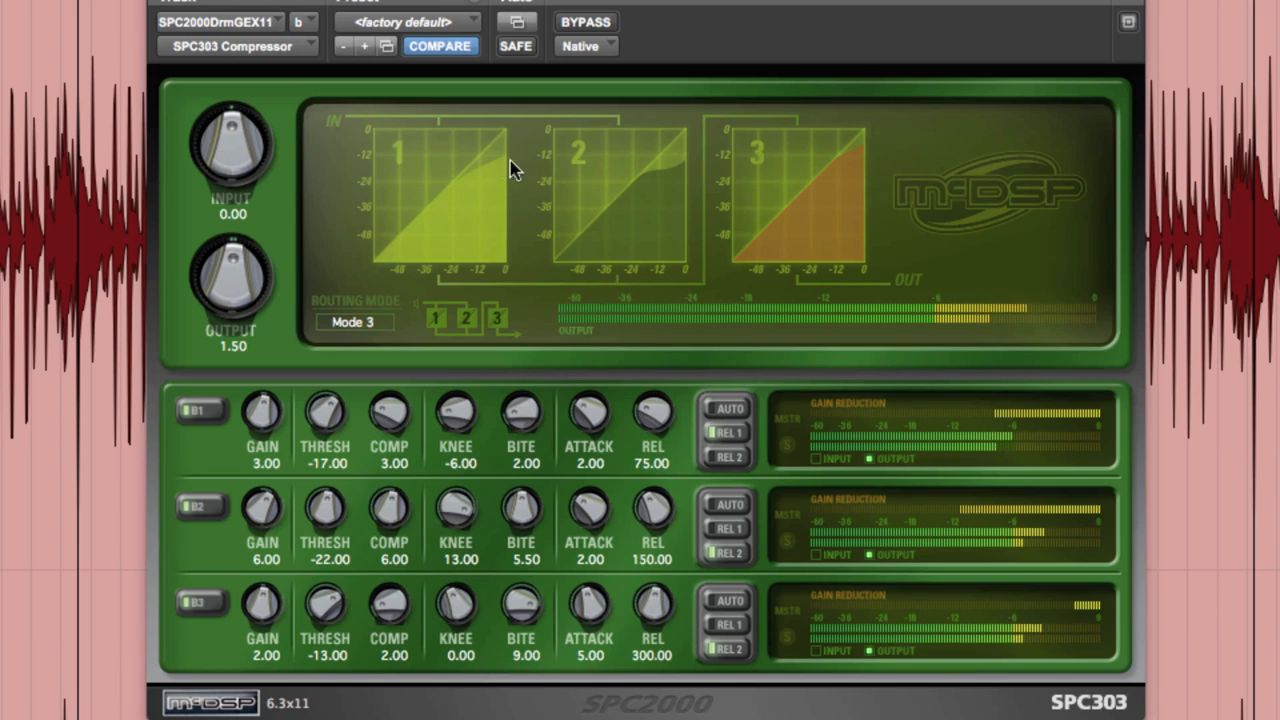
mouse_move(530, 392)
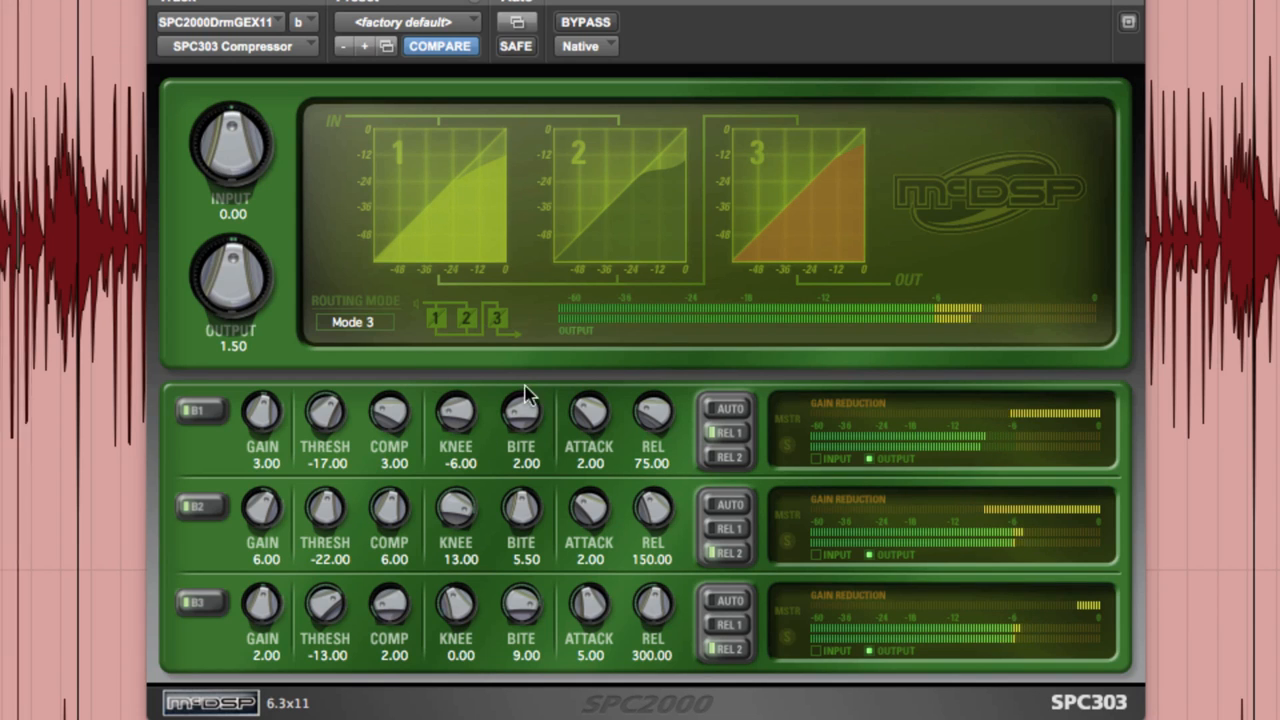
mouse_move(670, 418)
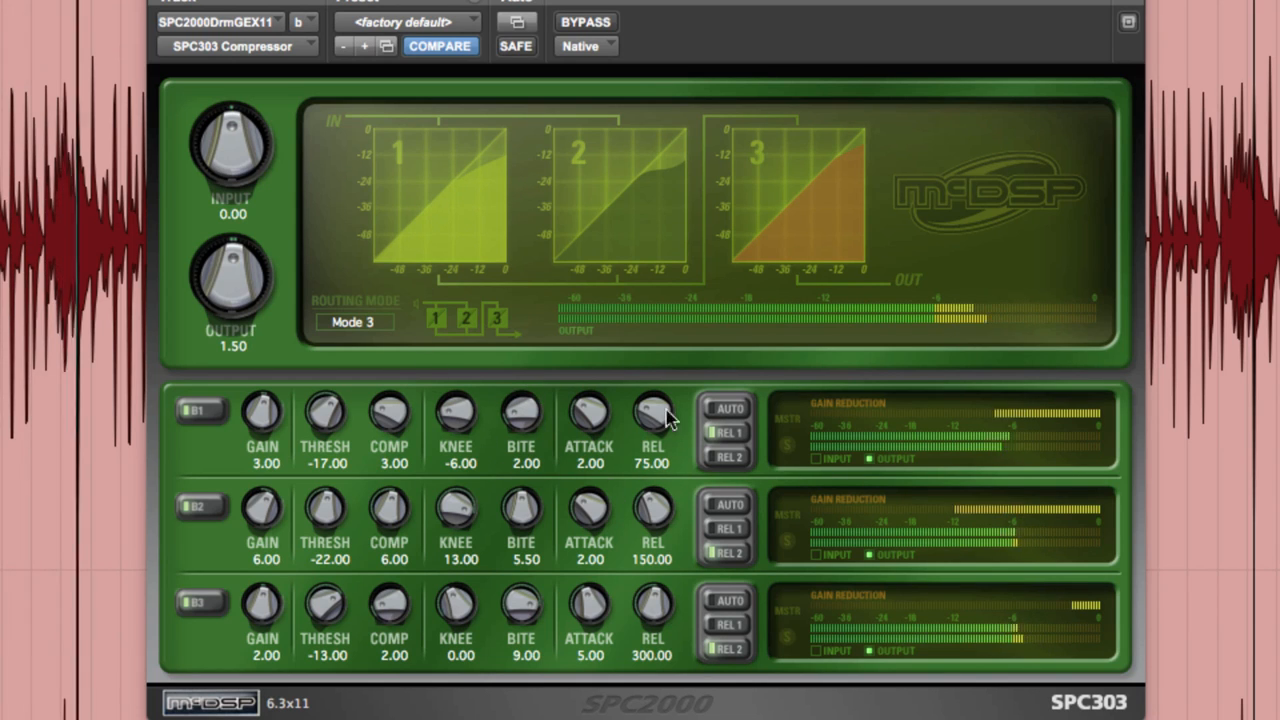
mouse_move(692, 448)
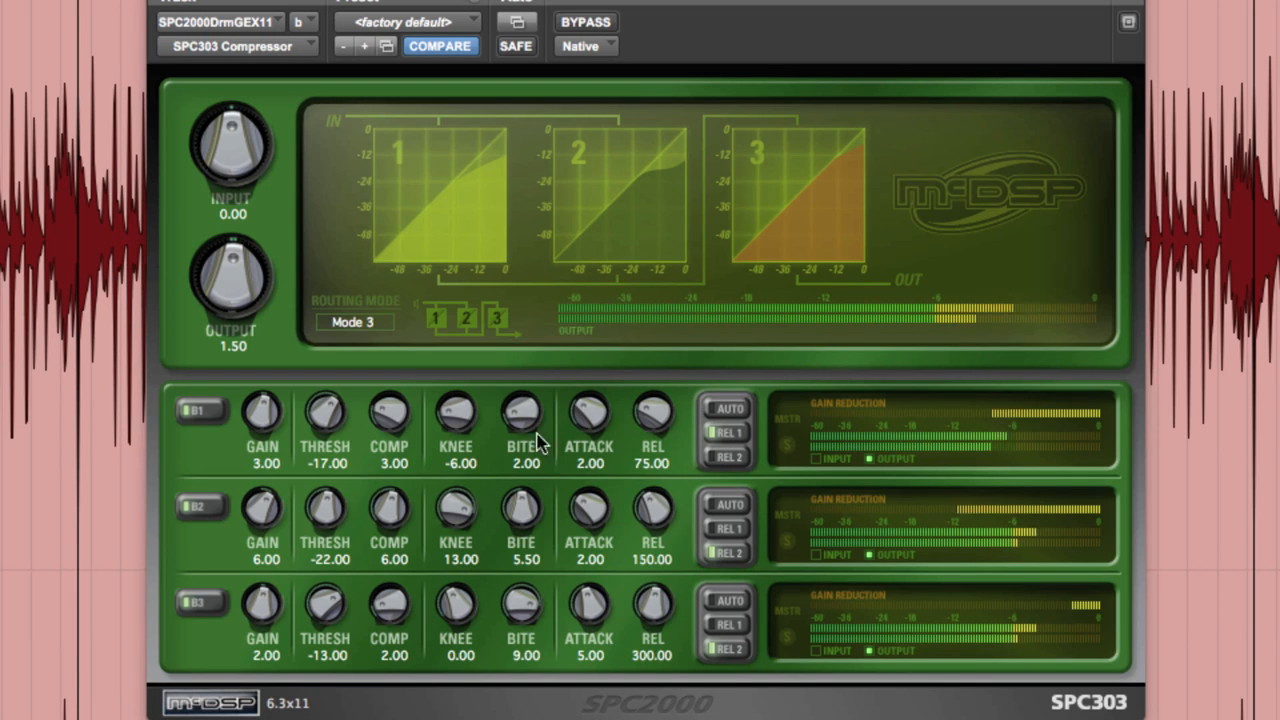
mouse_move(512, 490)
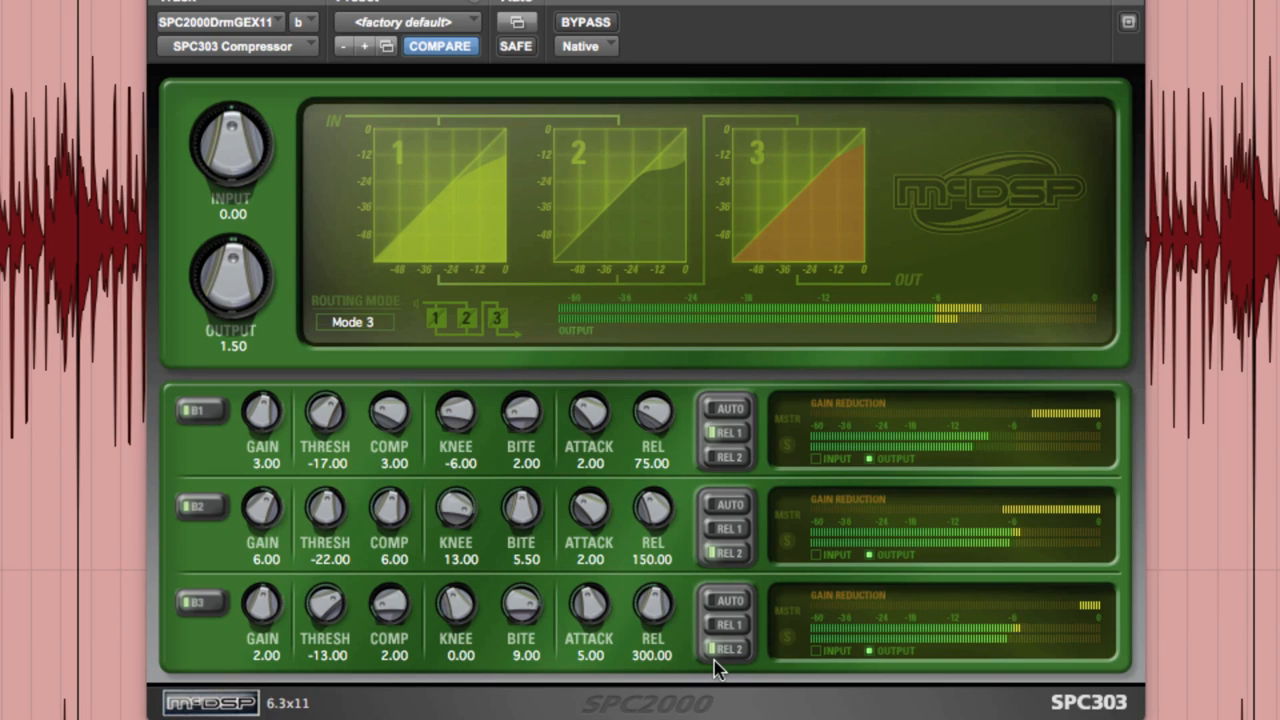
mouse_move(220, 488)
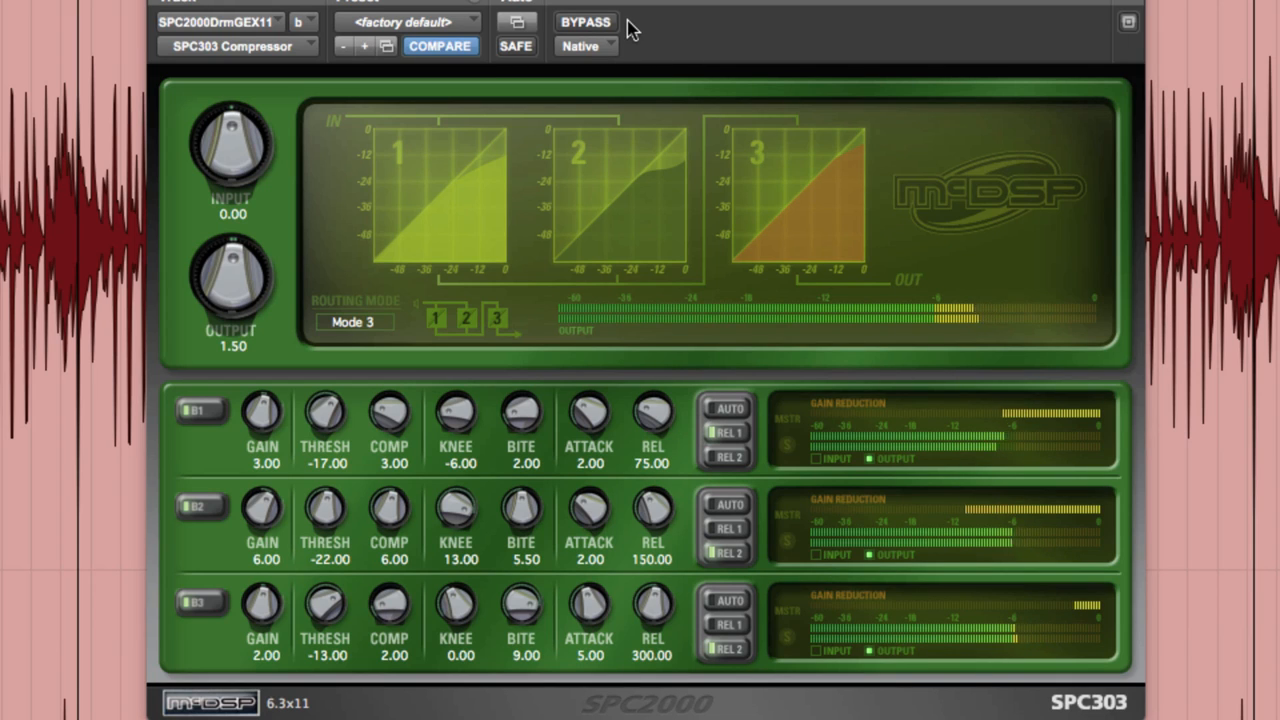
click(586, 22)
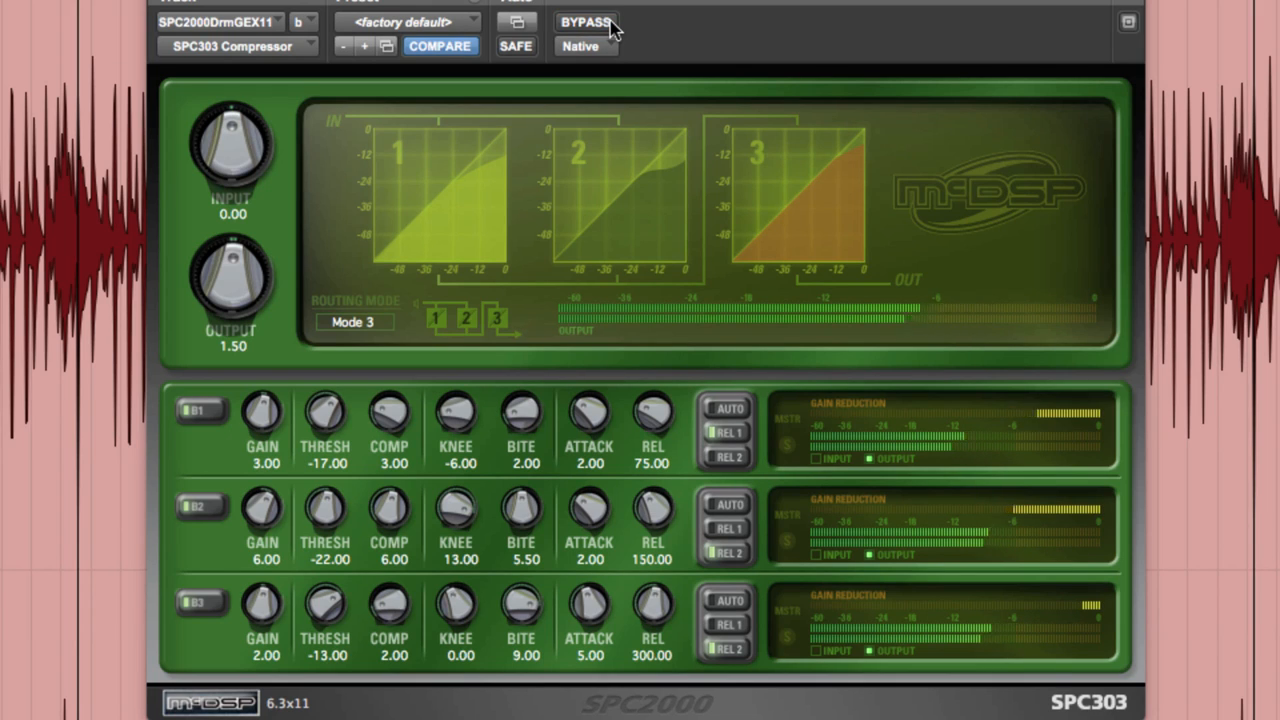
click(586, 22)
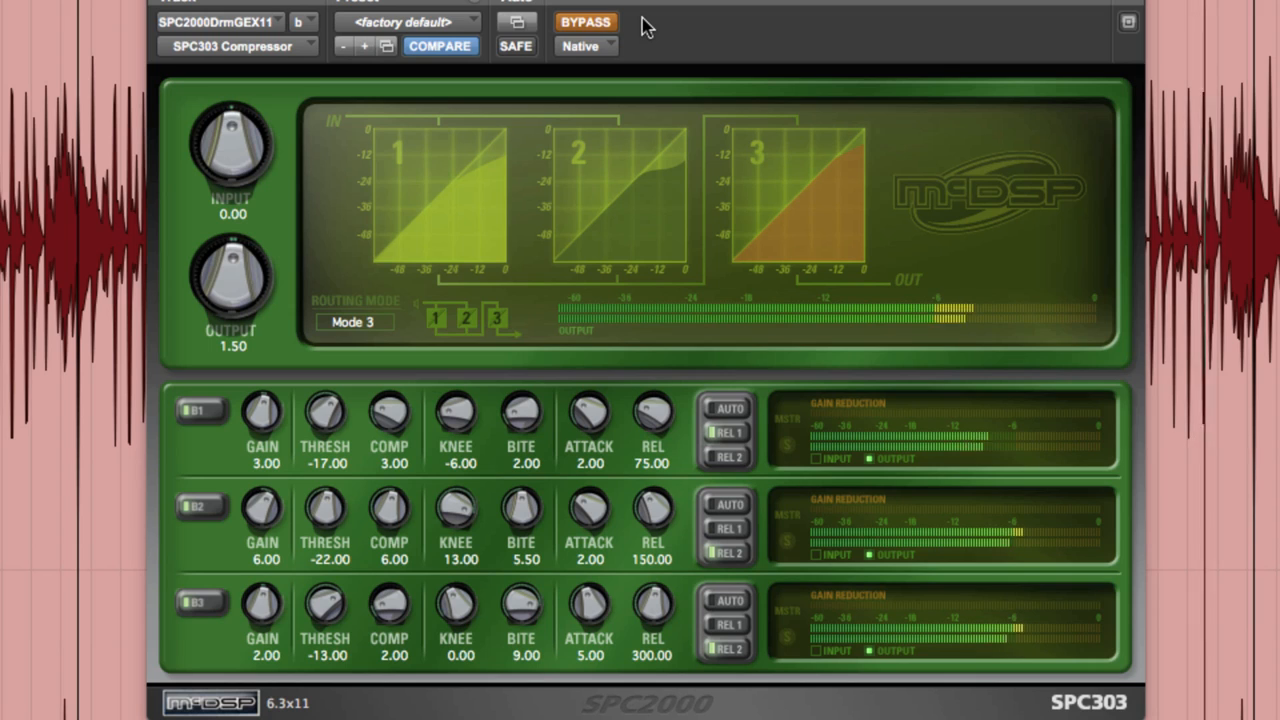
click(584, 20)
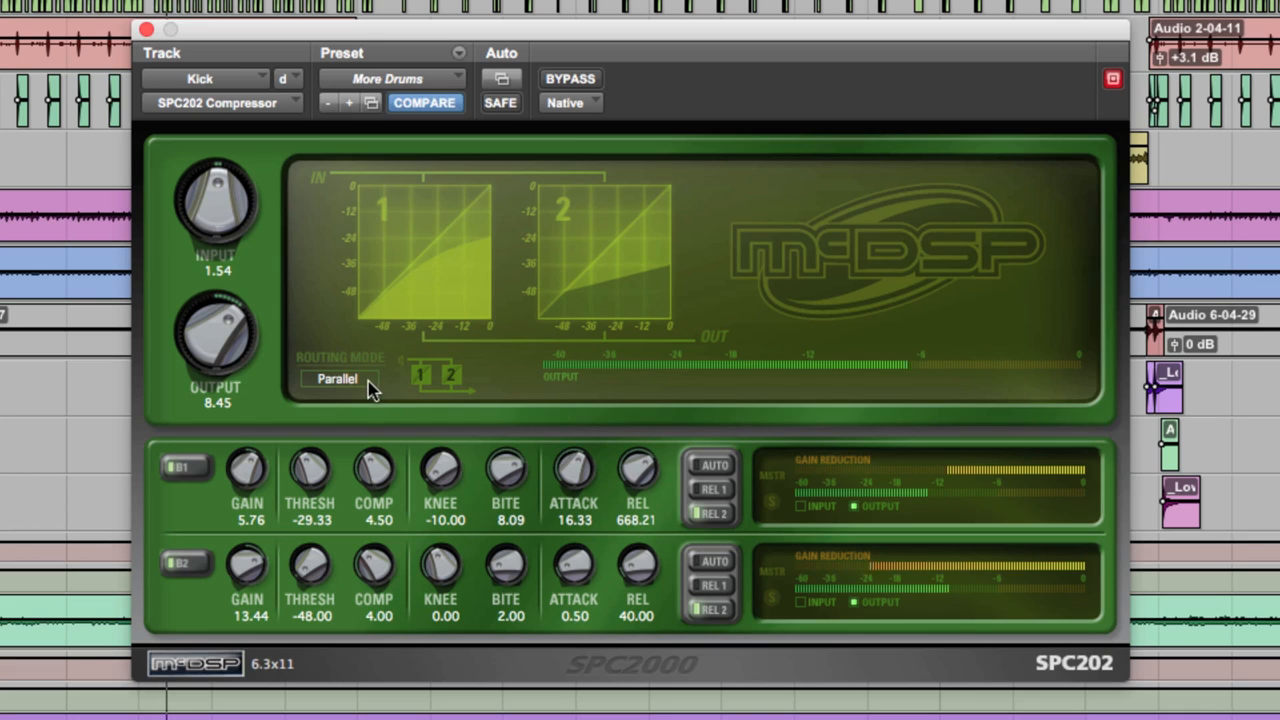
Step: Raise band 2's threshold on the British Pumping SPC303 from -36.53 to about -30.6
click(338, 378)
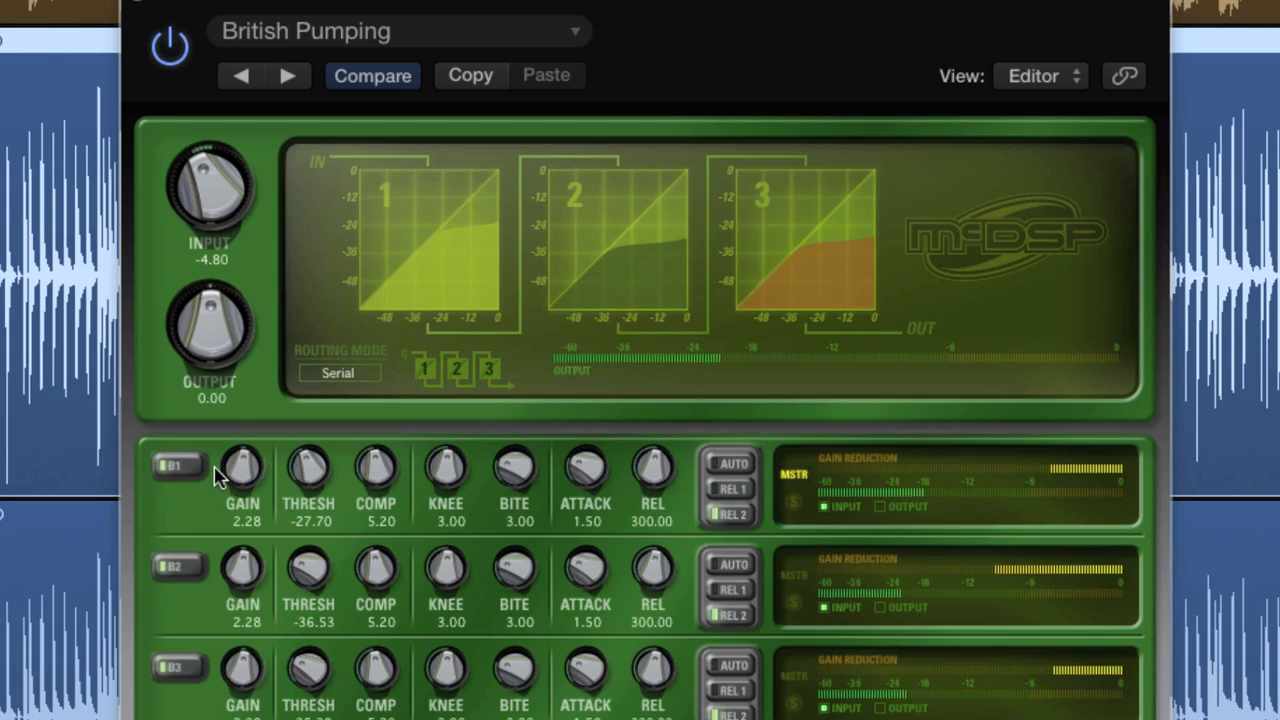
drag(308, 570, 318, 556)
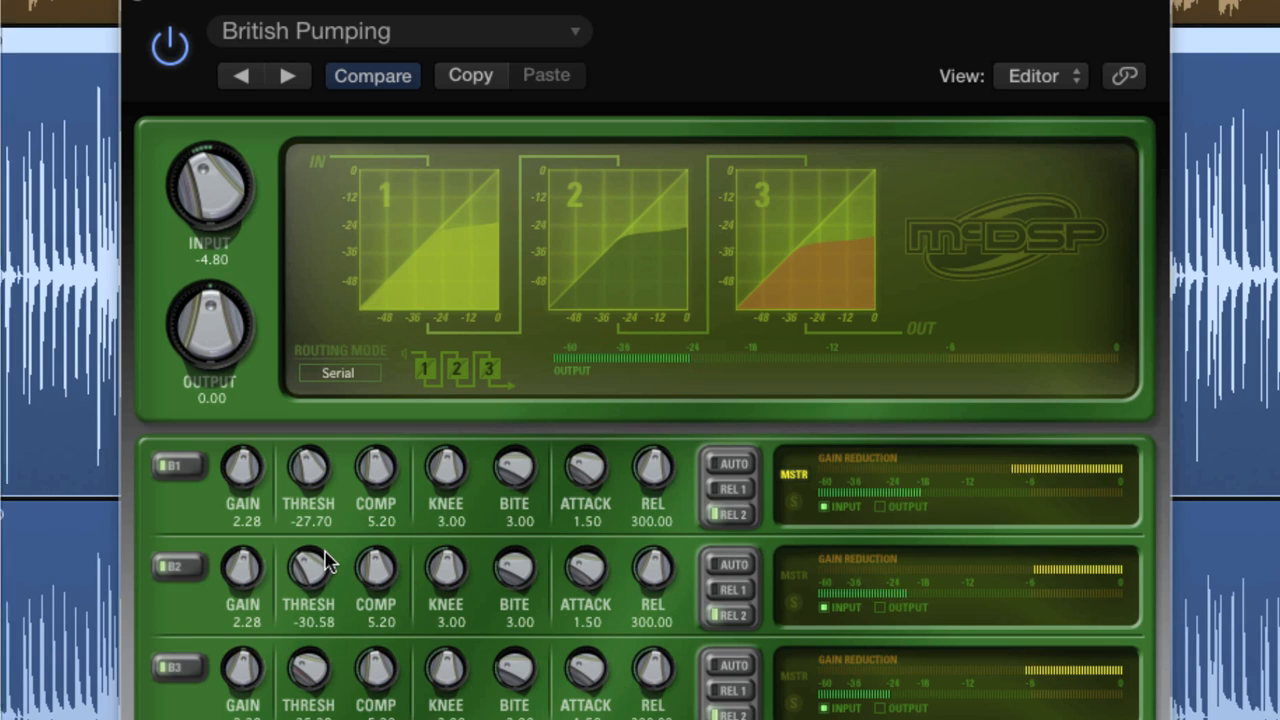